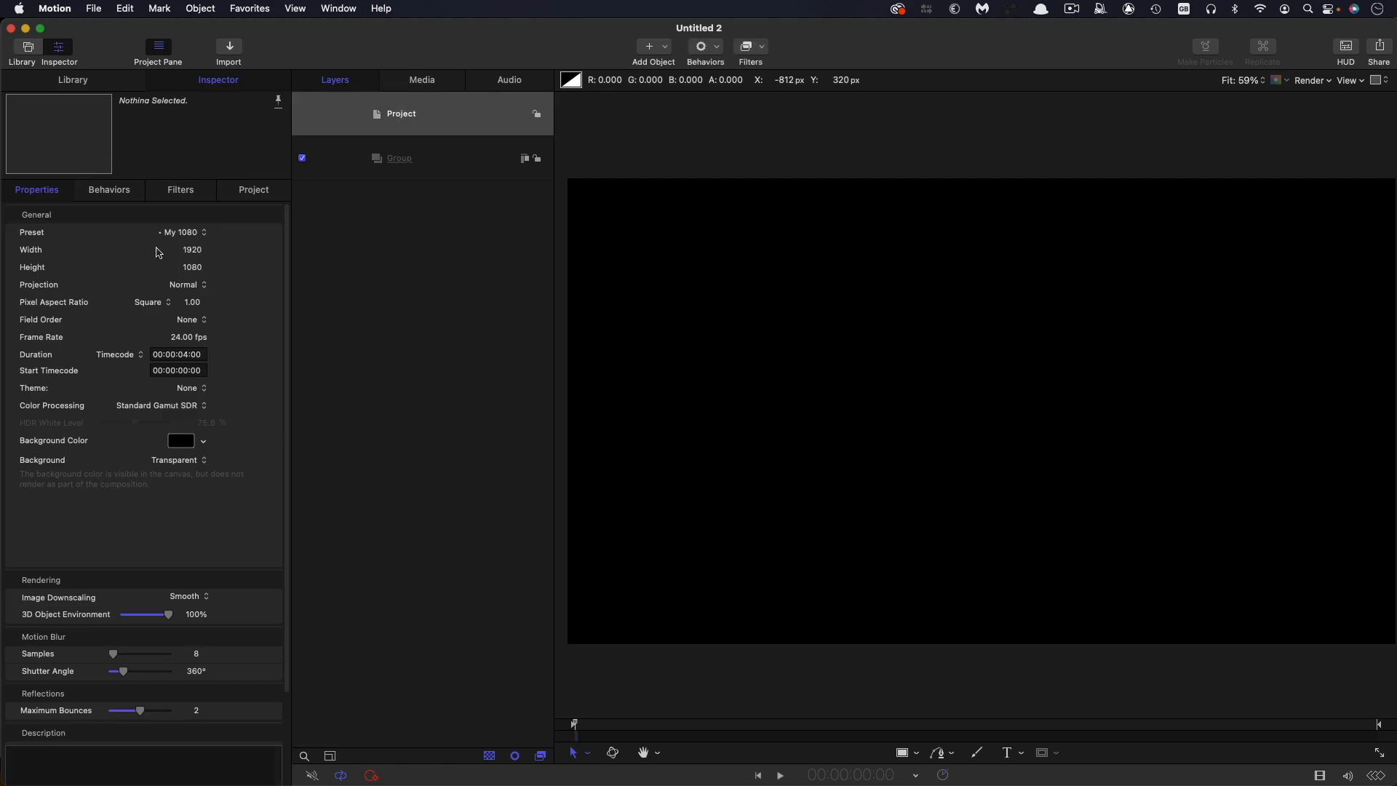
mouse_move(259, 338)
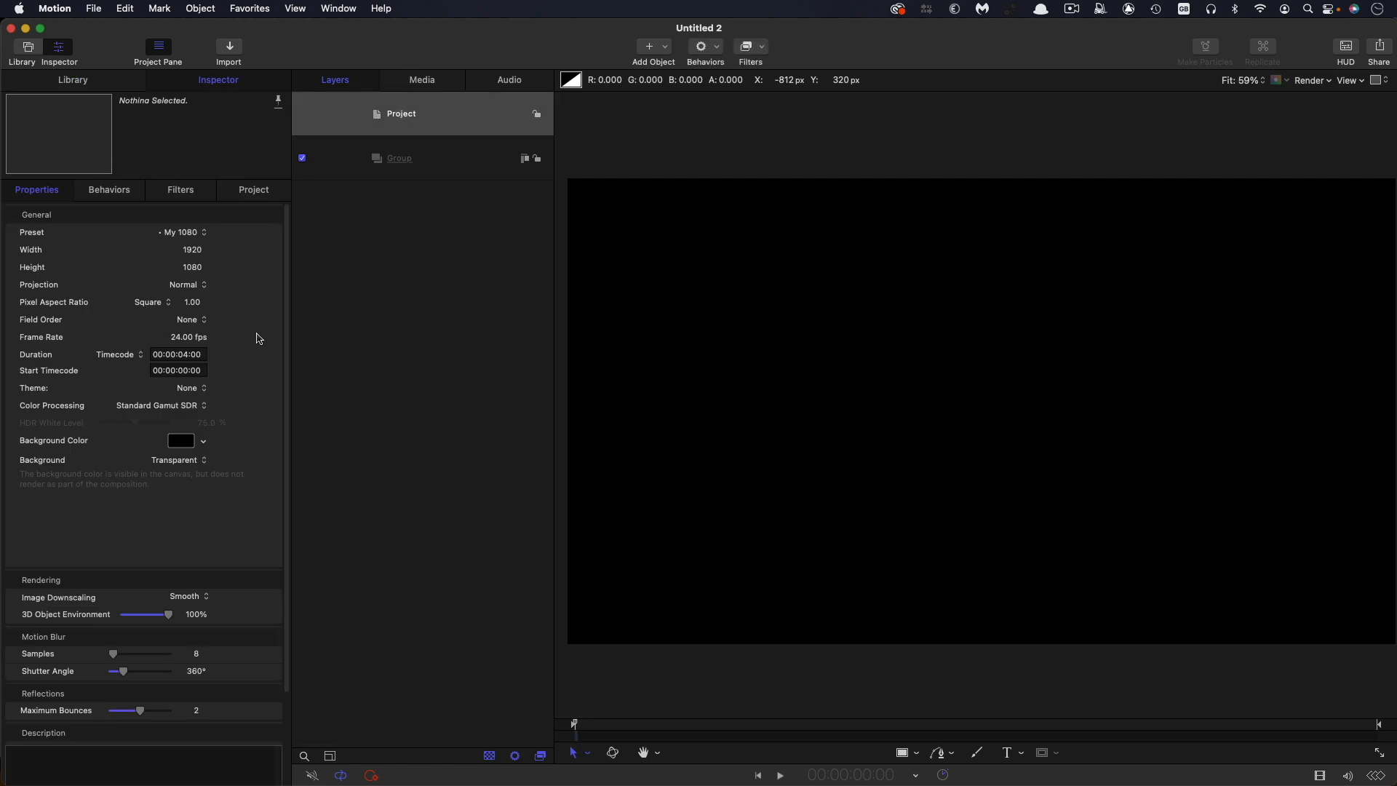
mouse_move(212, 358)
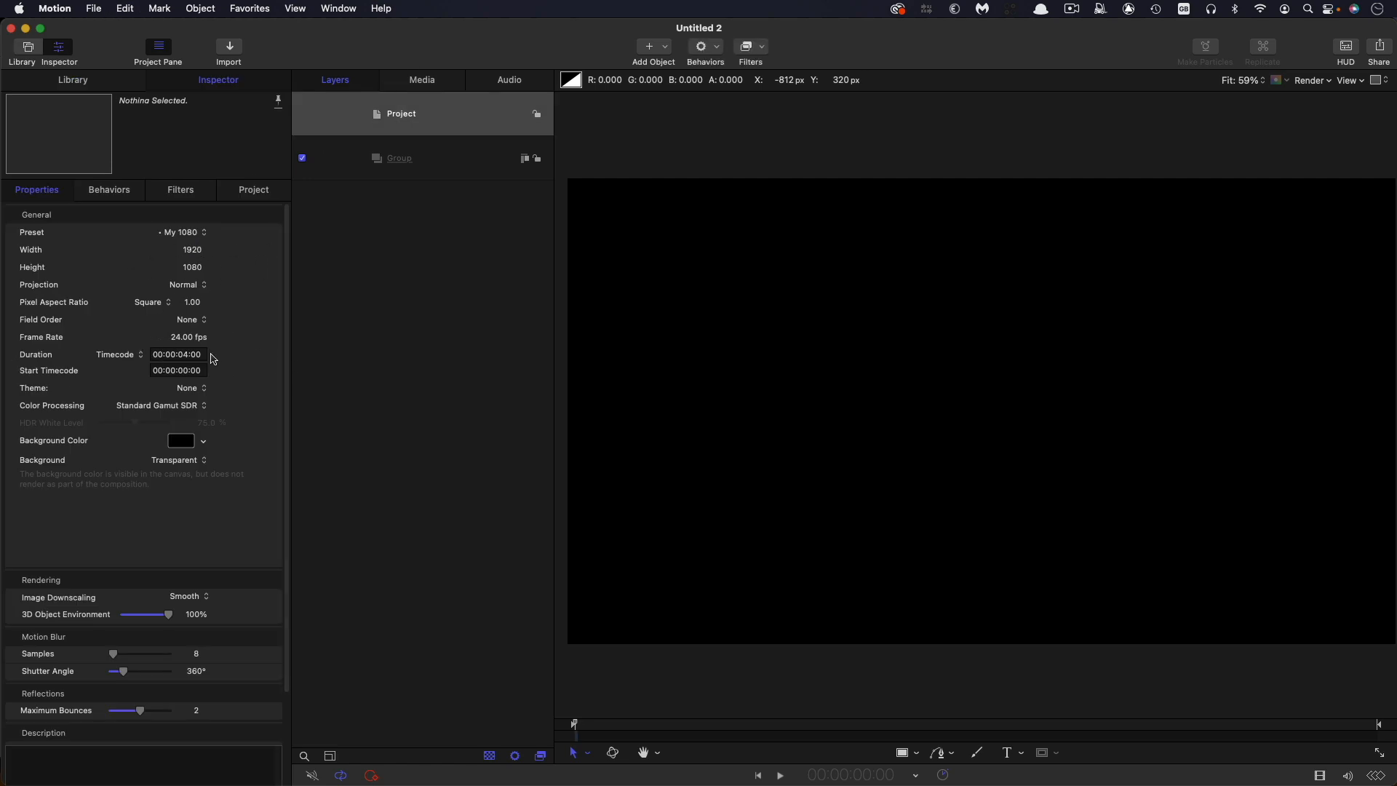
Step: Select the empty Group layer so the Inspector shows its Properties
click(398, 158)
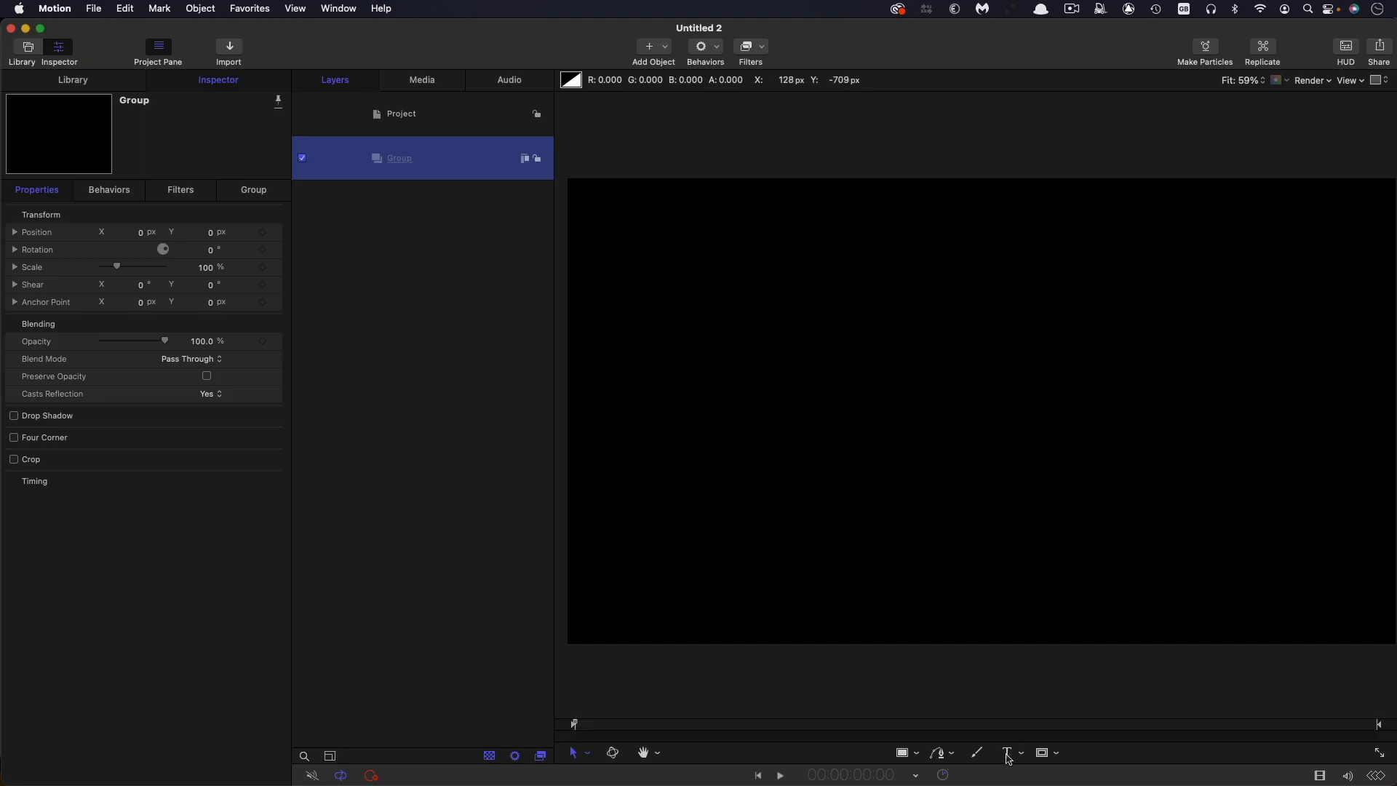
Step: Add a MOTION TUTORIALS text layer and enlarge it to size 275
click(1005, 752)
text(MOTION TUTORIALS)
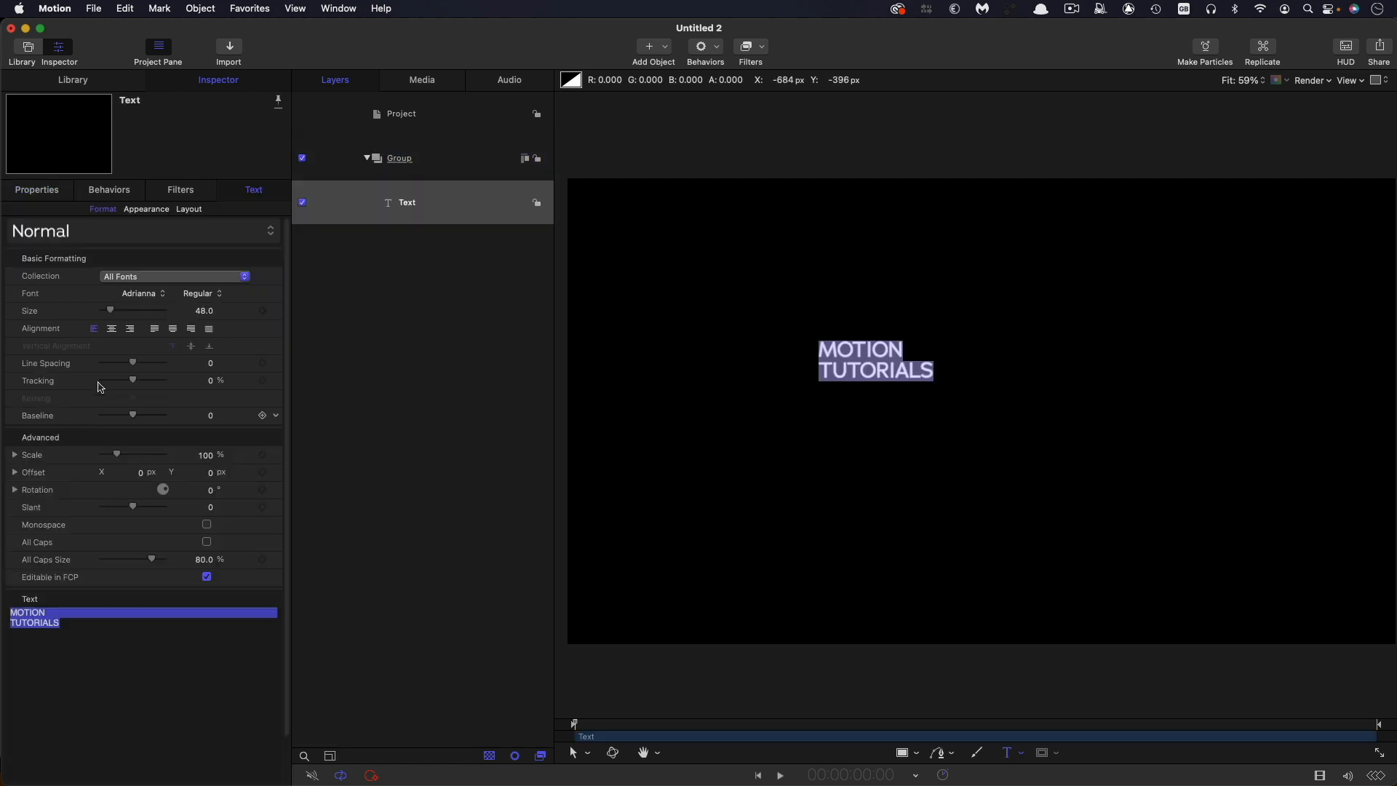
drag(110, 310, 136, 310)
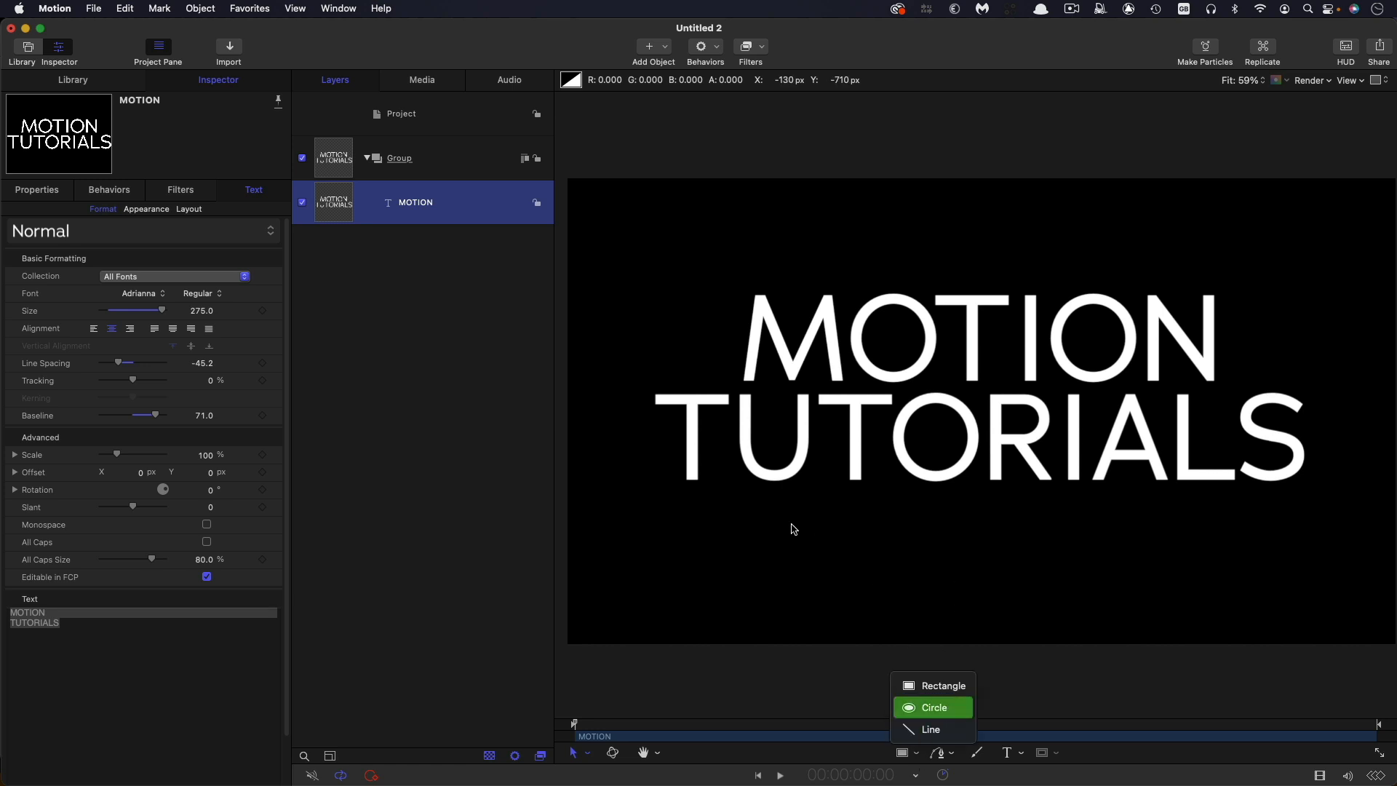
Step: Draw a white circle with radius 5 centred at 0,0 and hide the title text
click(932, 707)
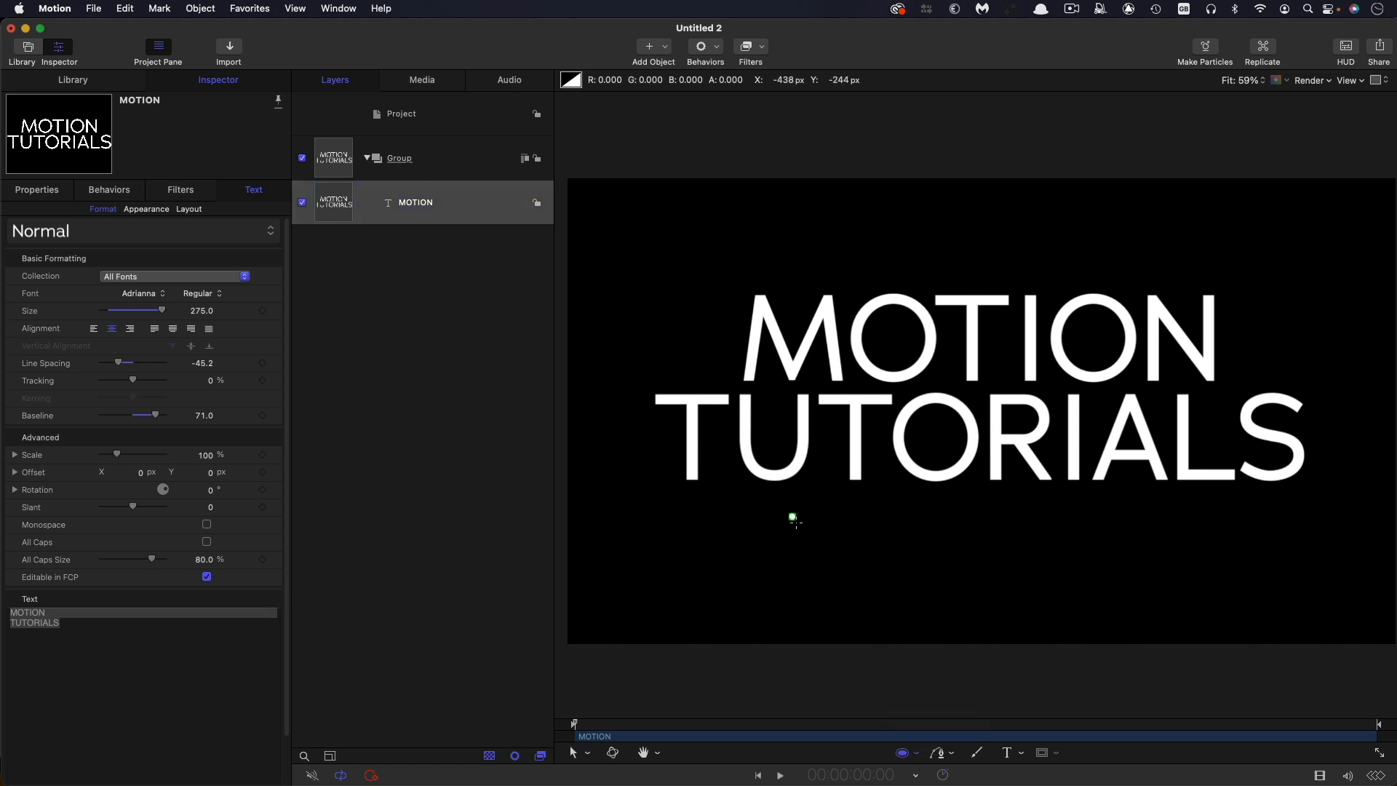
click(653, 47)
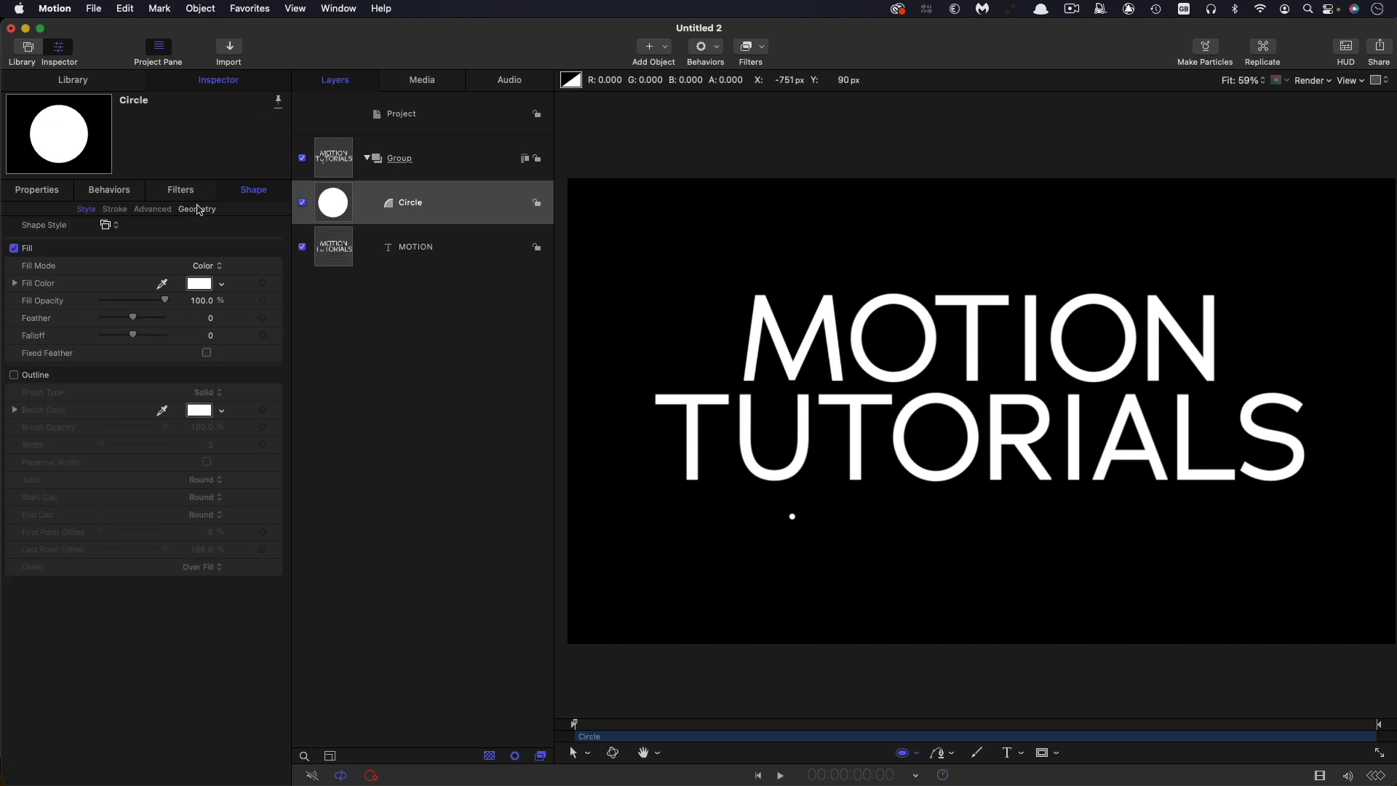
click(196, 209)
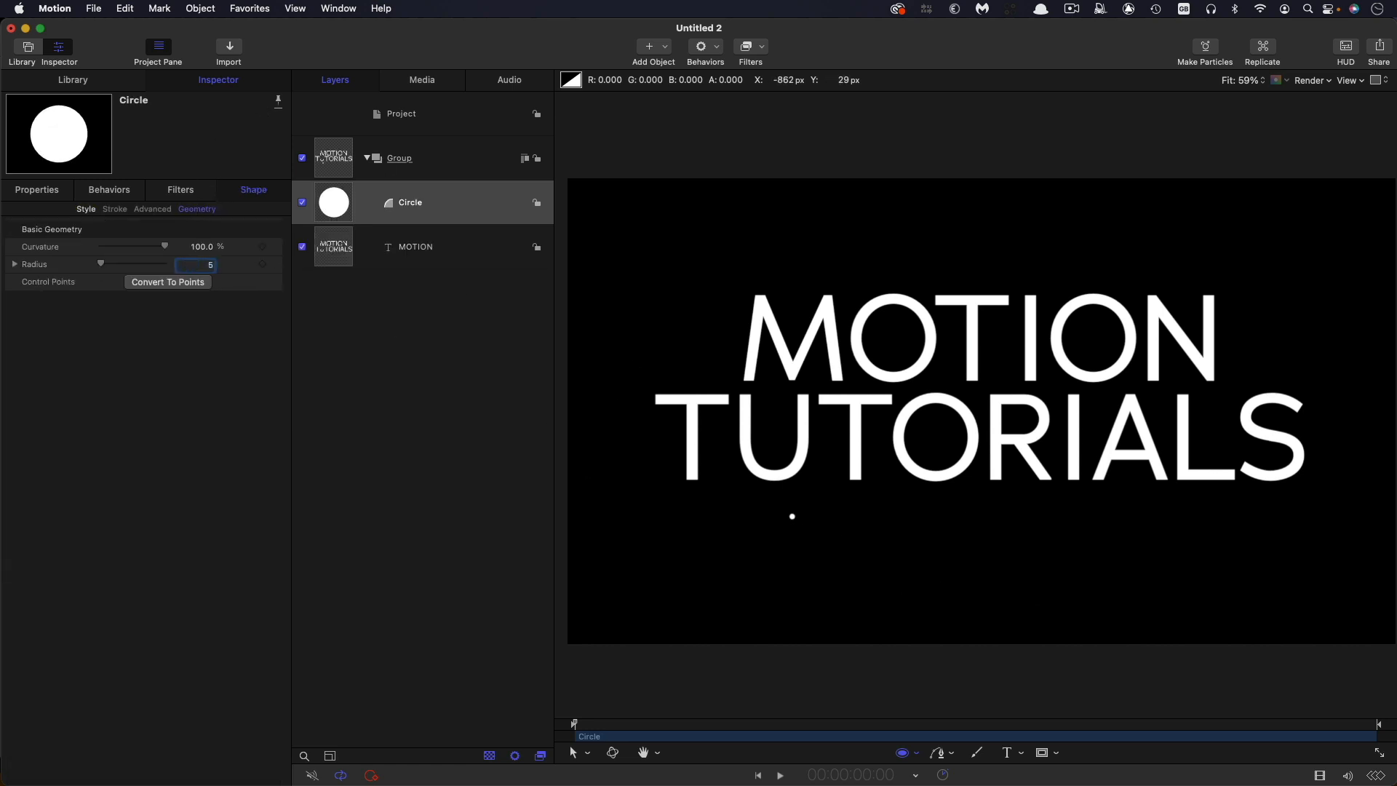
click(37, 190)
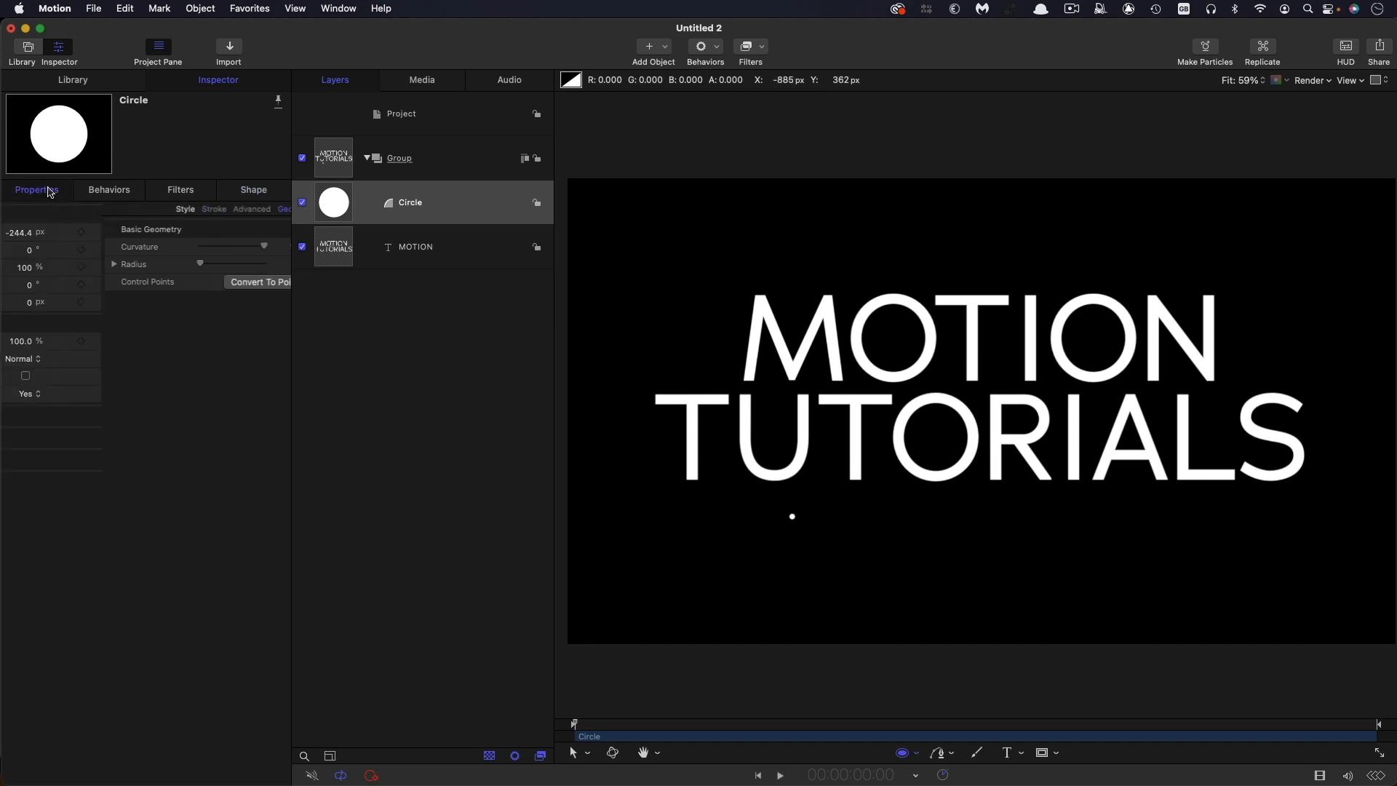
click(35, 190)
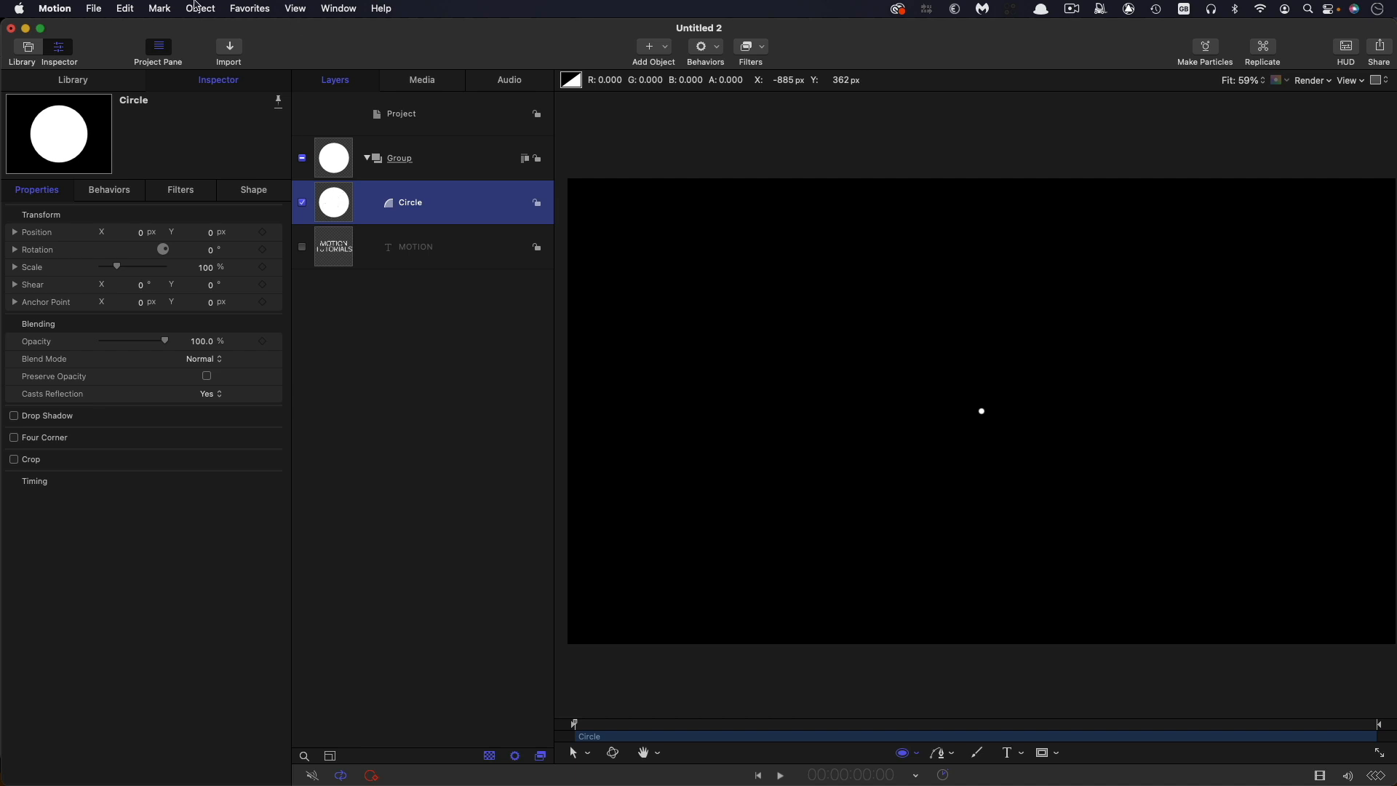
Step: Replicate the circle with Image shape from MOTION, 119 columns by 35 rows
click(199, 8)
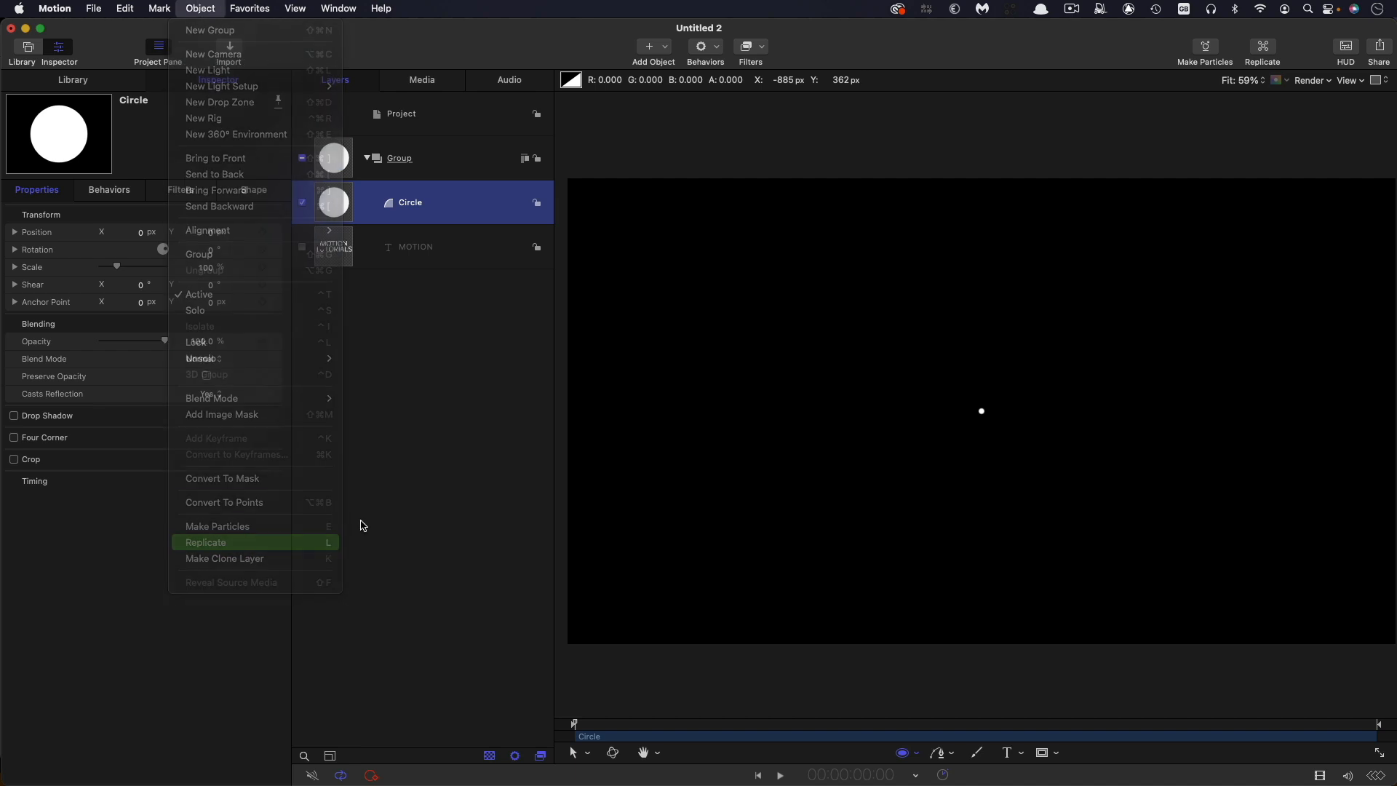
click(206, 541)
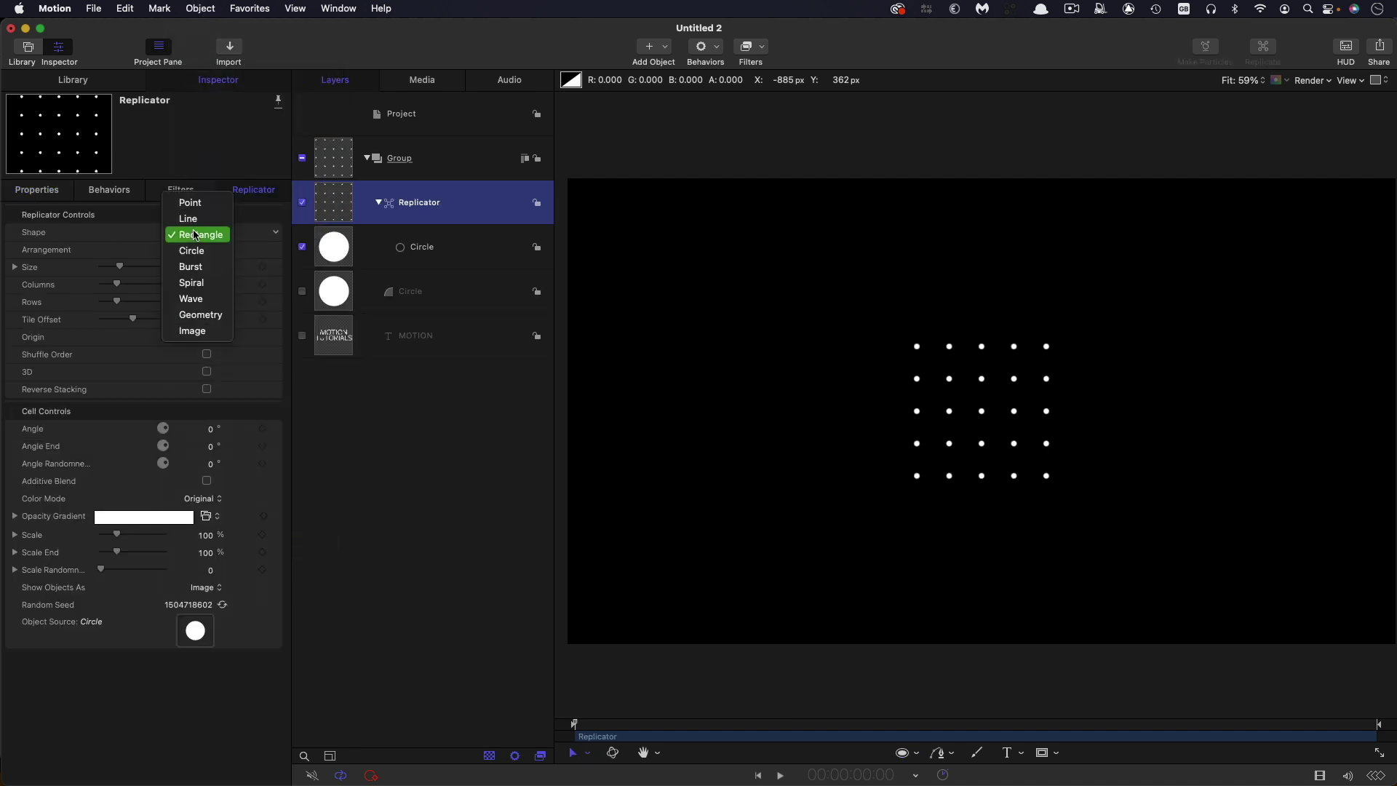
click(192, 330)
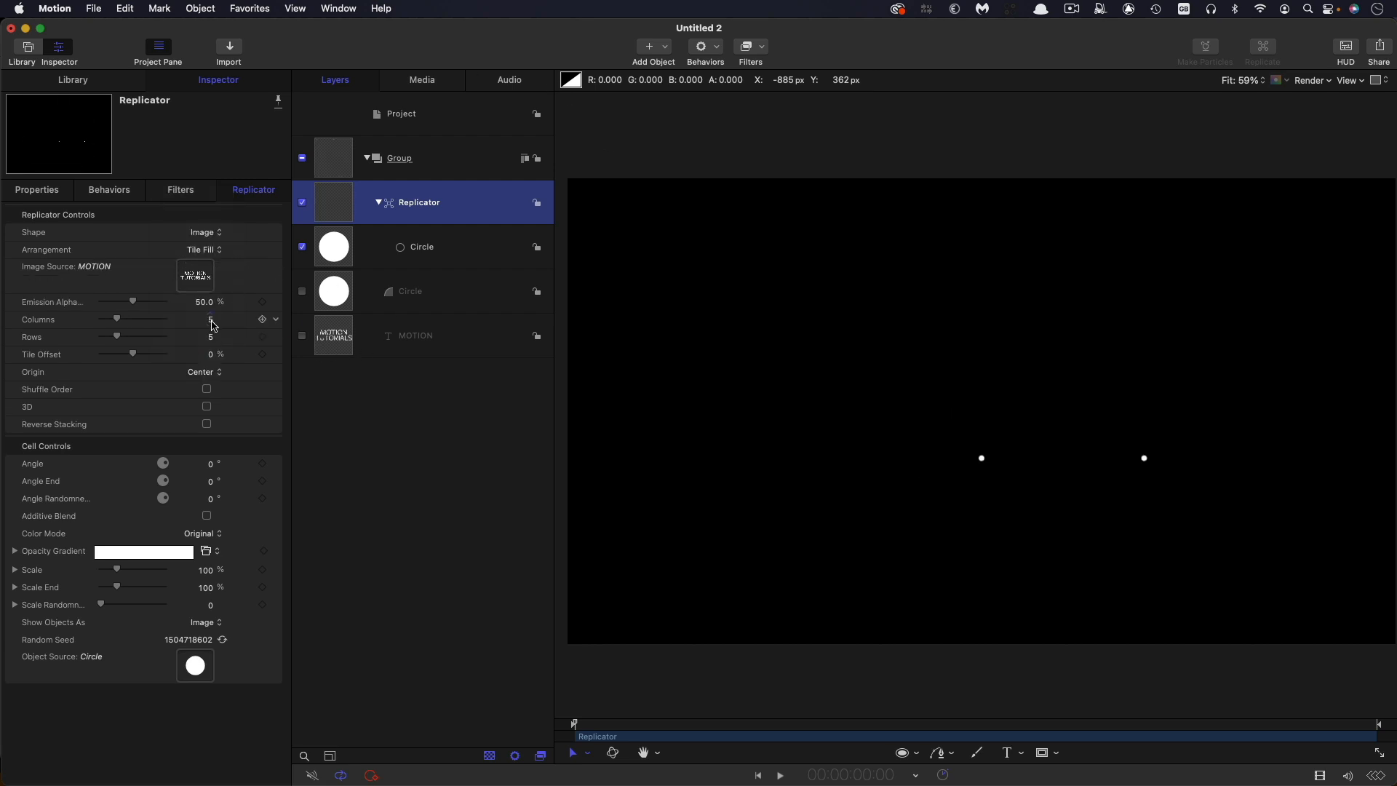
drag(116, 319, 164, 319)
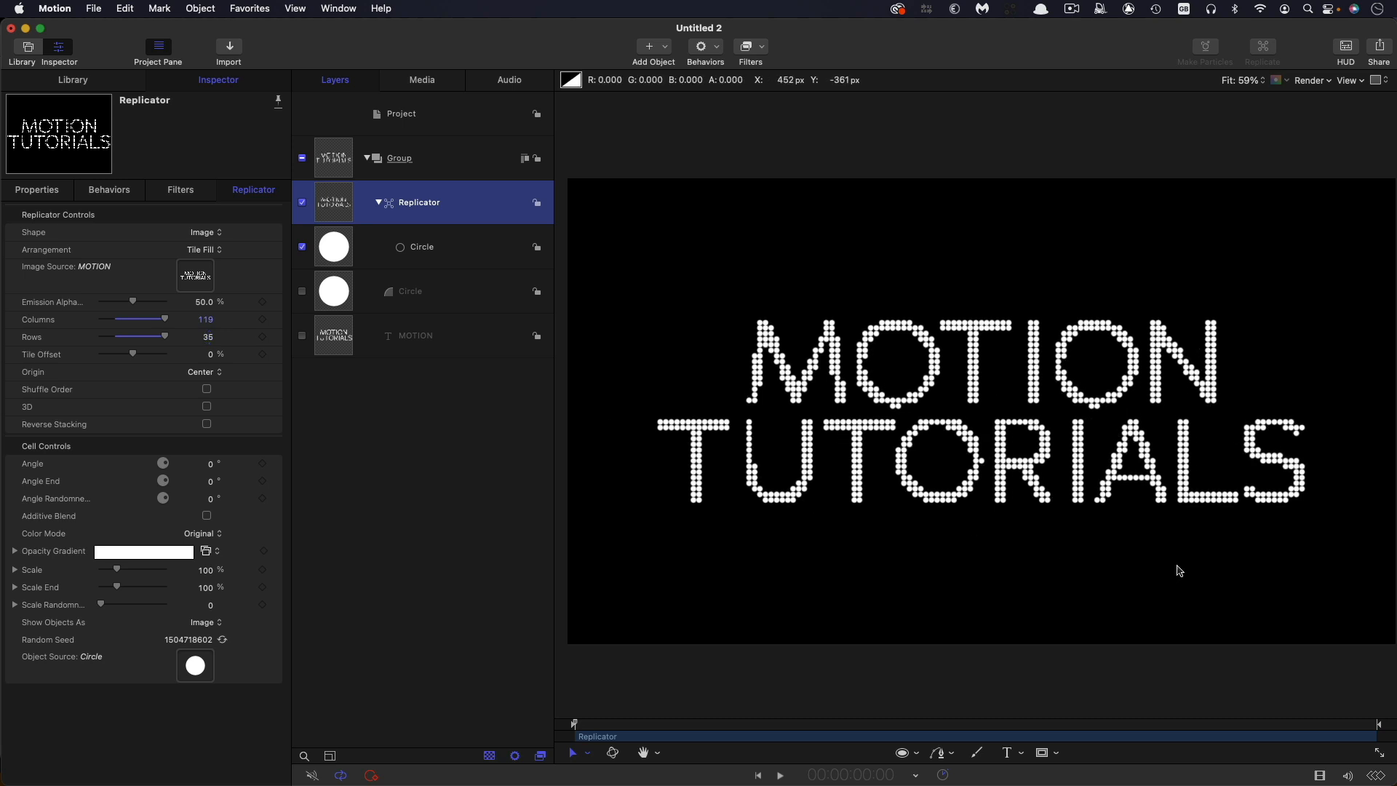
mouse_move(1316, 570)
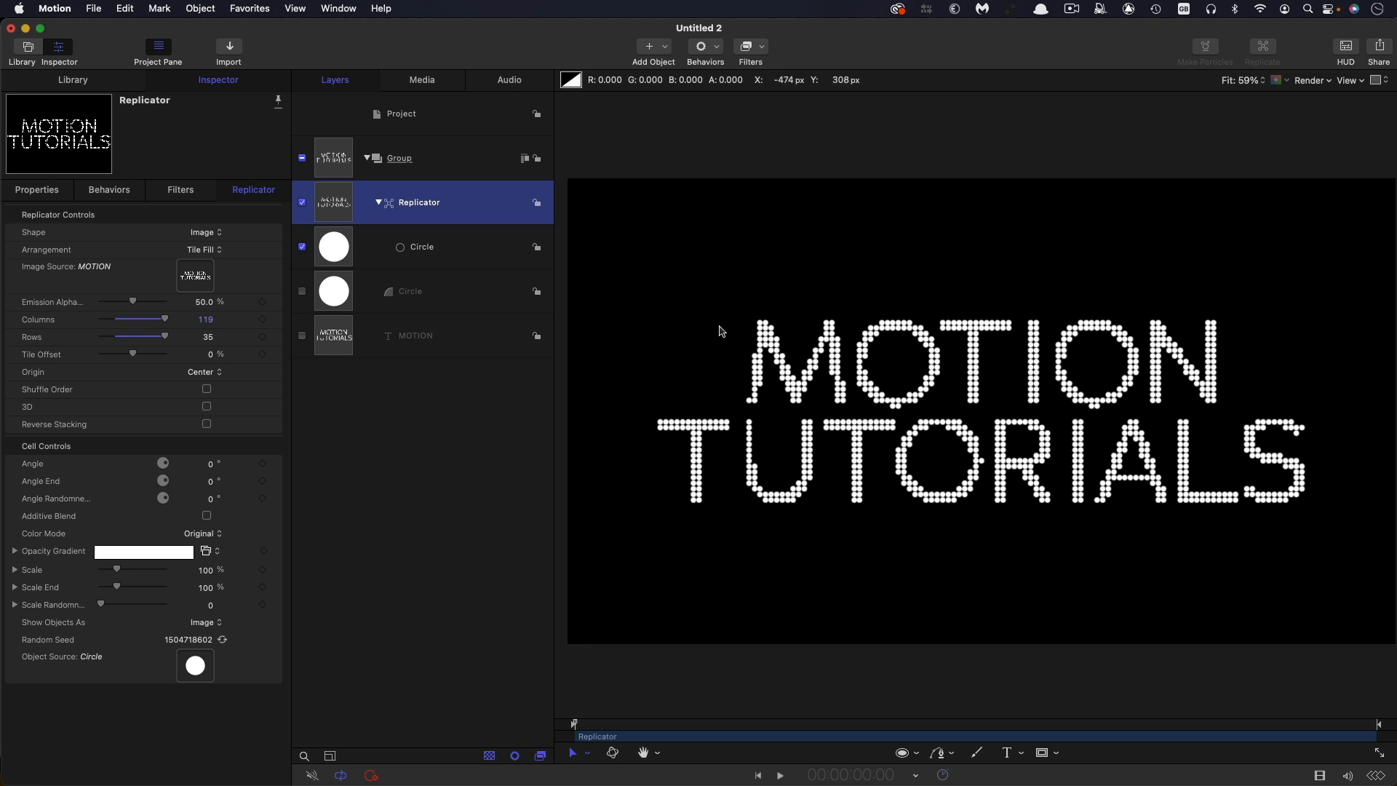
mouse_move(1319, 583)
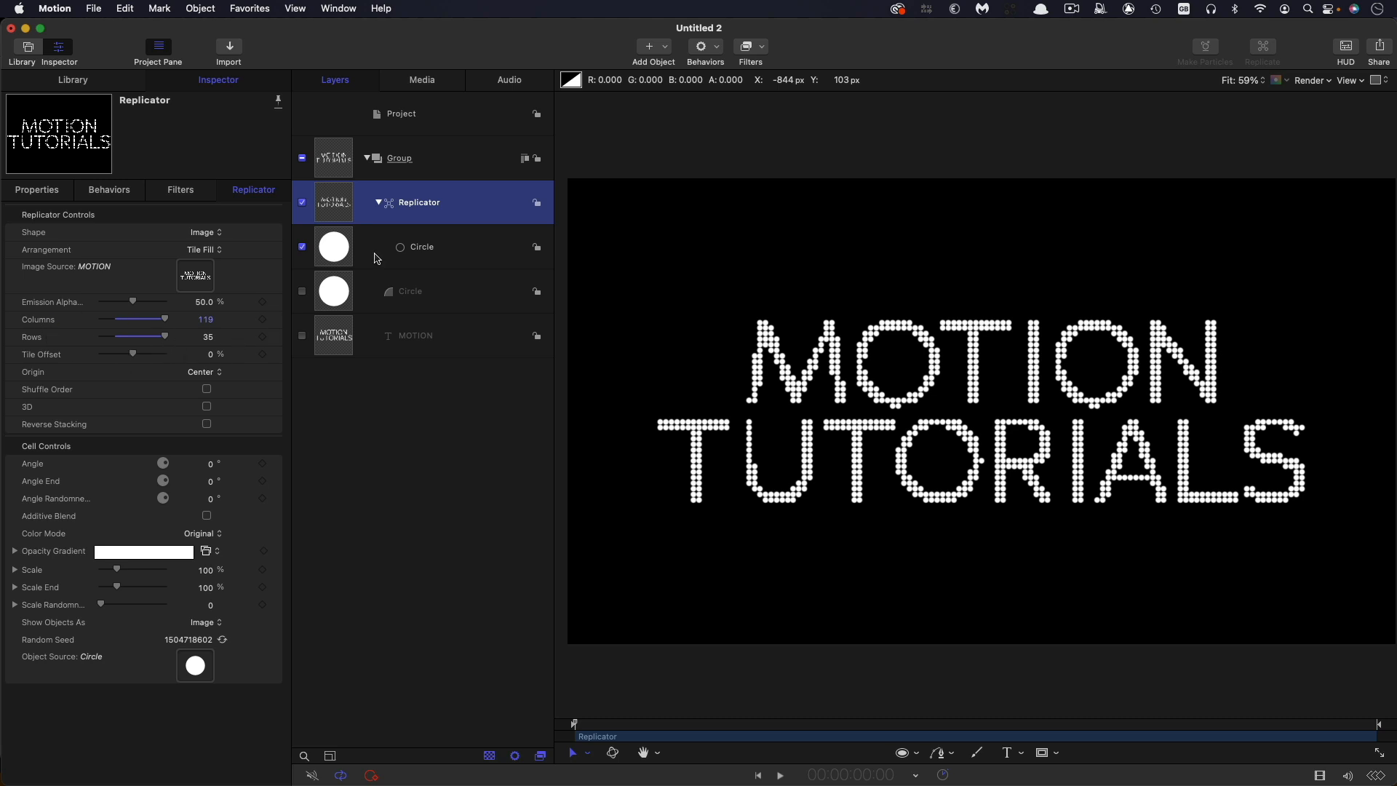
mouse_move(1111, 357)
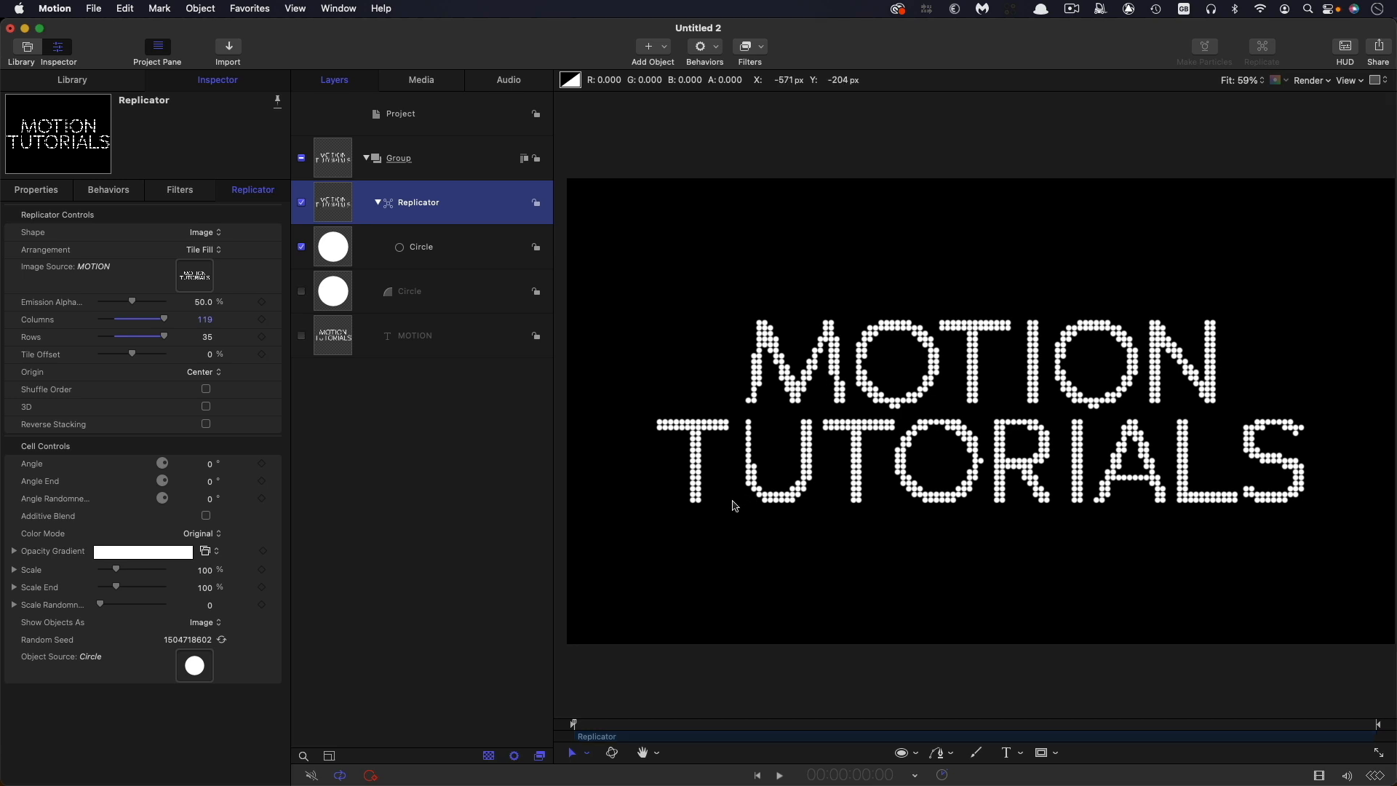
mouse_move(810, 248)
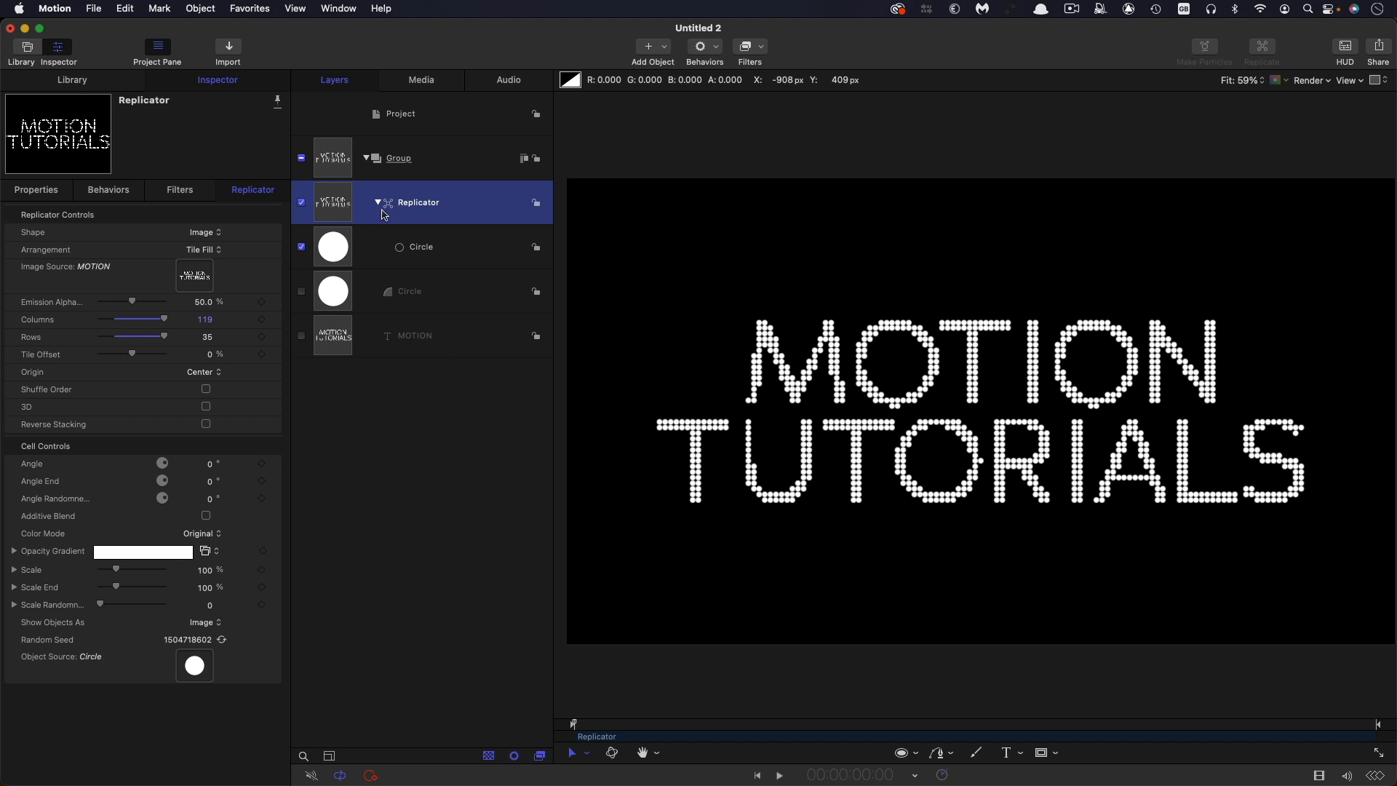
Step: Paste the MOTION TUTORIALS copy group of letter paths and hide it
click(377, 203)
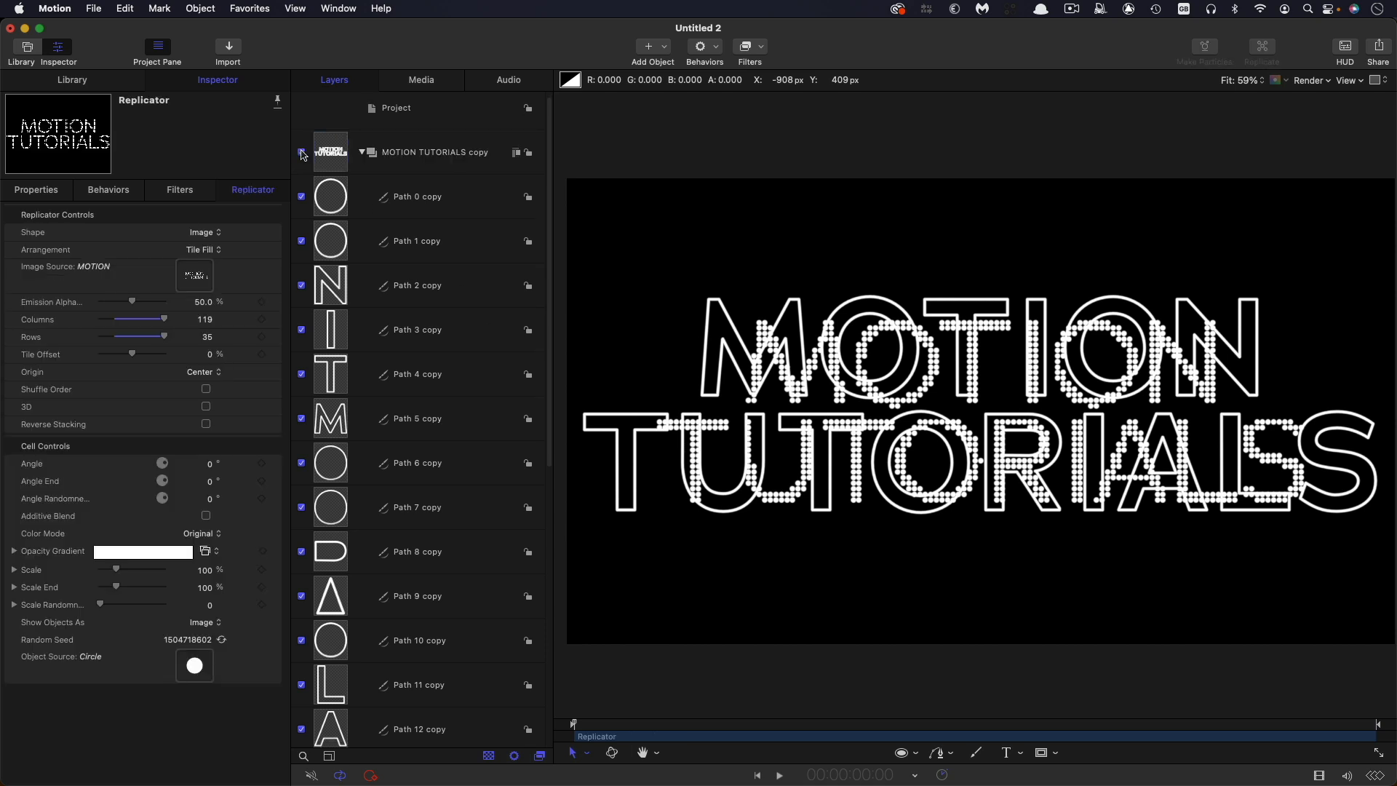
scroll(down, 3)
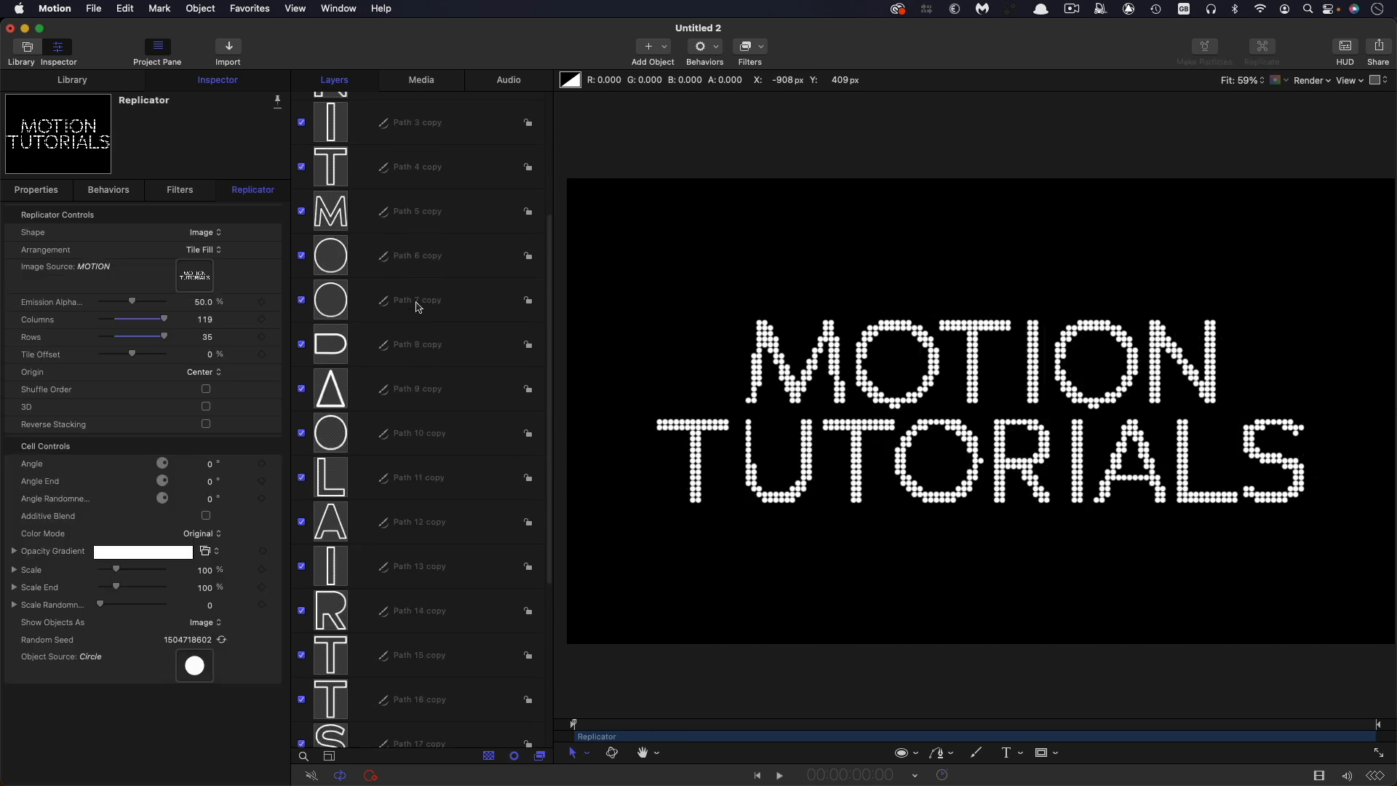
scroll(down, 3)
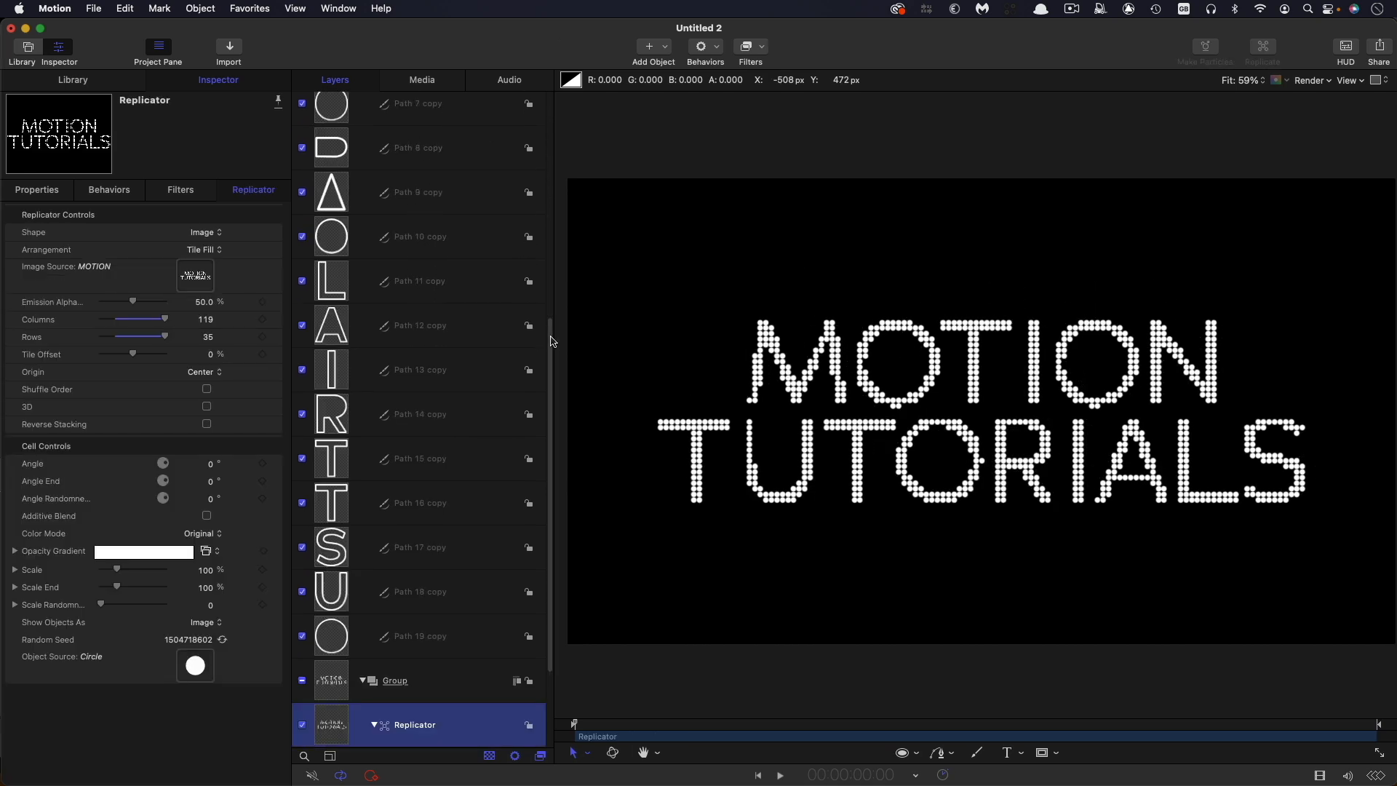
click(206, 232)
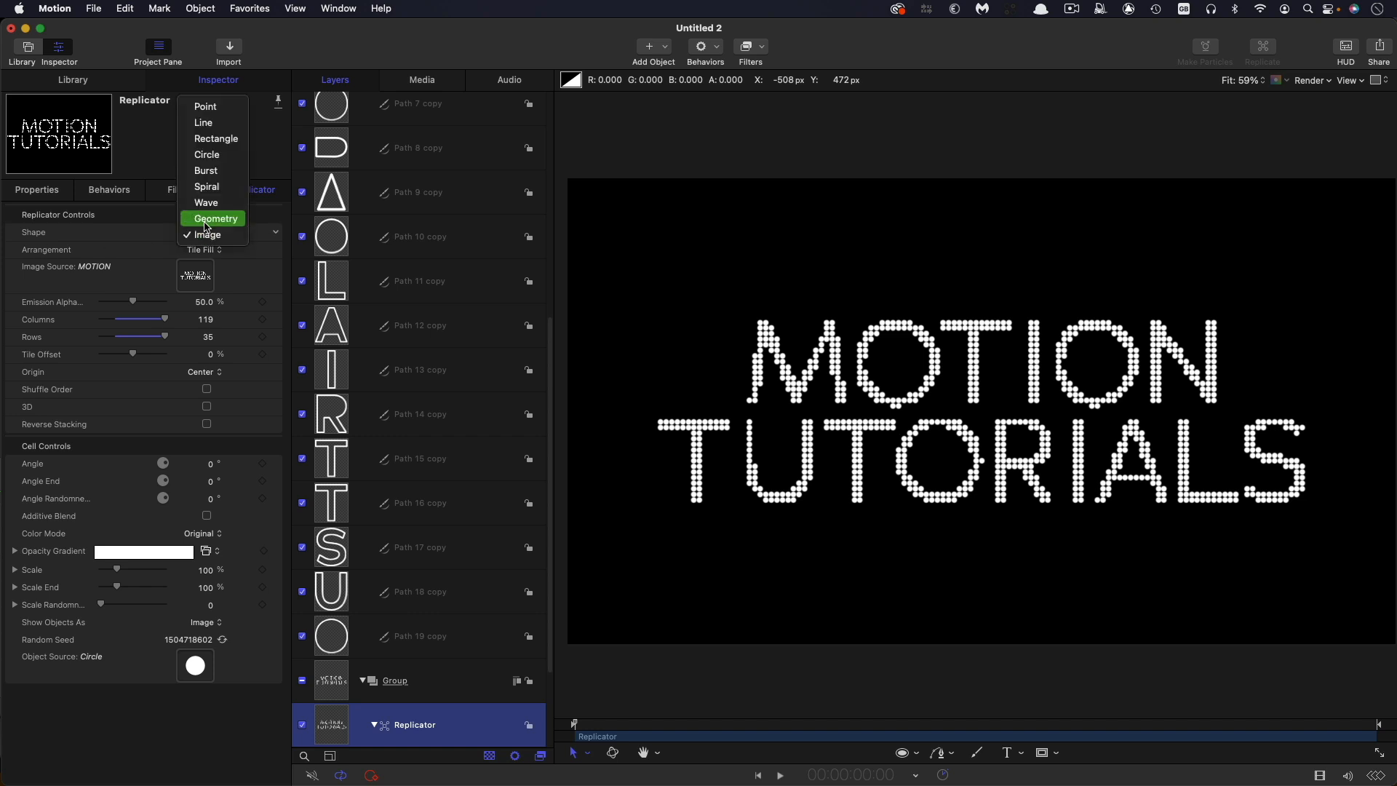
Step: Set the replicator shape to Geometry from the U outline path with 60 points
click(214, 219)
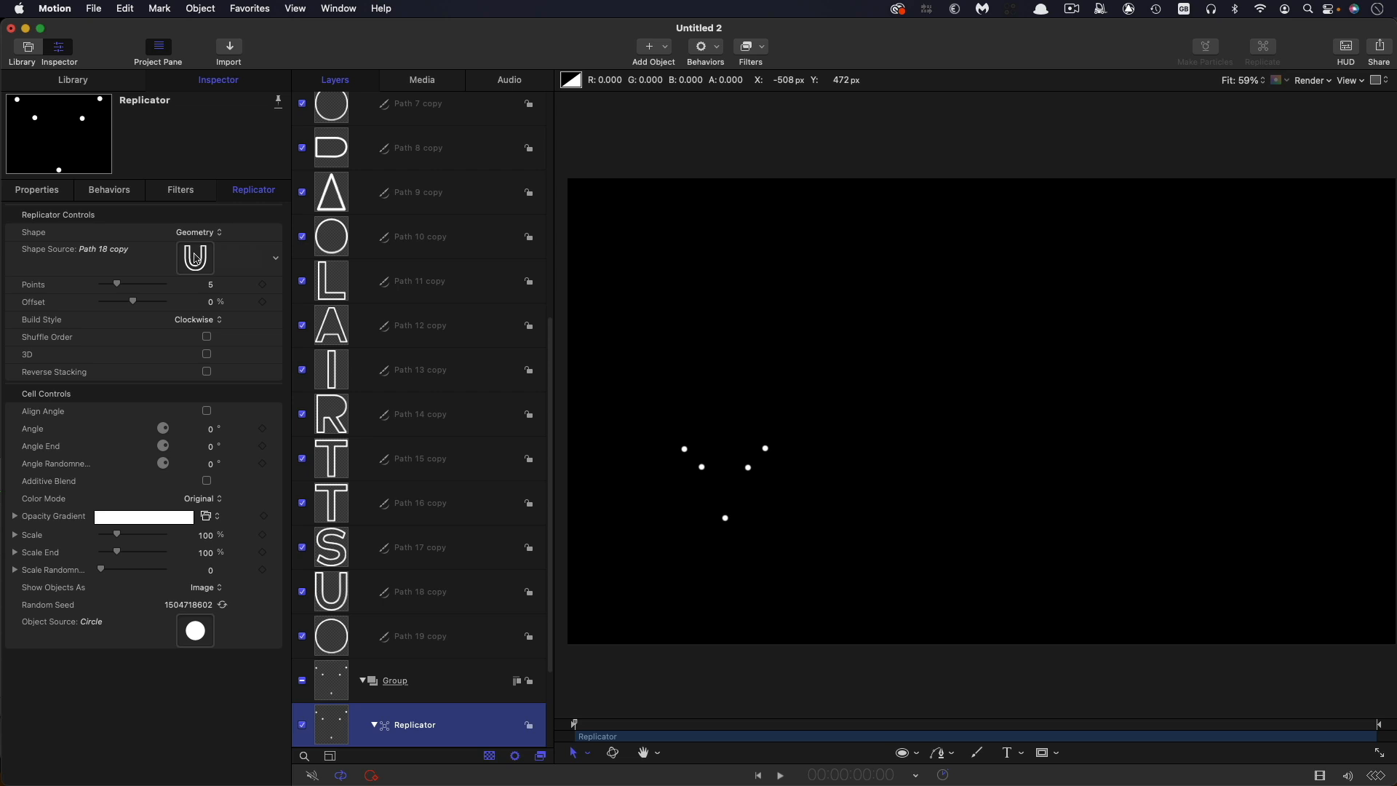
mouse_move(230, 297)
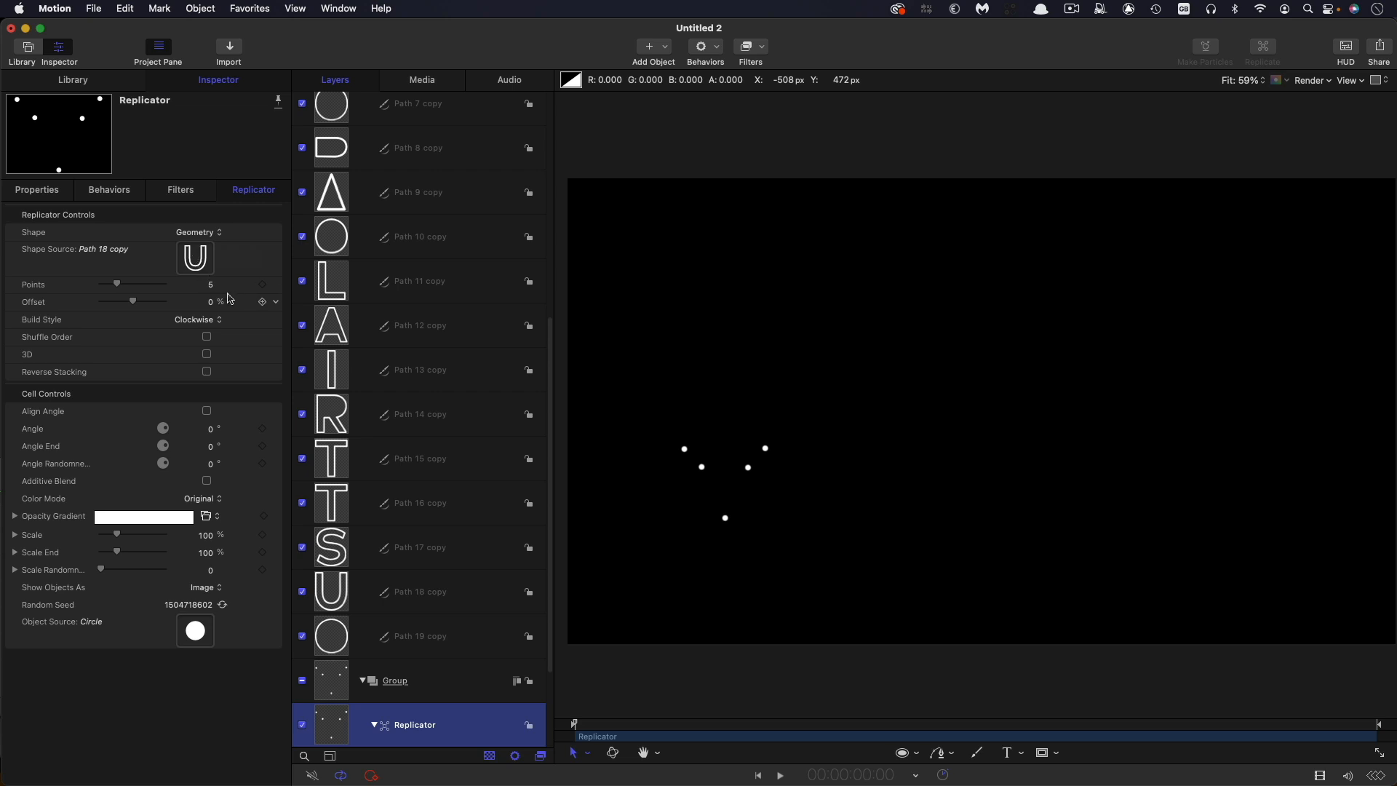
drag(115, 284, 164, 285)
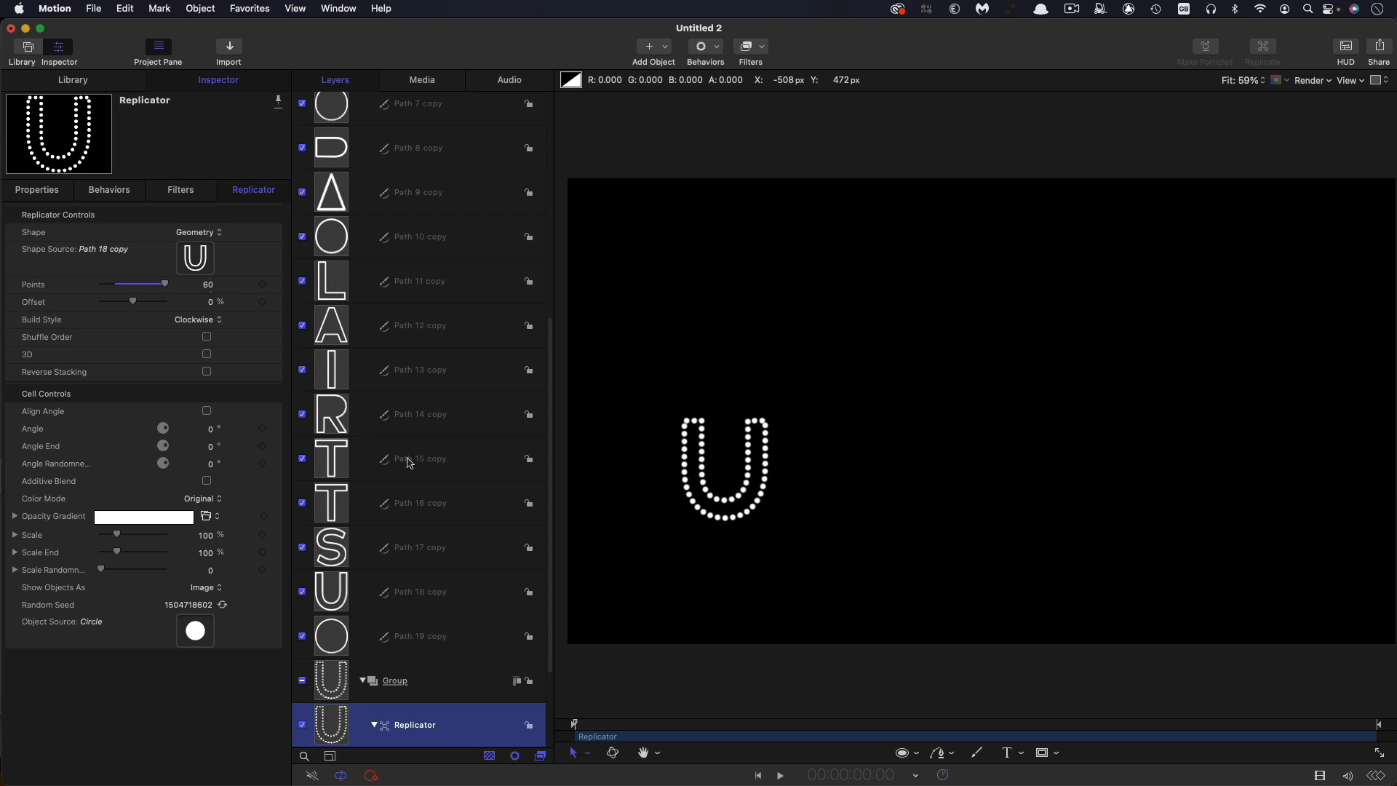
scroll(up, 3)
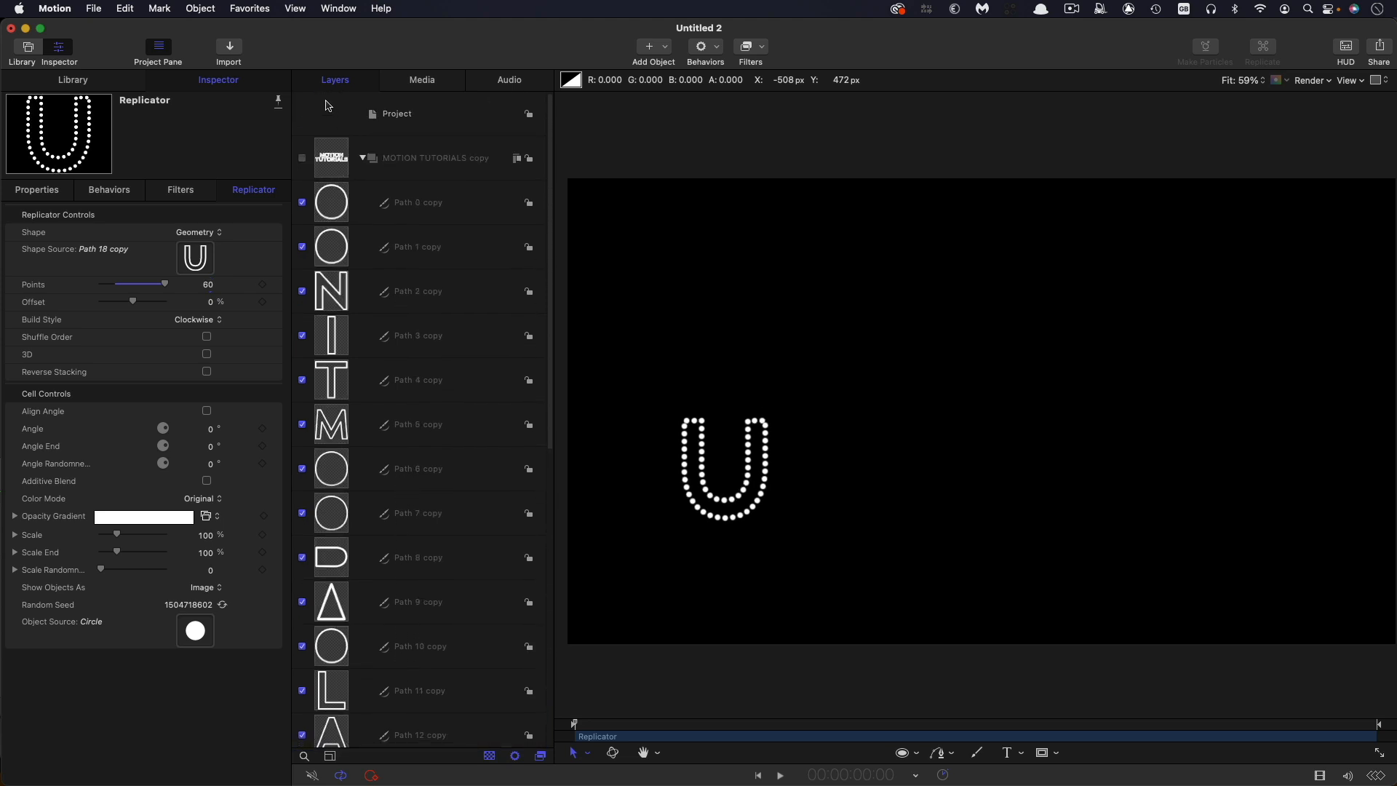
mouse_move(374, 485)
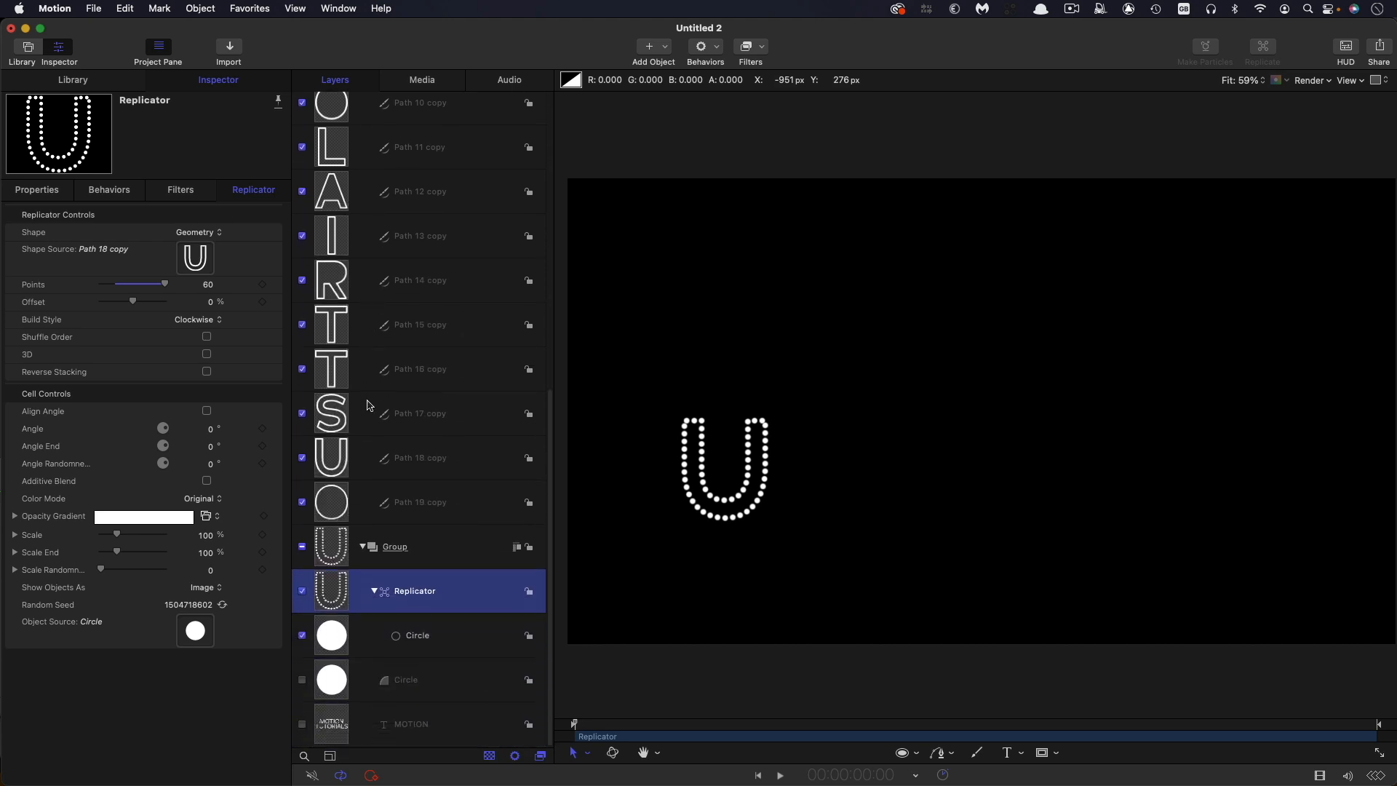
mouse_move(855, 561)
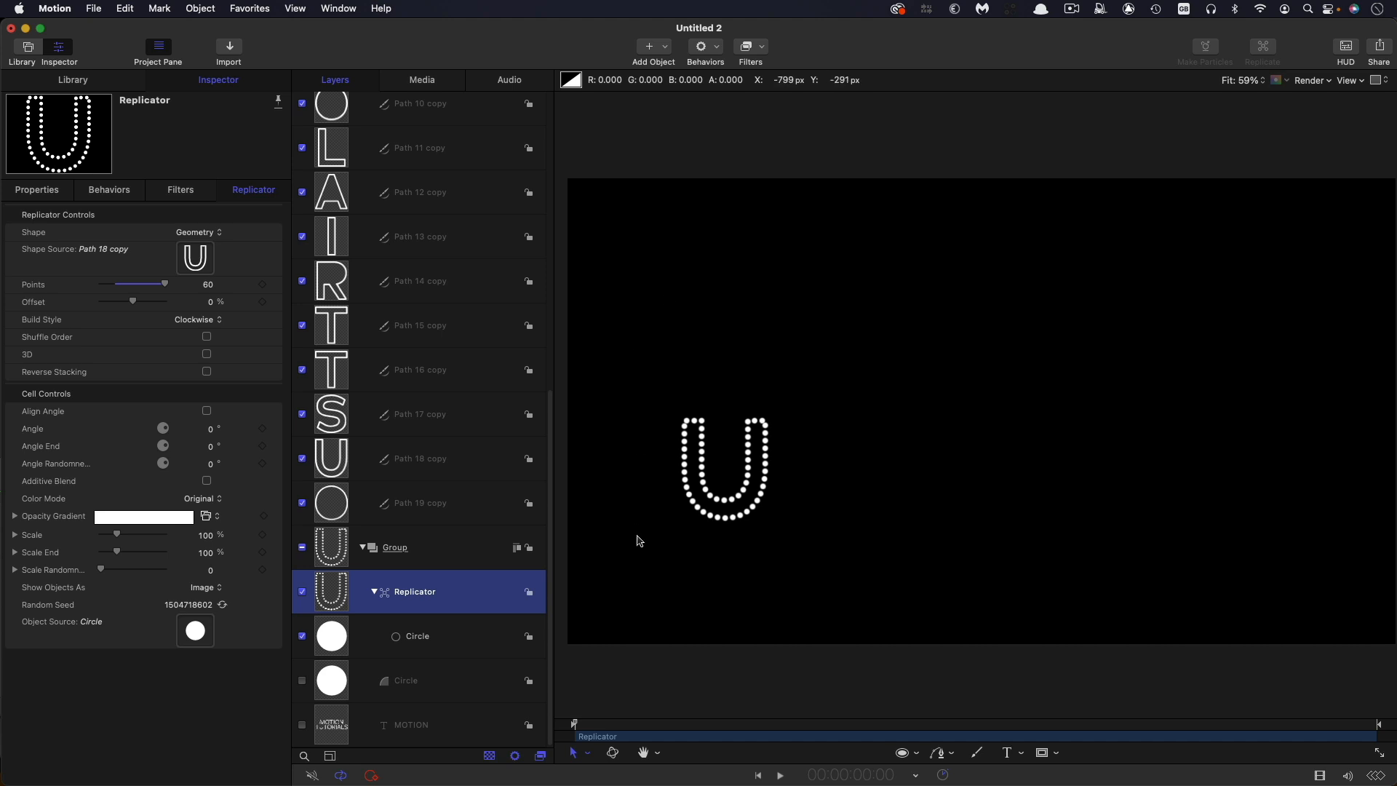
mouse_move(370, 478)
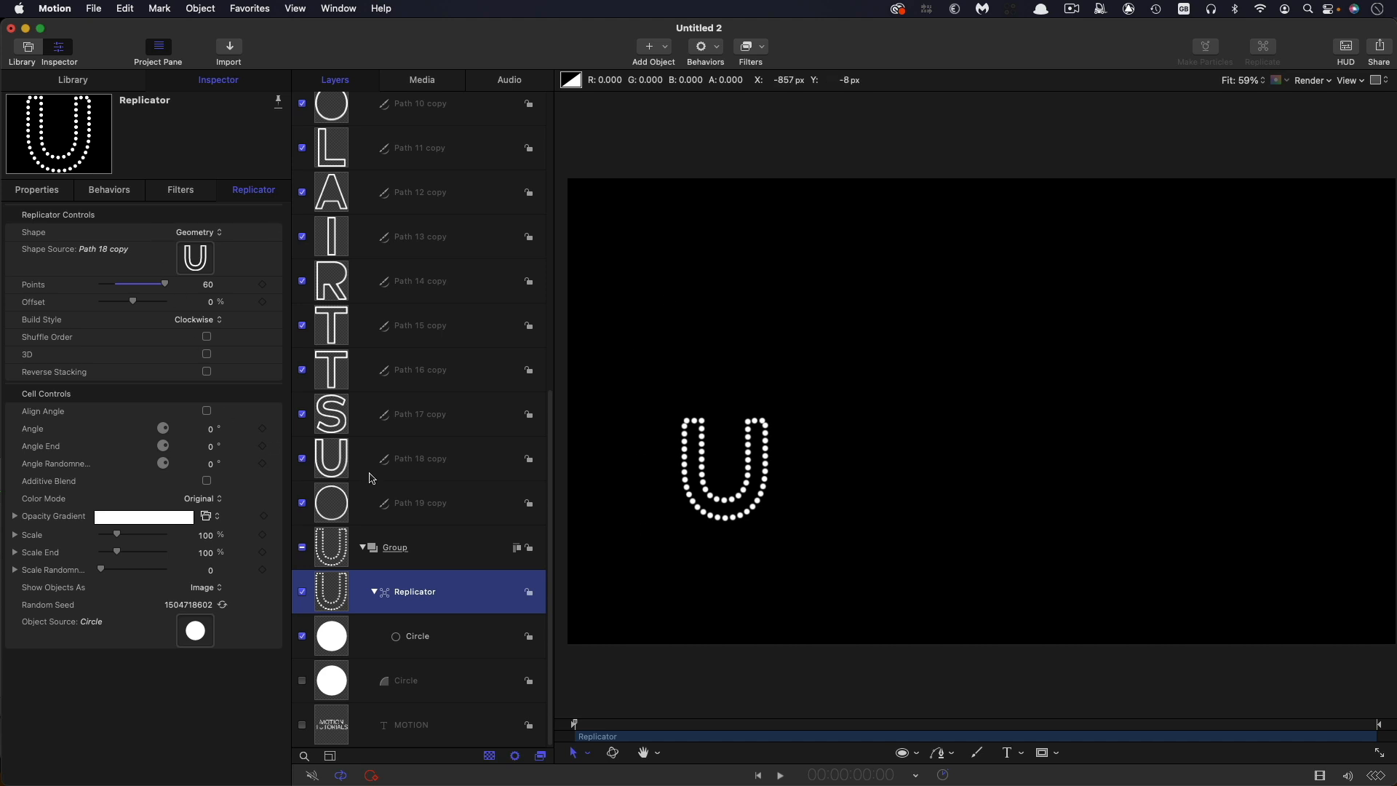
mouse_move(333, 595)
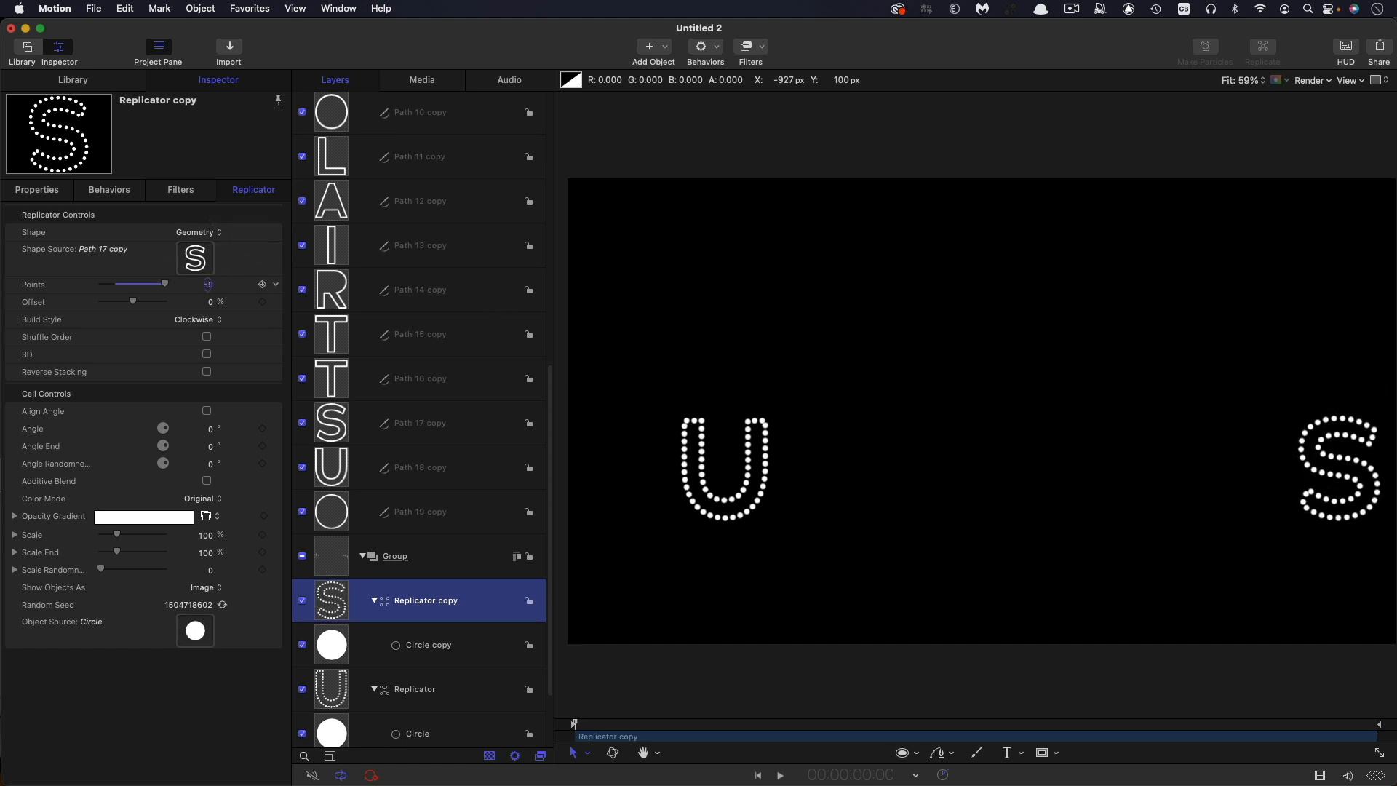
Step: Collapse the MOTION TUTORIALS copy group of letter paths in the Layers list
click(263, 283)
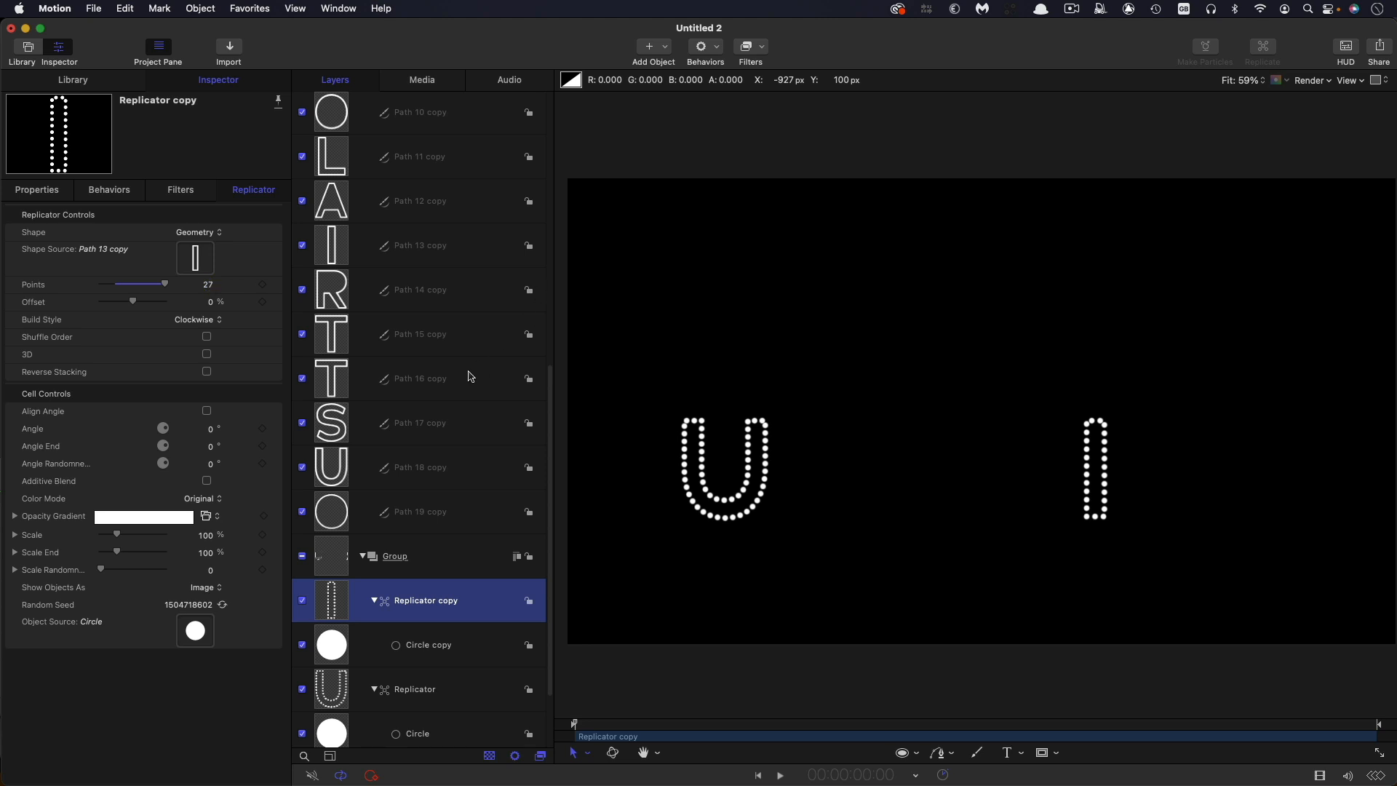
scroll(up, 3)
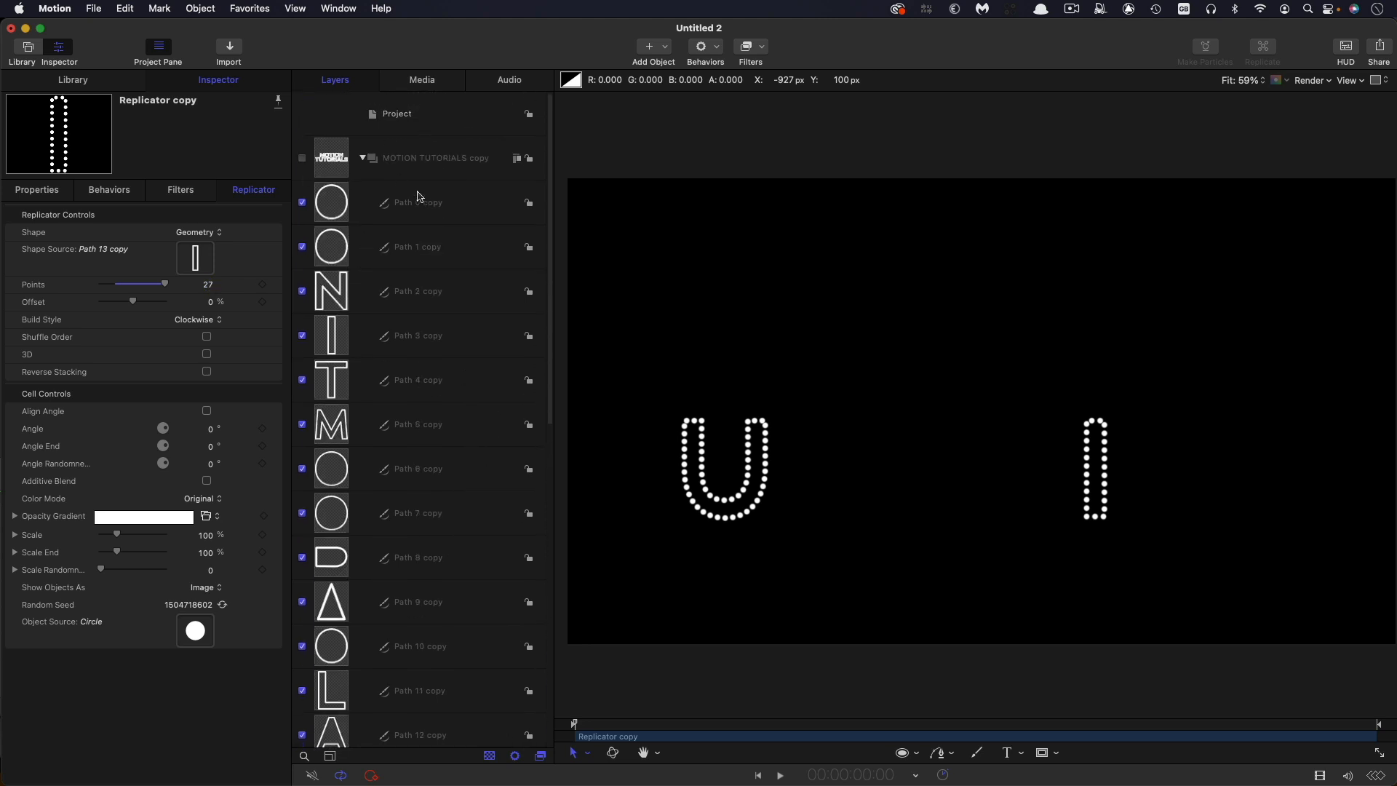
mouse_move(340, 523)
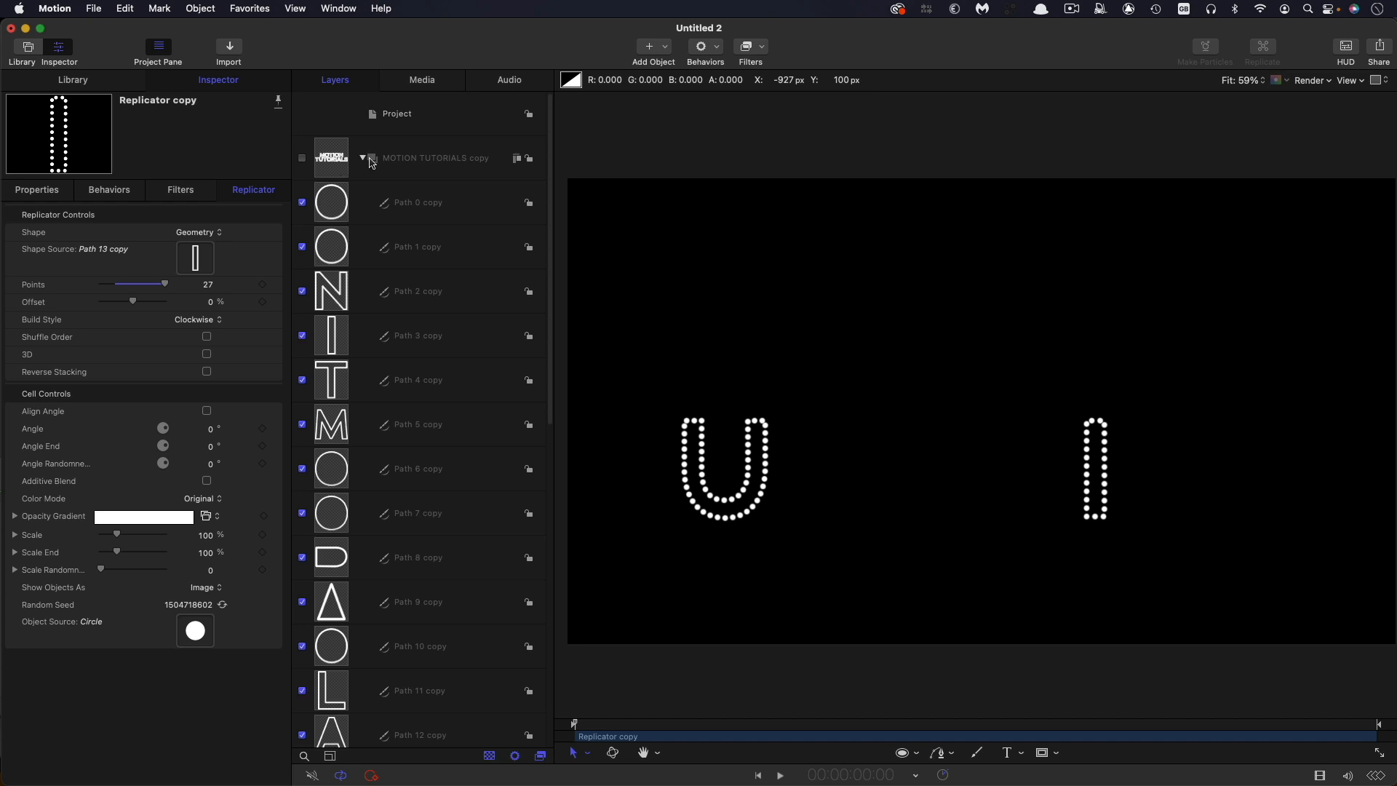
click(362, 158)
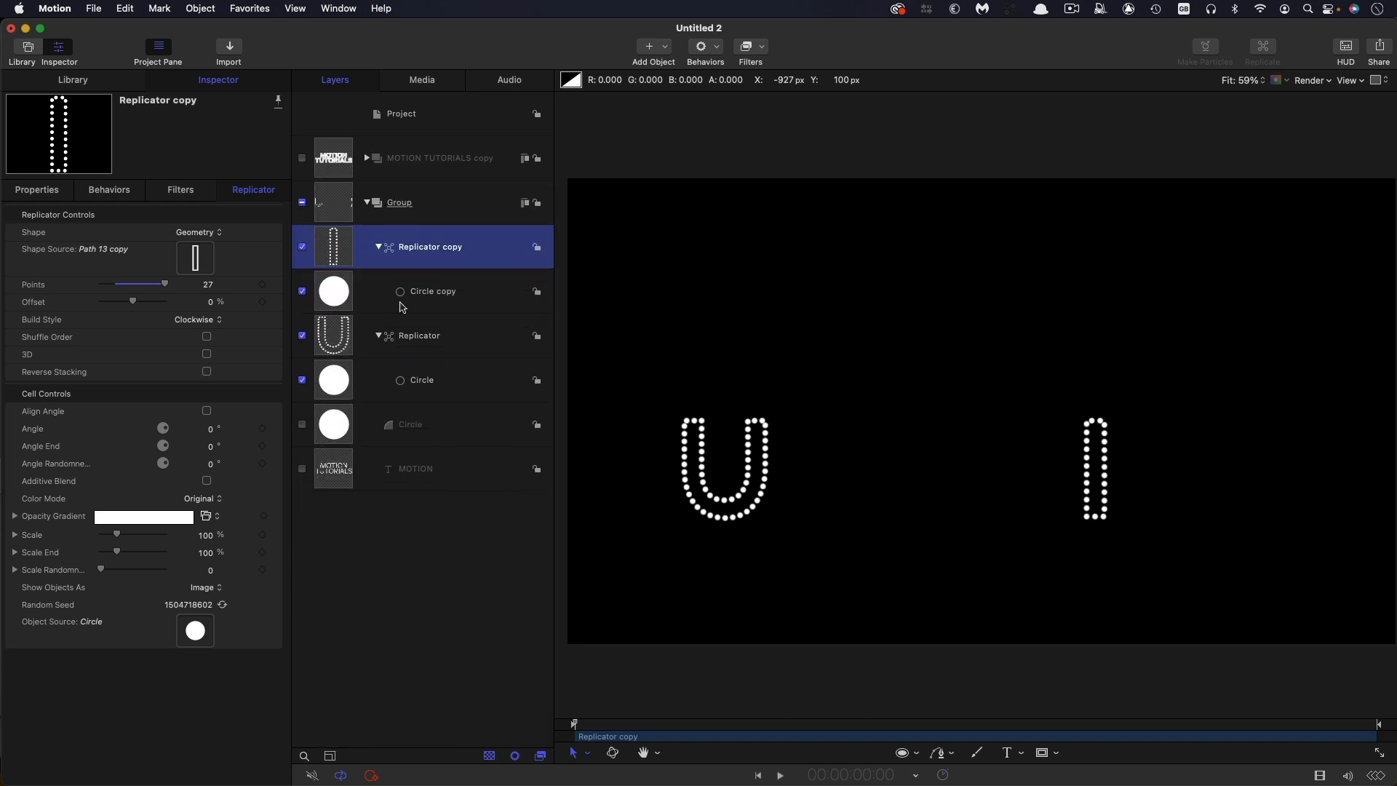
mouse_move(514, 48)
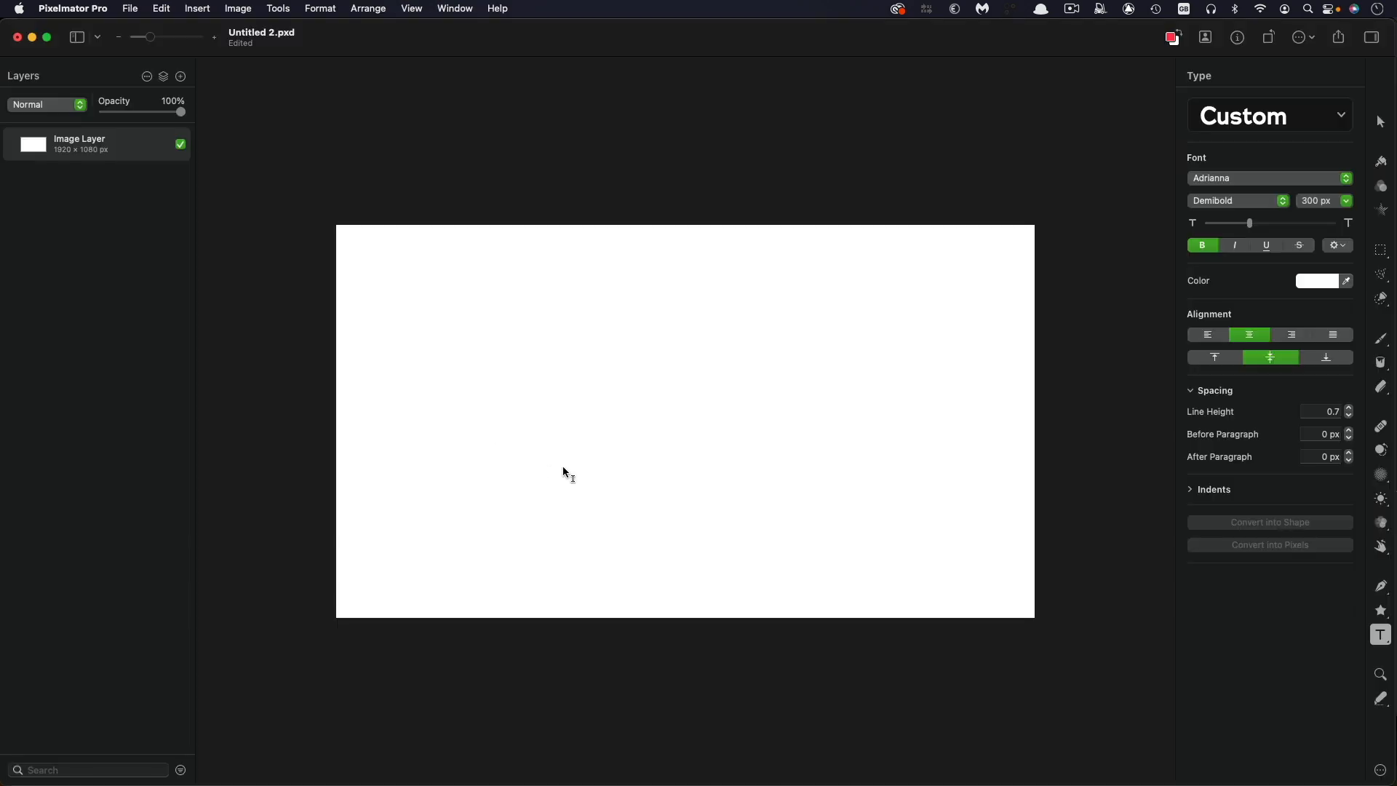
mouse_move(353, 305)
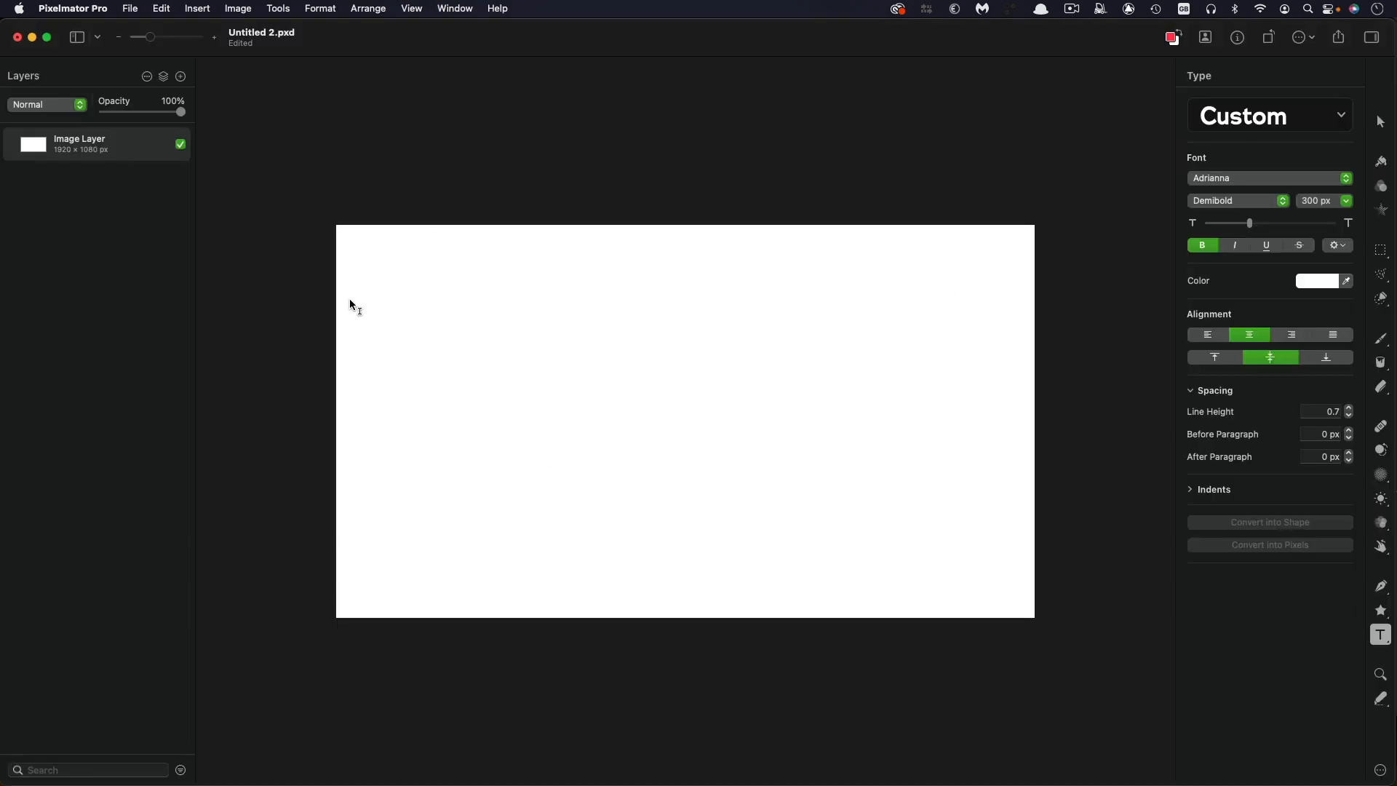
mouse_move(187, 151)
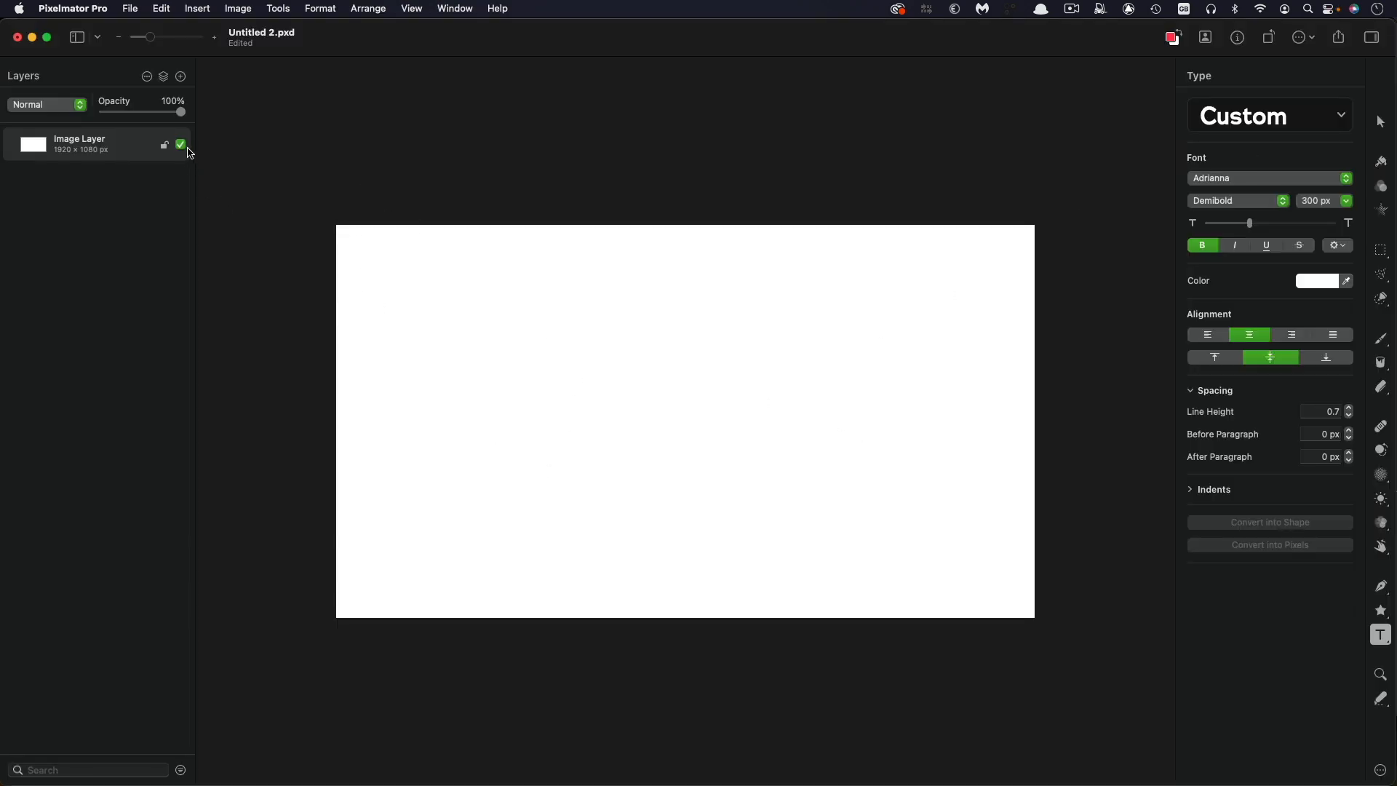
Step: Hide the white Image Layer and convert the MOTION TUTORIALS text into shapes
click(181, 145)
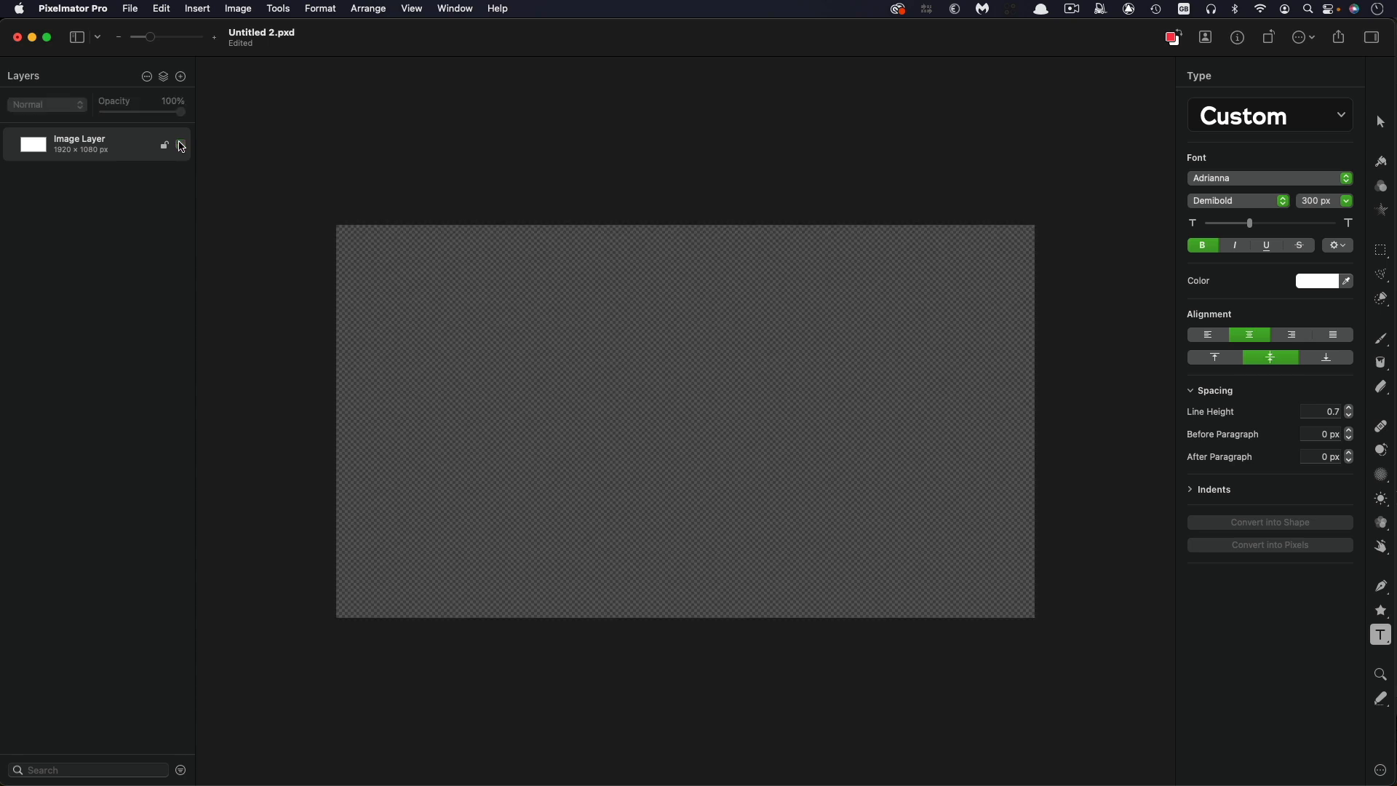
mouse_move(493, 303)
text(MOTION TUTORIALS)
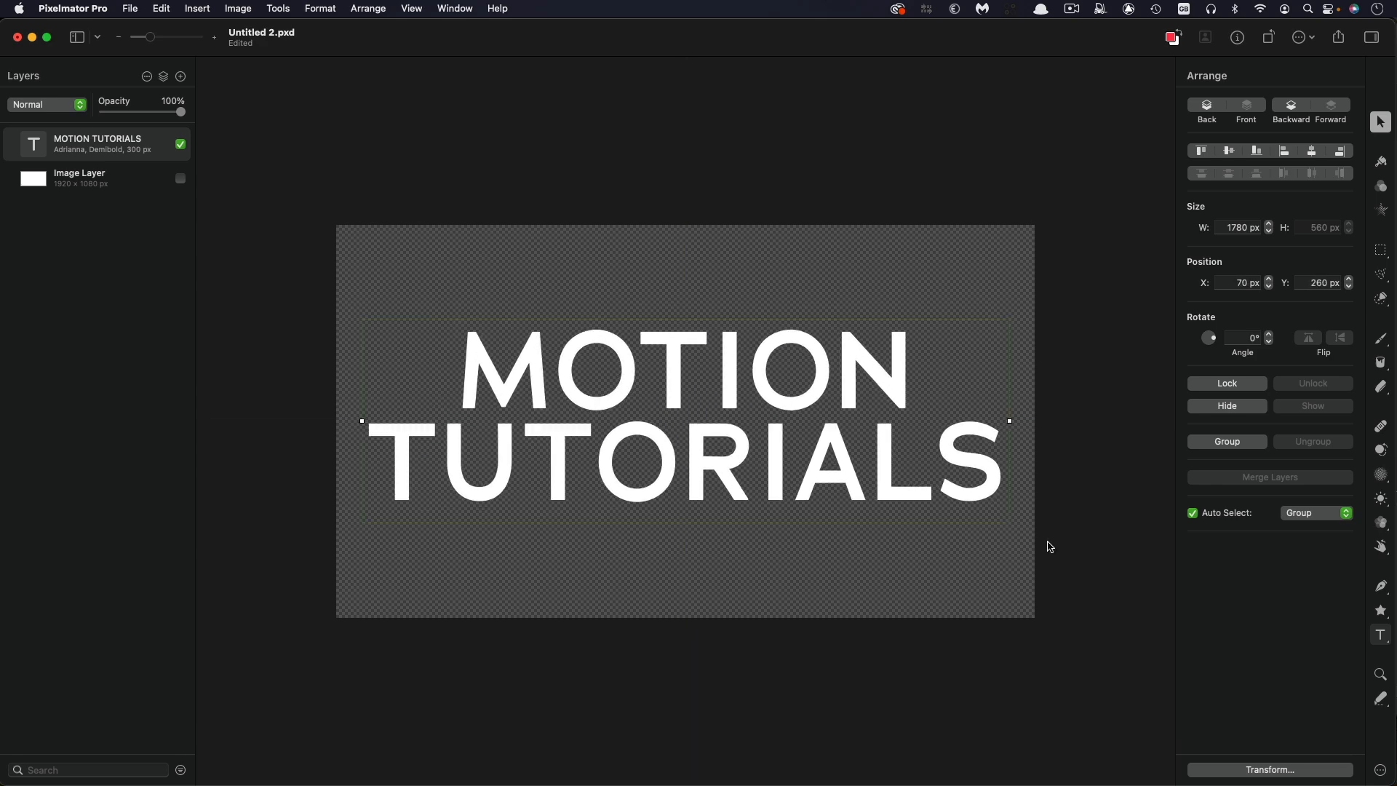
mouse_move(1381, 635)
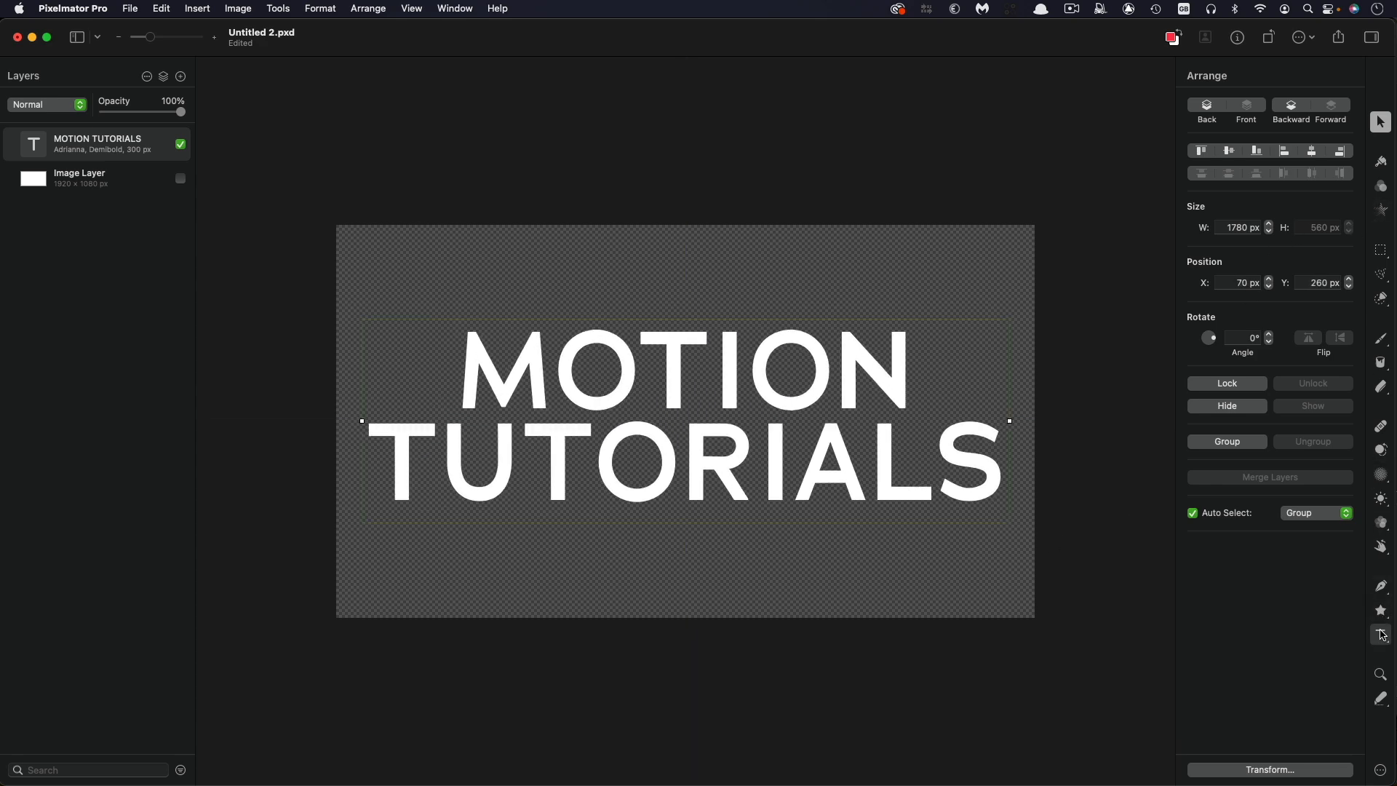
click(1381, 635)
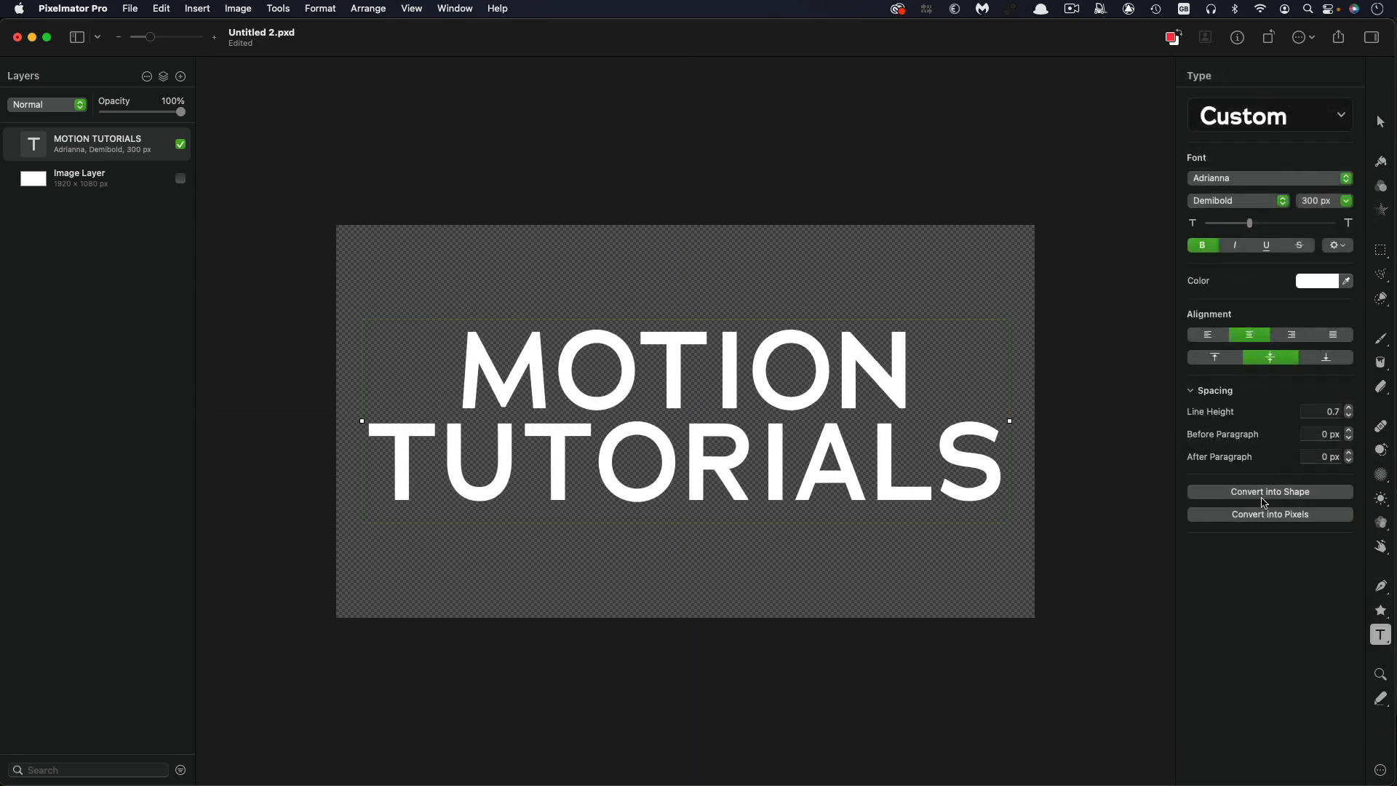
click(1269, 491)
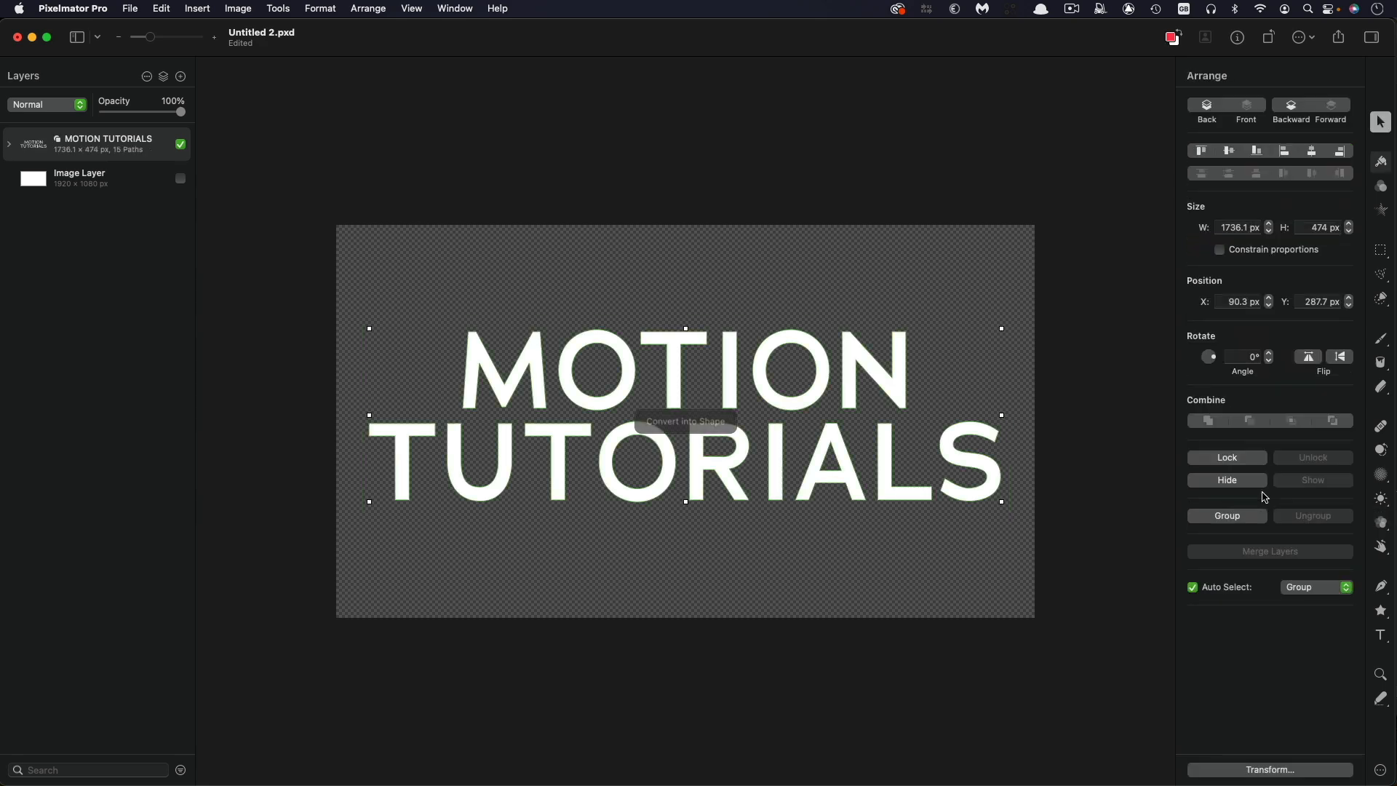
mouse_move(1381, 163)
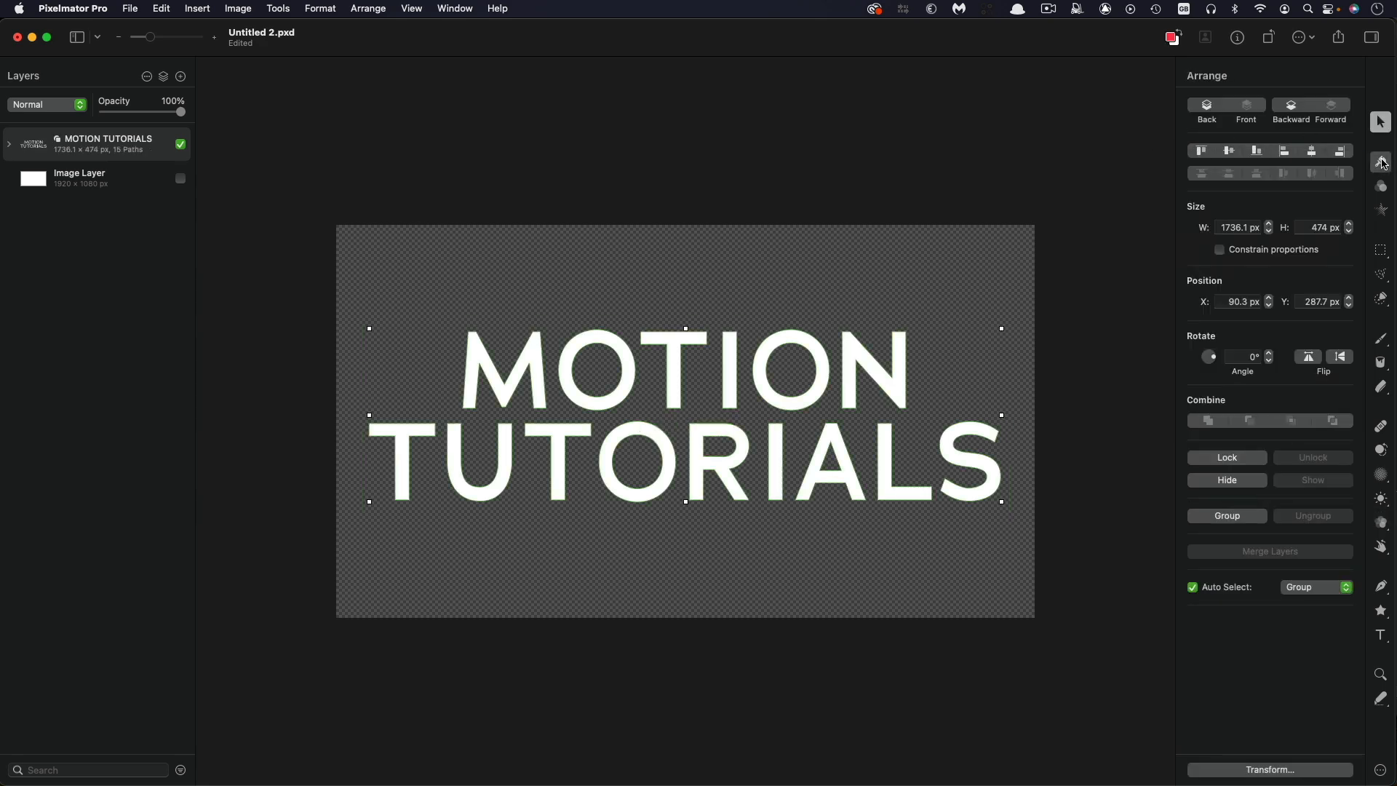
click(1381, 164)
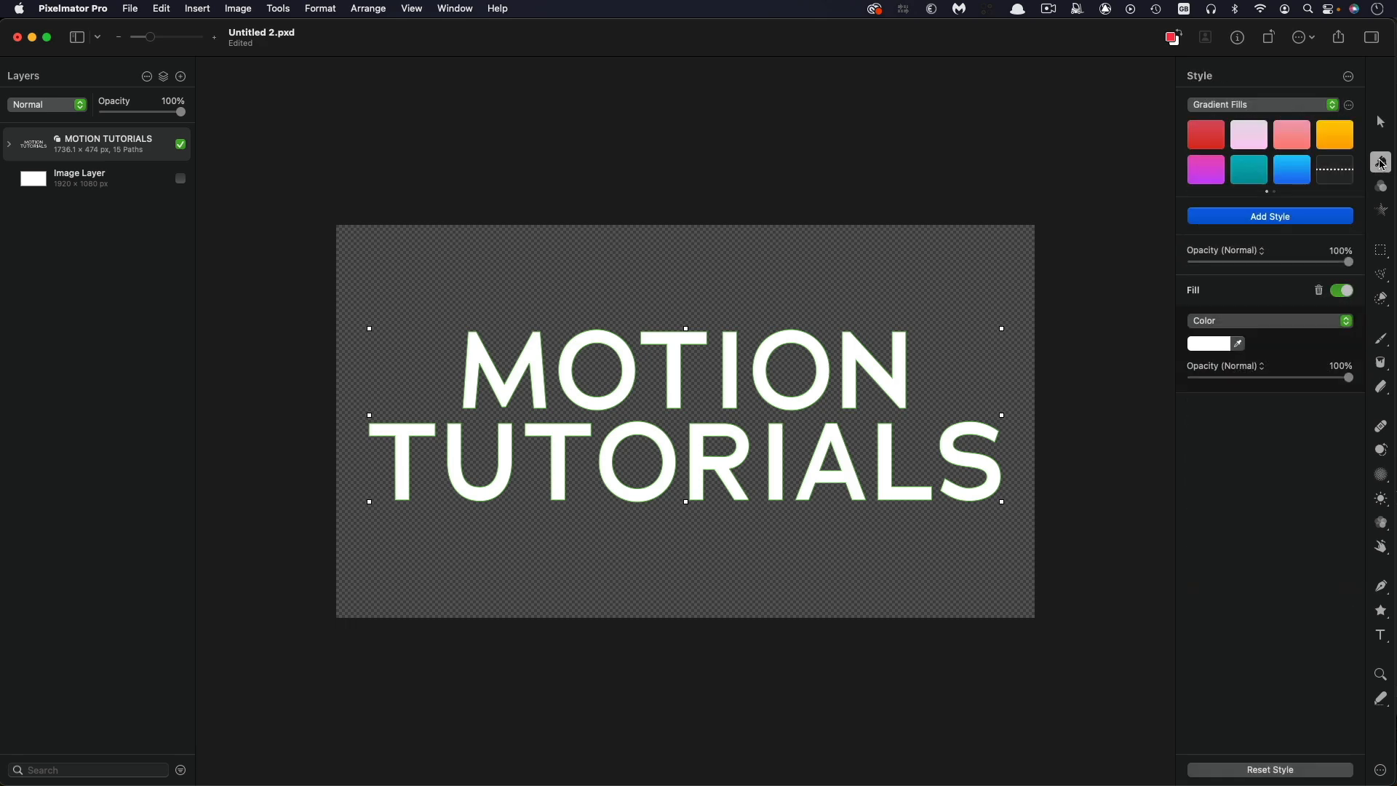
Step: Turn off the letters' fill and add a 7 px black outline stroke
click(1341, 289)
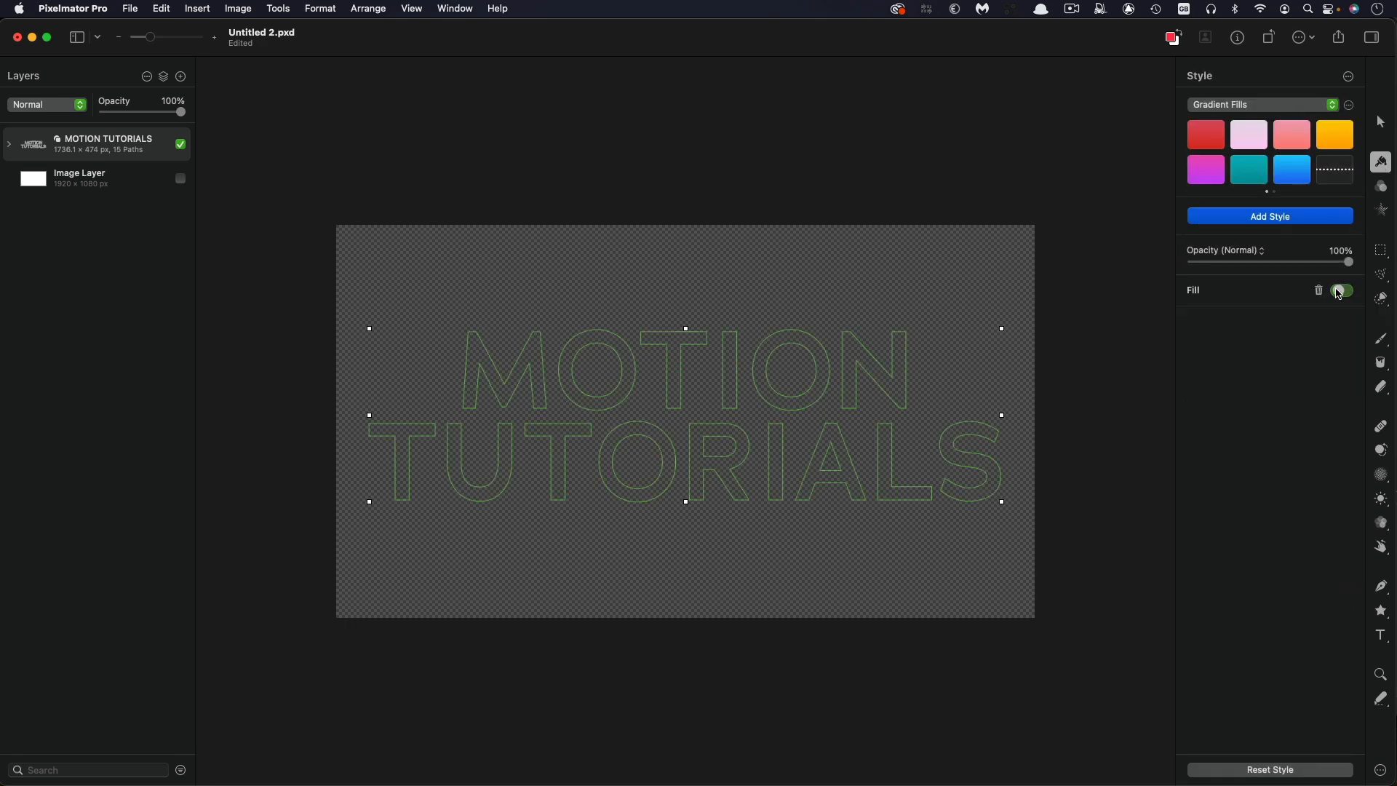
click(1269, 215)
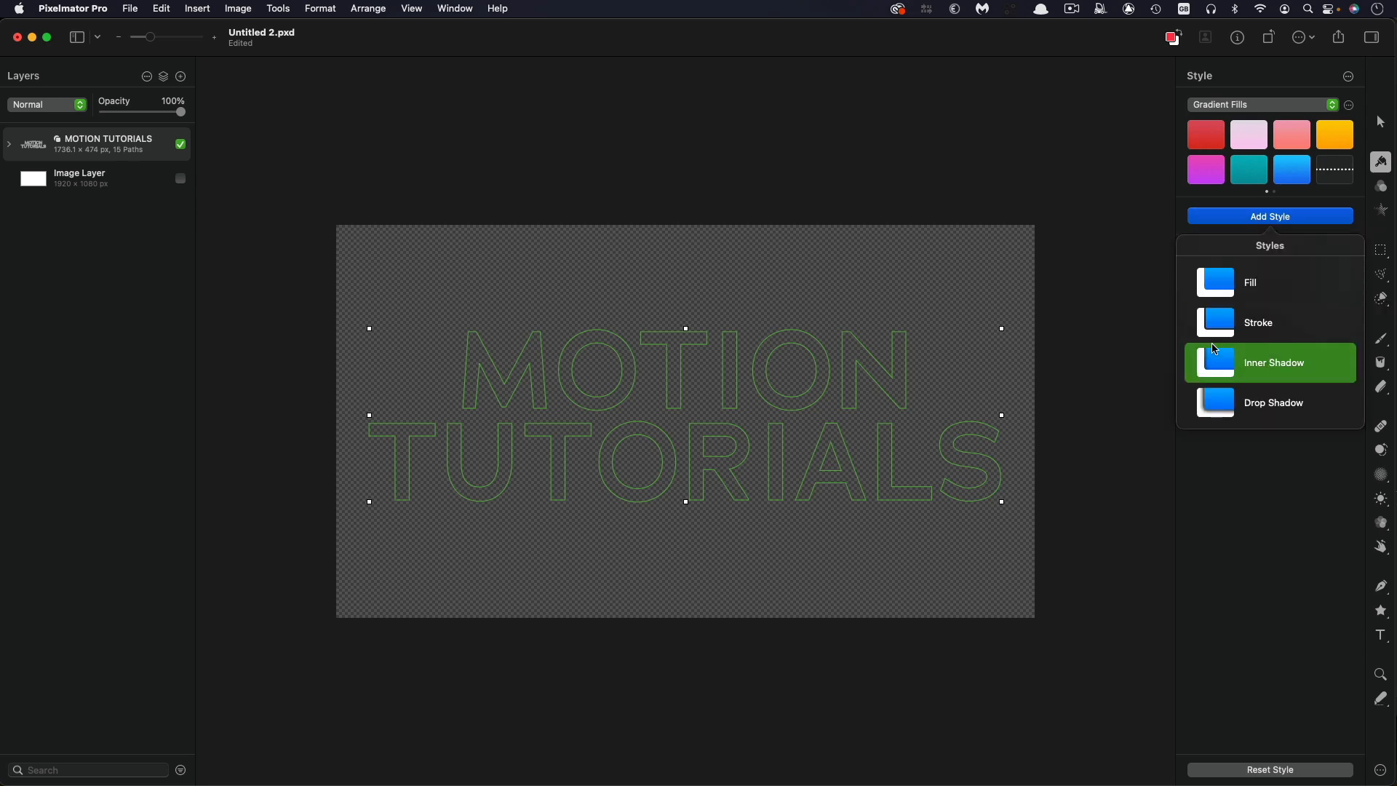
click(1257, 322)
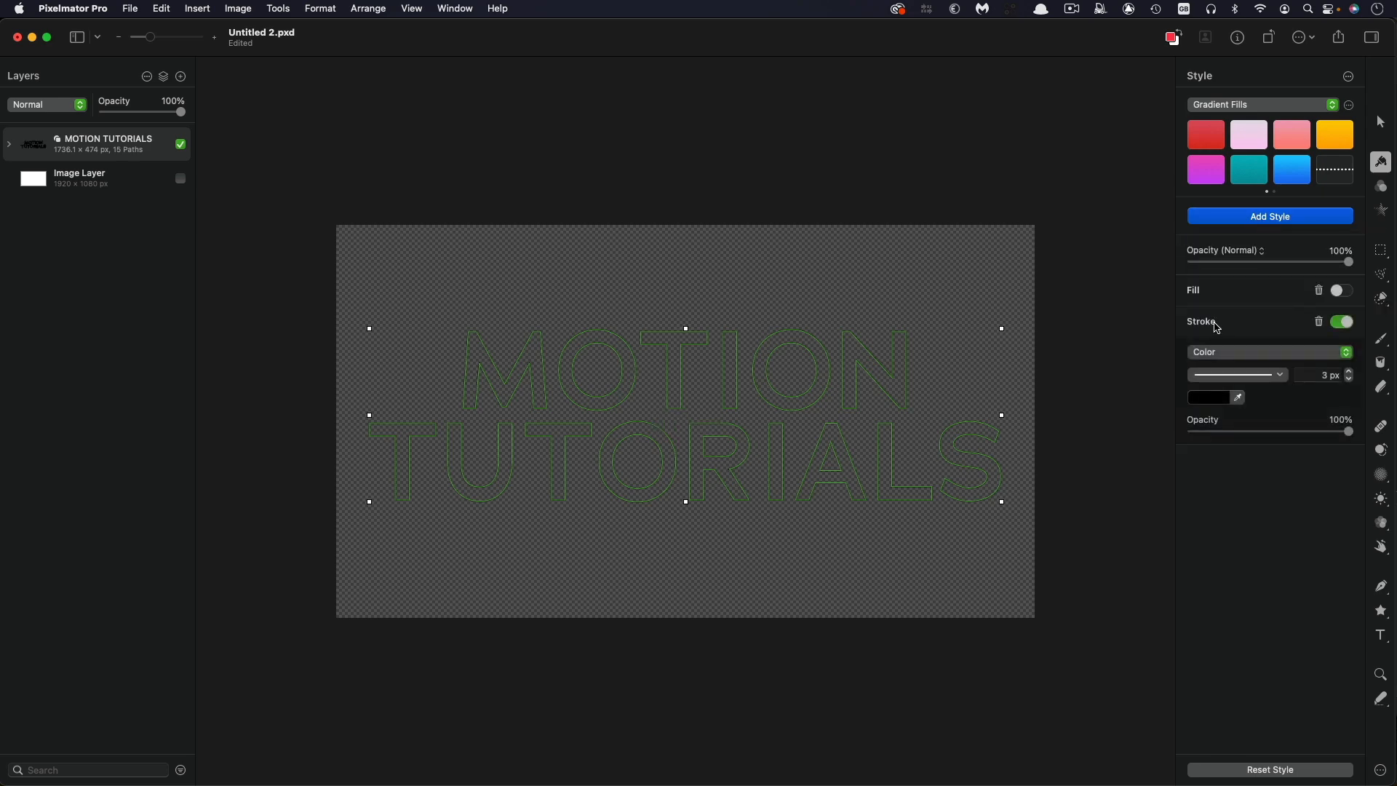
click(1348, 370)
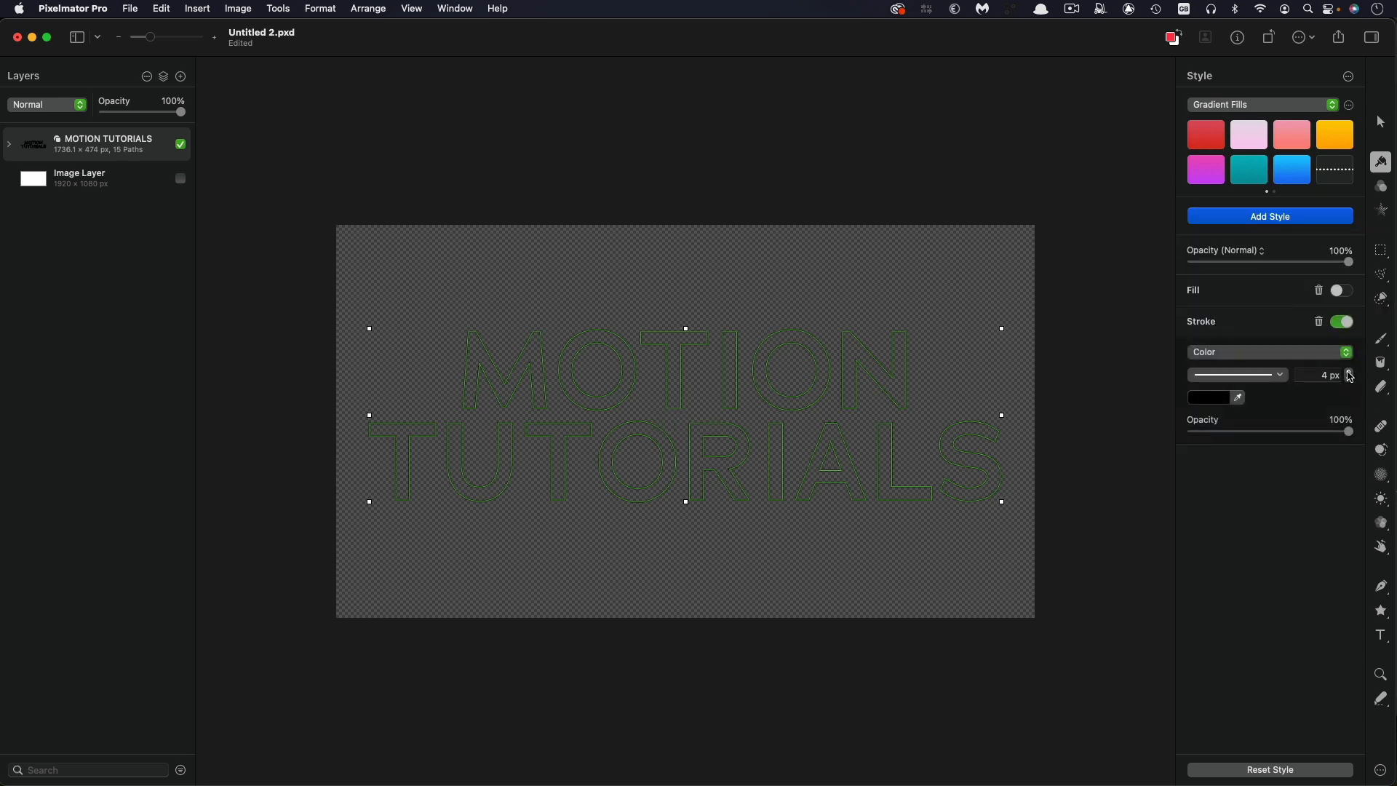
click(1348, 372)
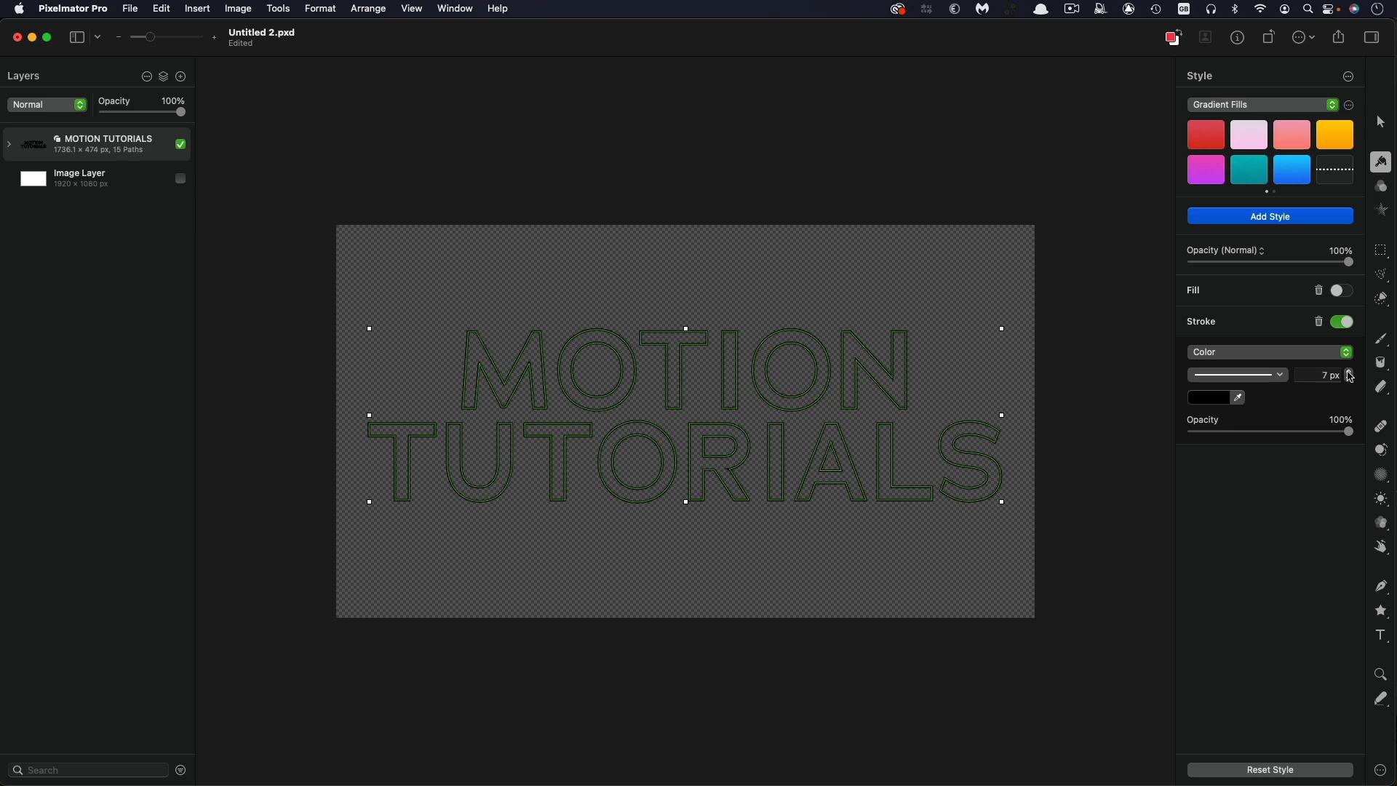
mouse_move(1248, 379)
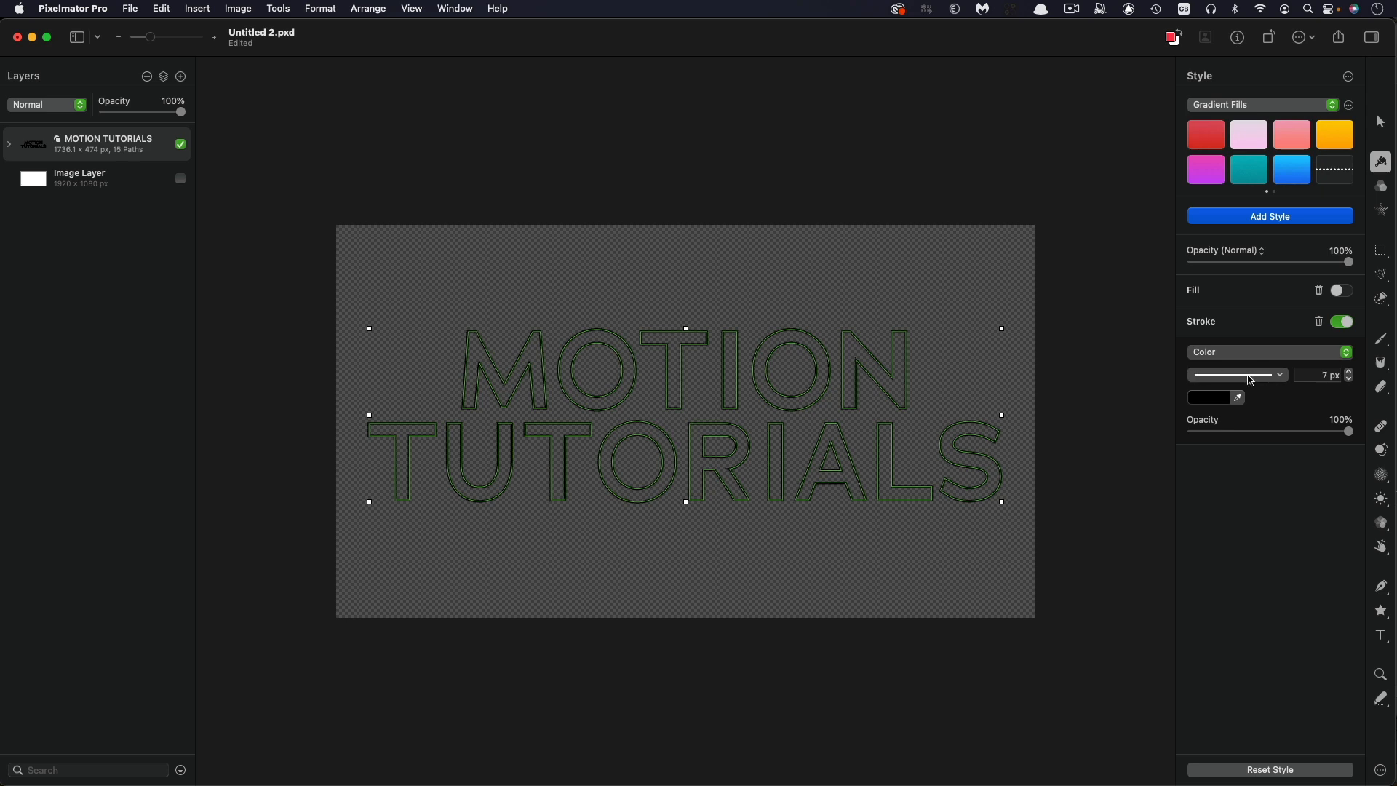
click(1279, 374)
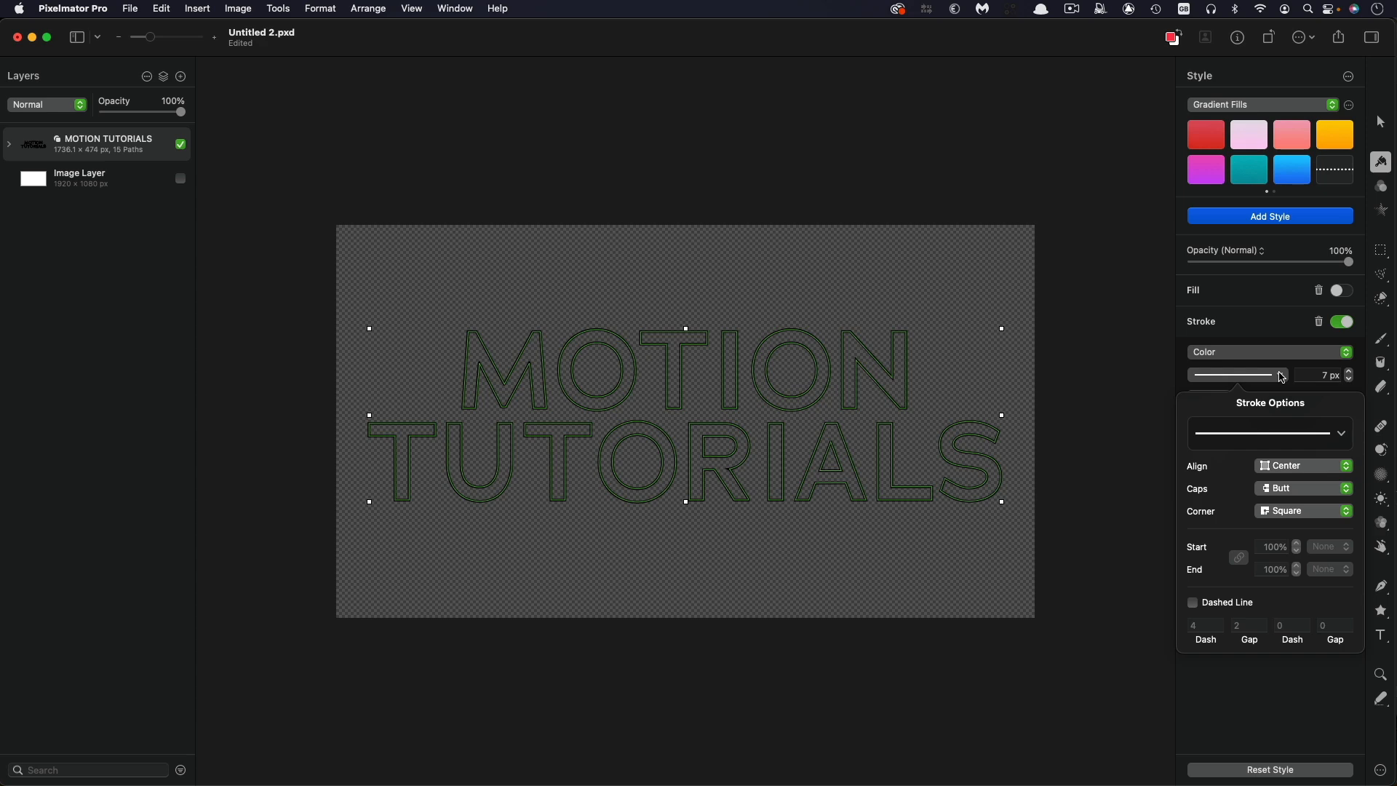
mouse_move(1316, 433)
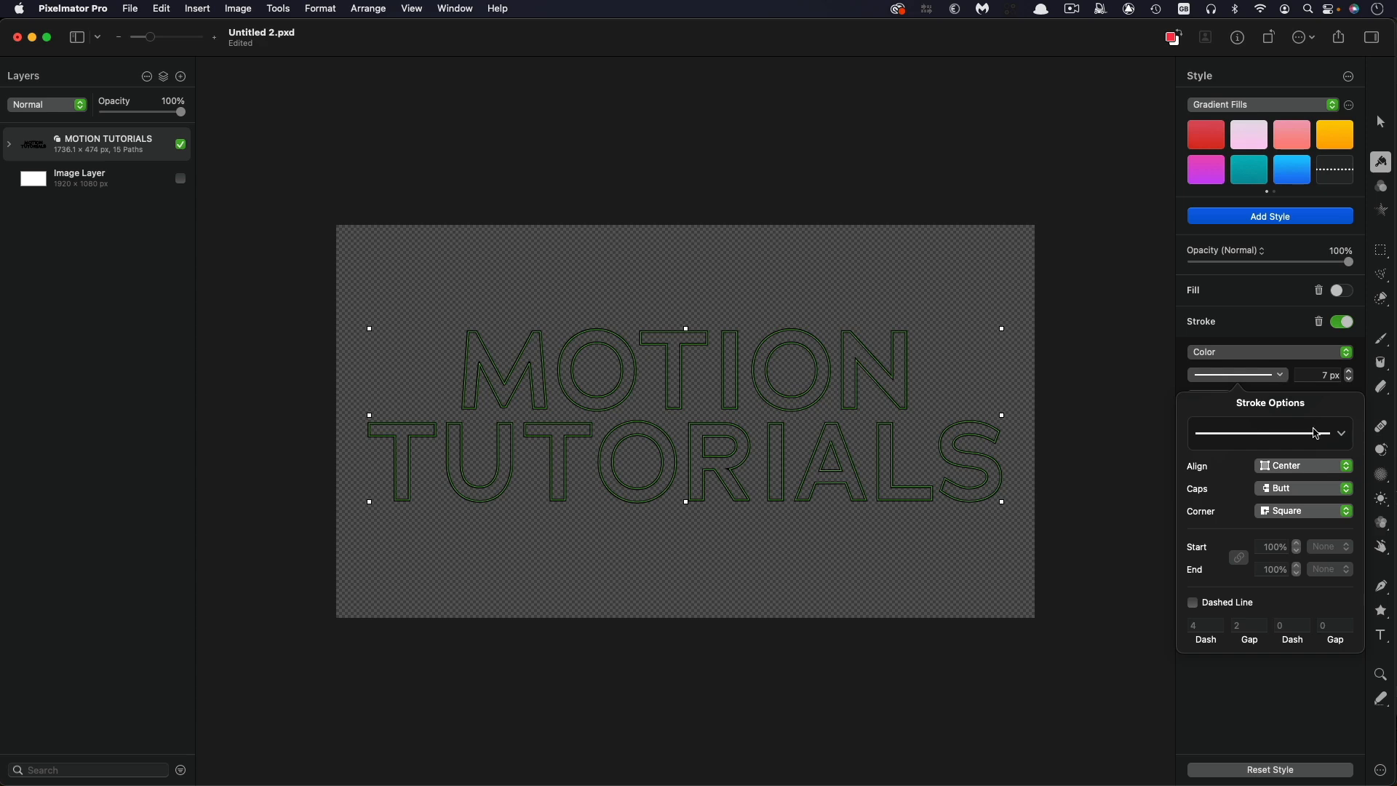
Step: Make the outline a white dotted stroke 6 px wide, then select the shape group
click(1341, 433)
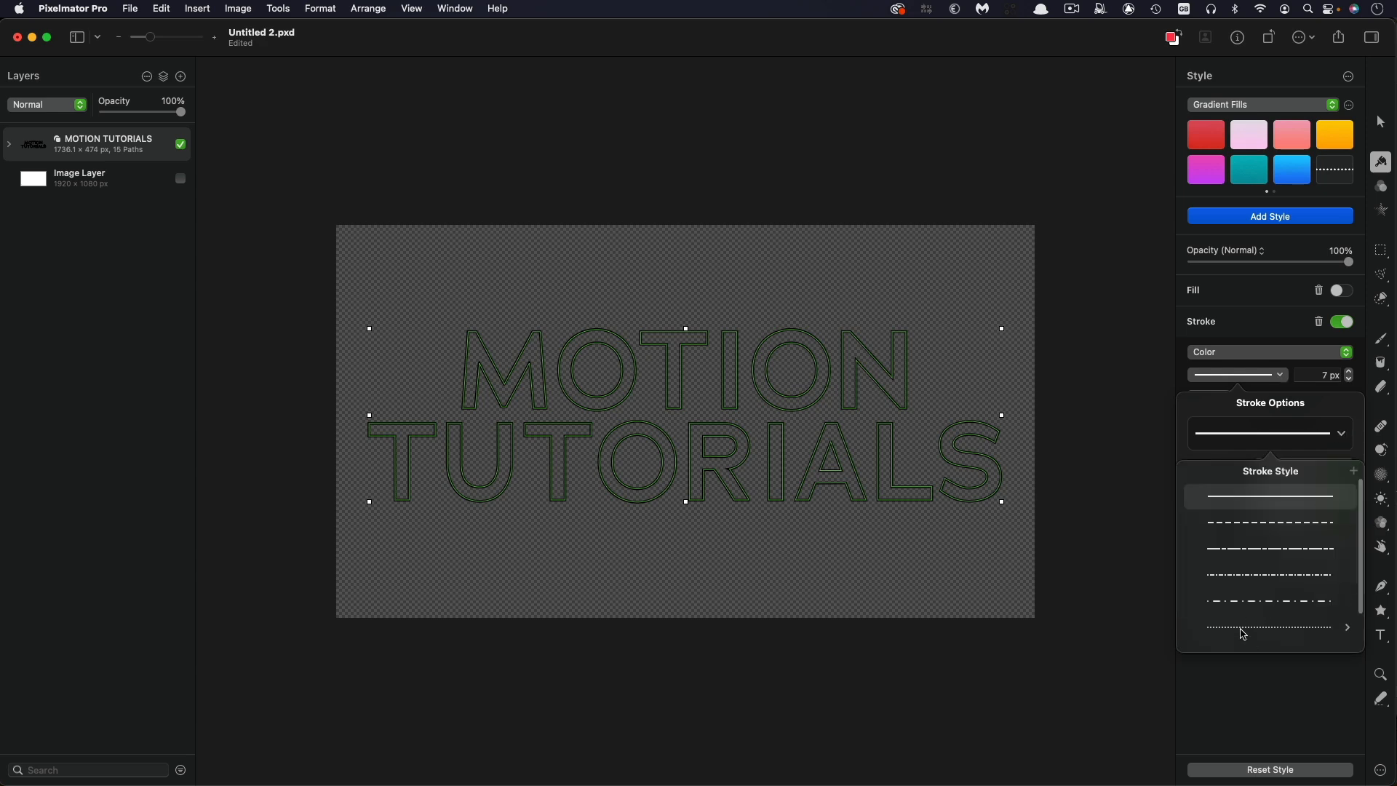
click(1266, 626)
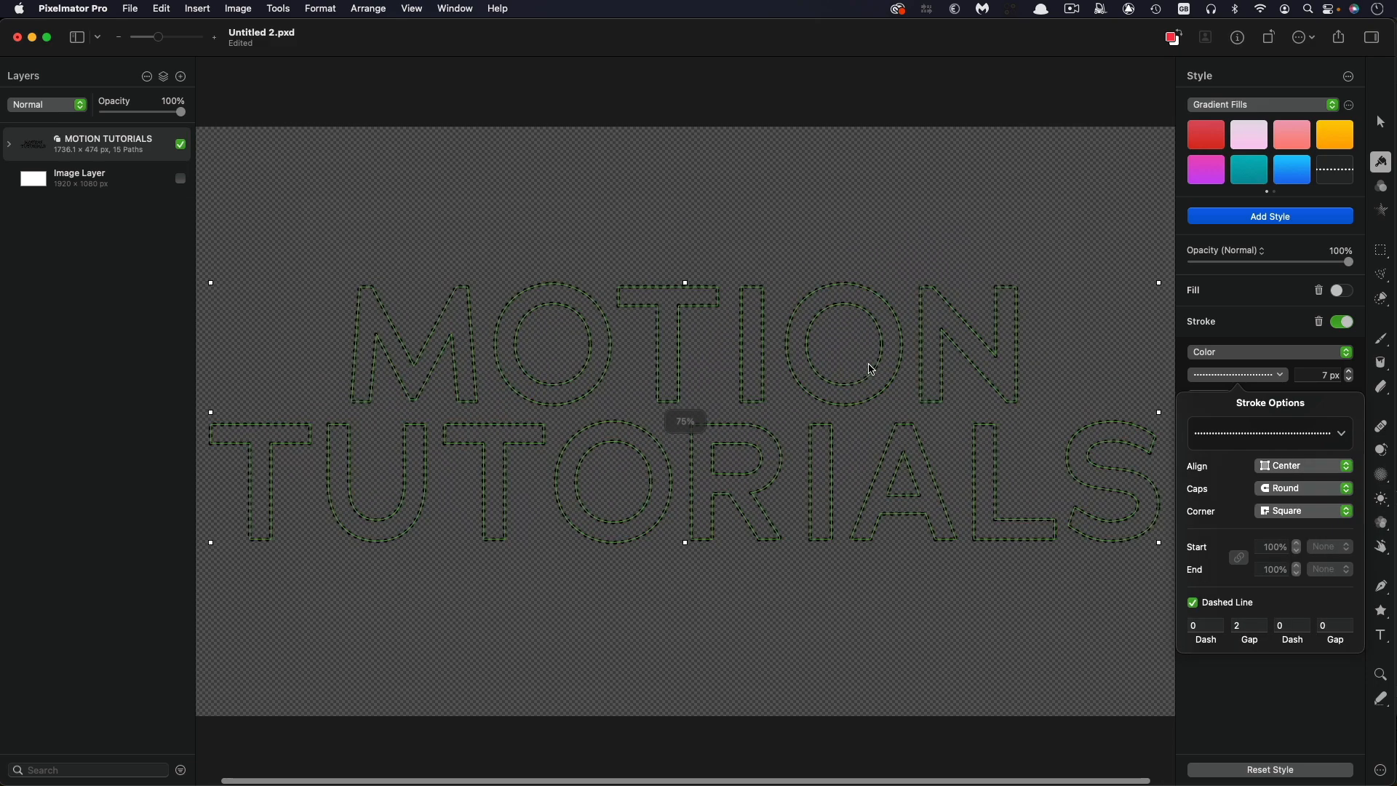
mouse_move(1103, 282)
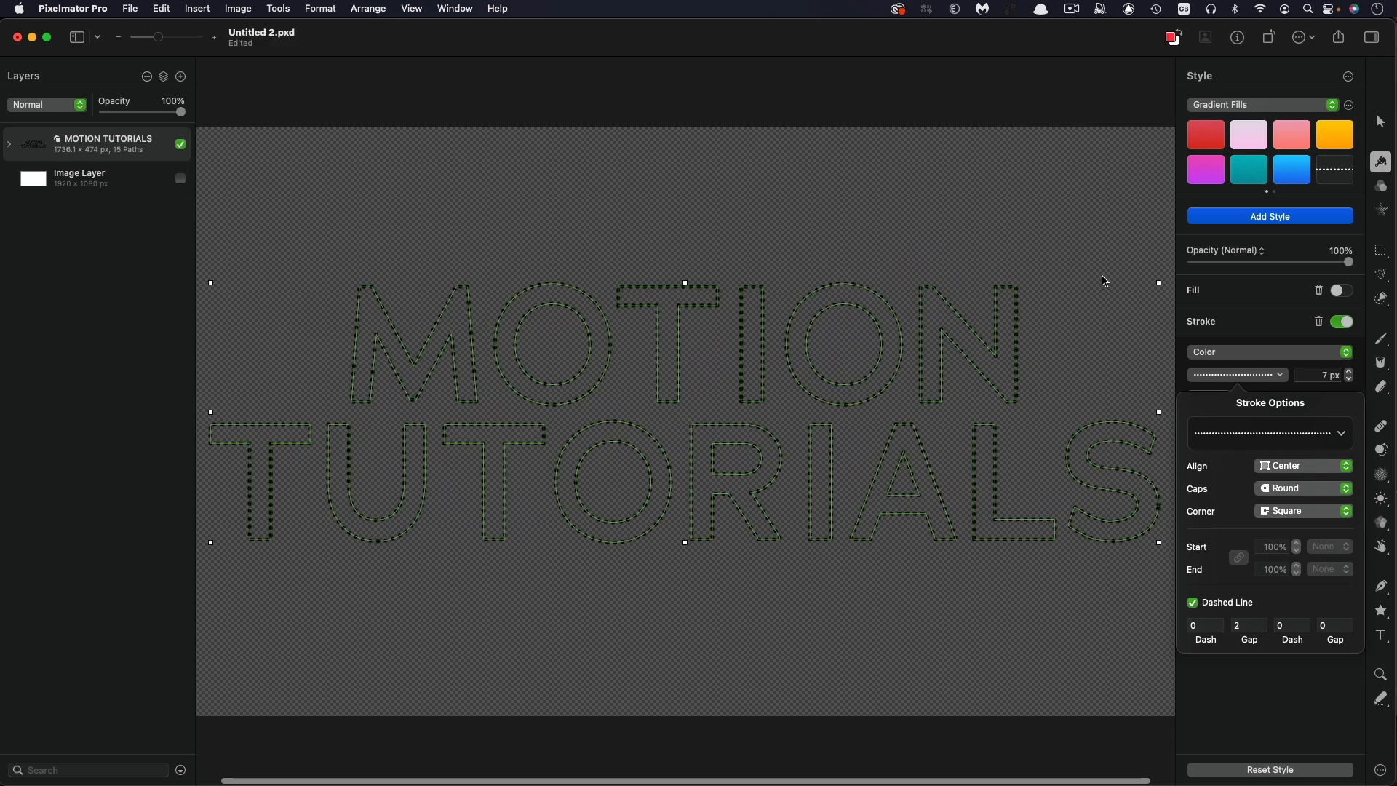
click(1234, 373)
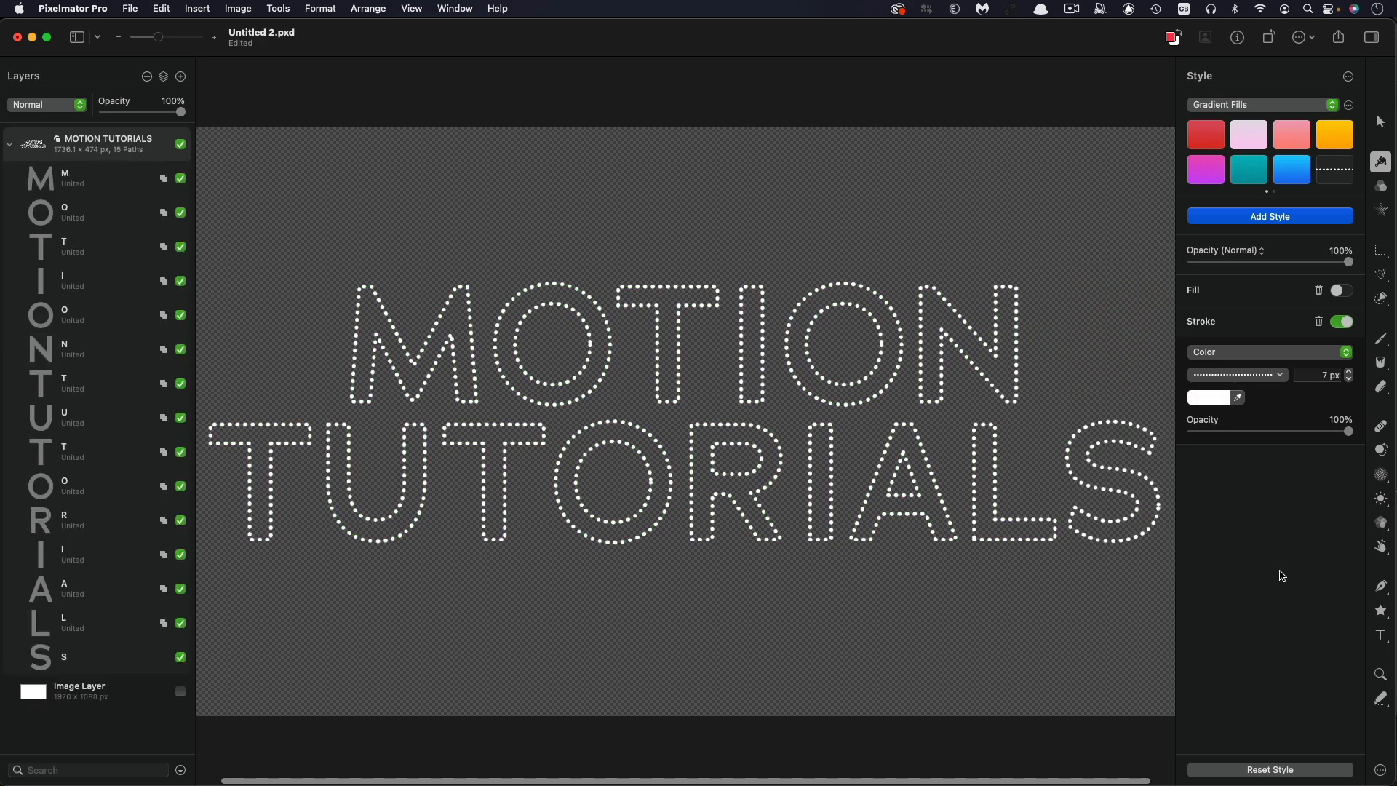
click(1348, 378)
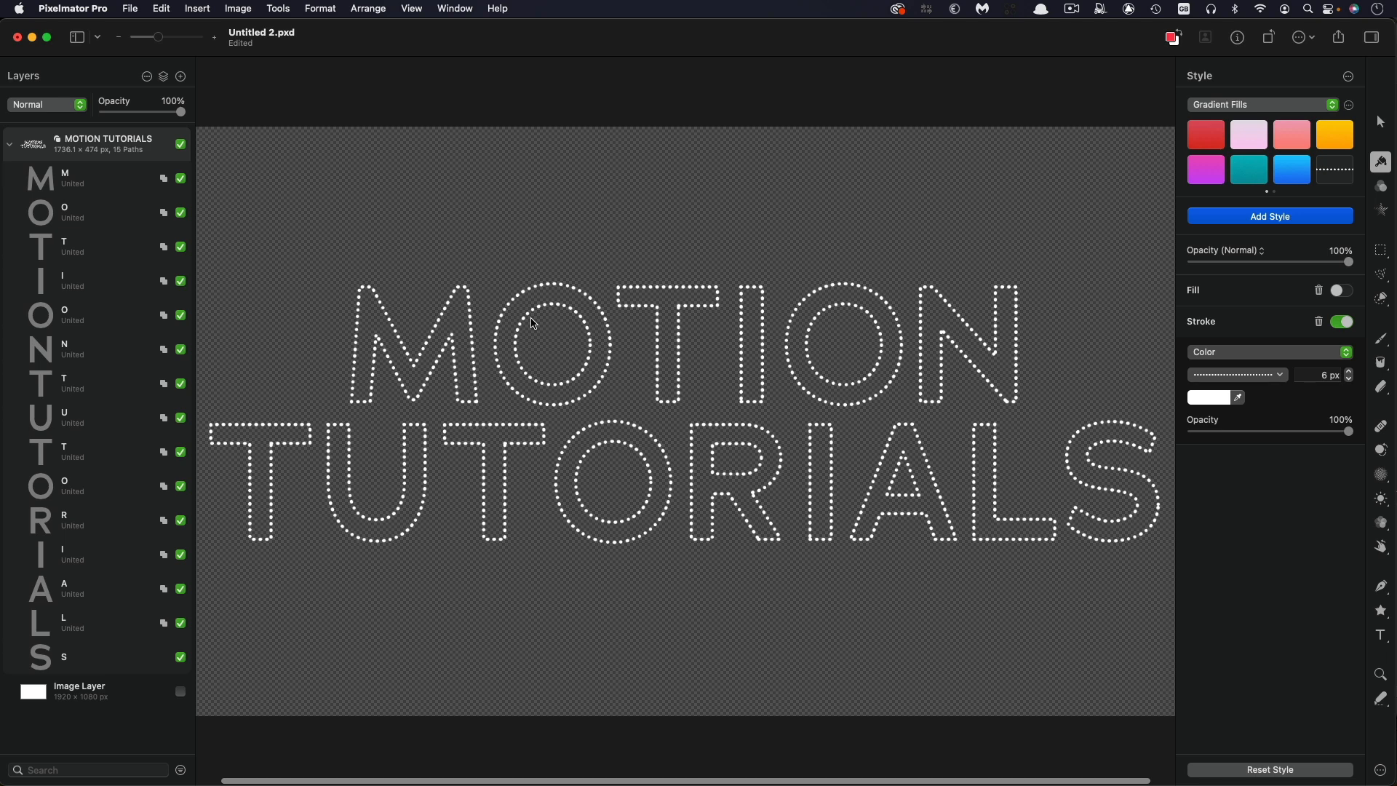
mouse_move(1072, 580)
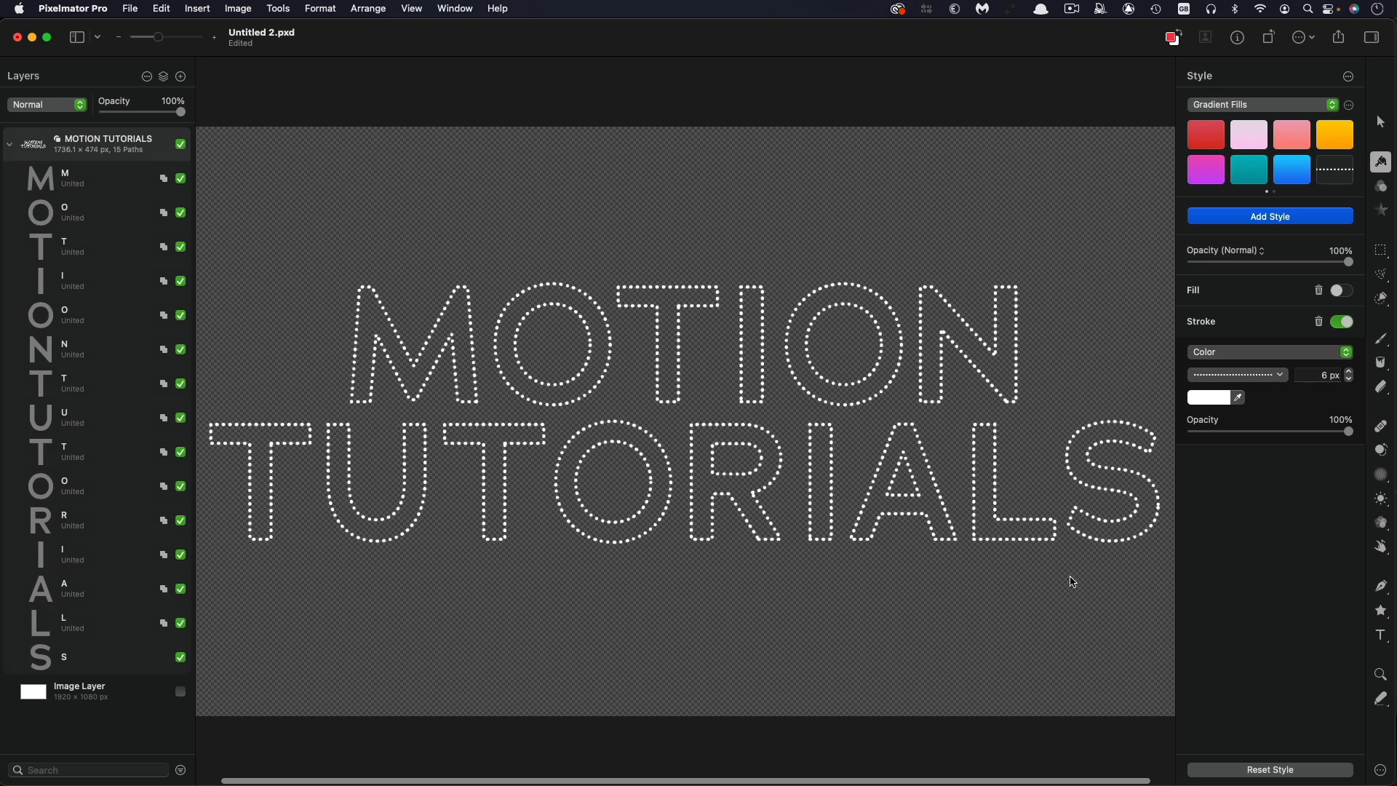
click(1235, 374)
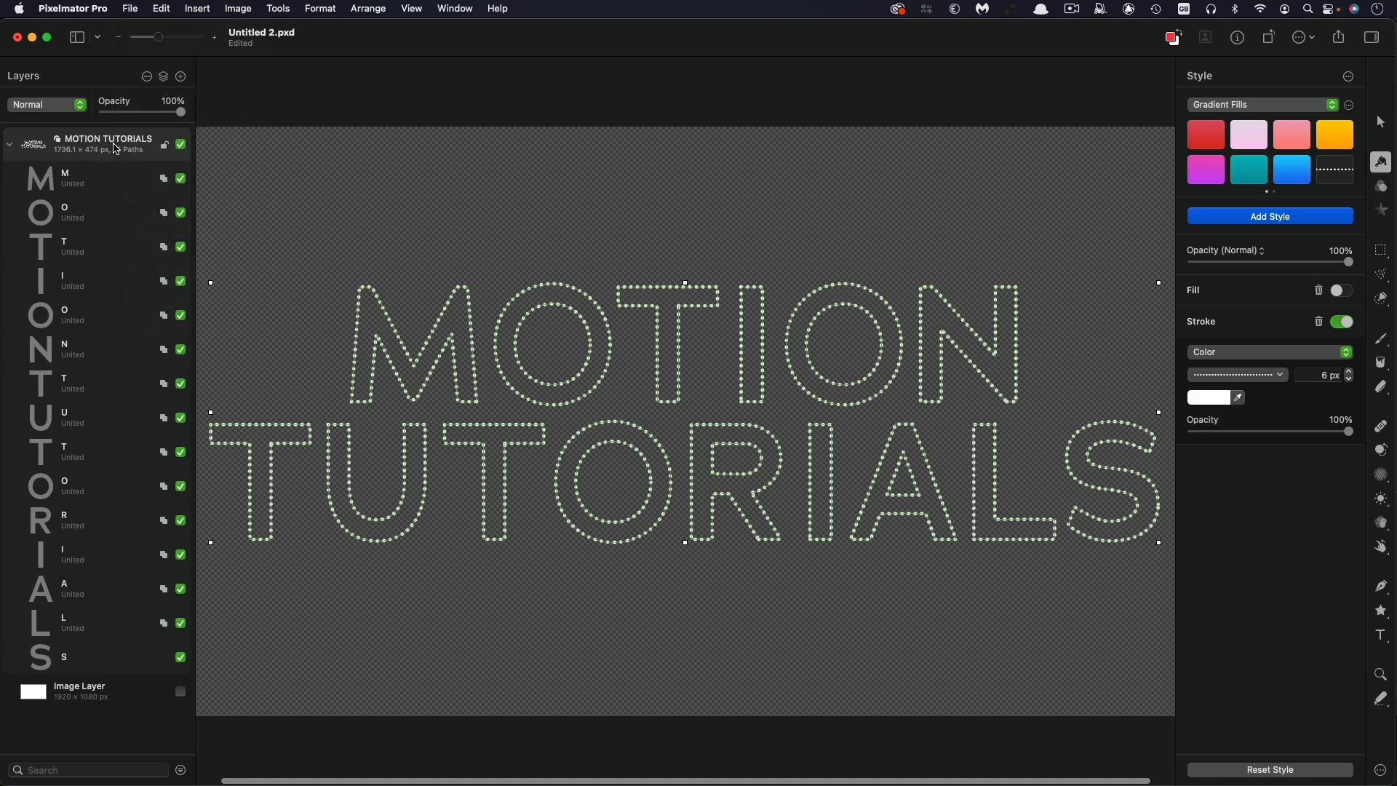
click(130, 8)
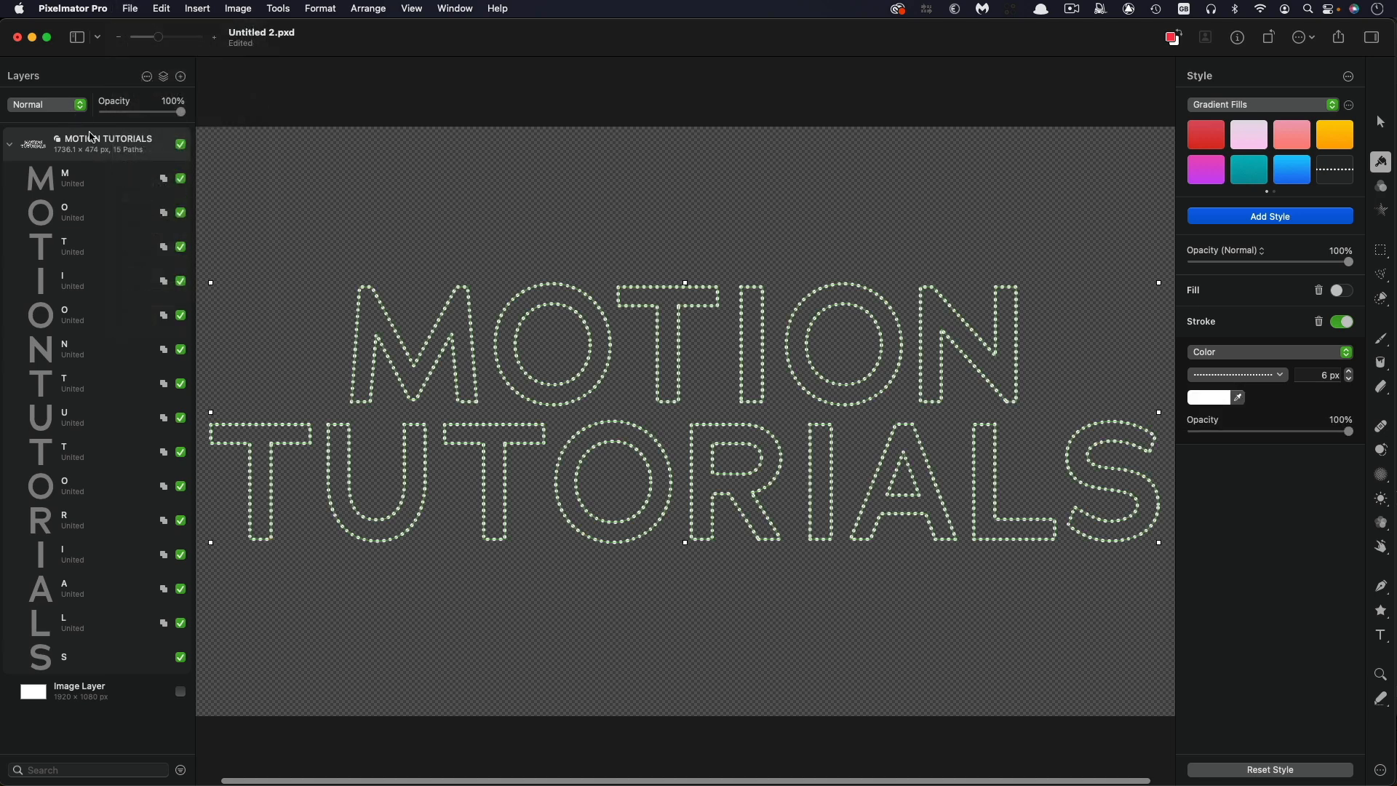
Step: Export the artwork to the Extruded Dots folder as a Motion Project (24 fps, 10 s)
click(130, 8)
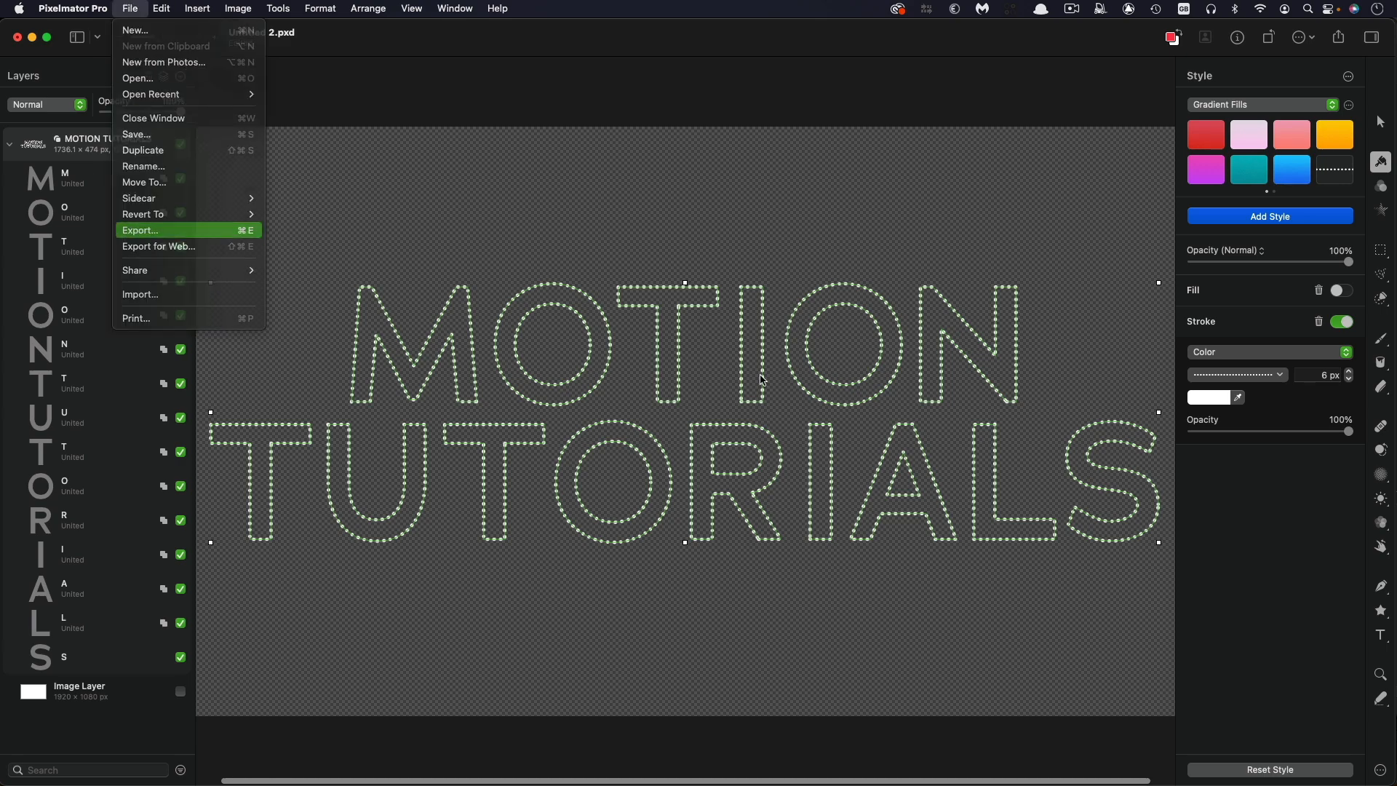
click(139, 230)
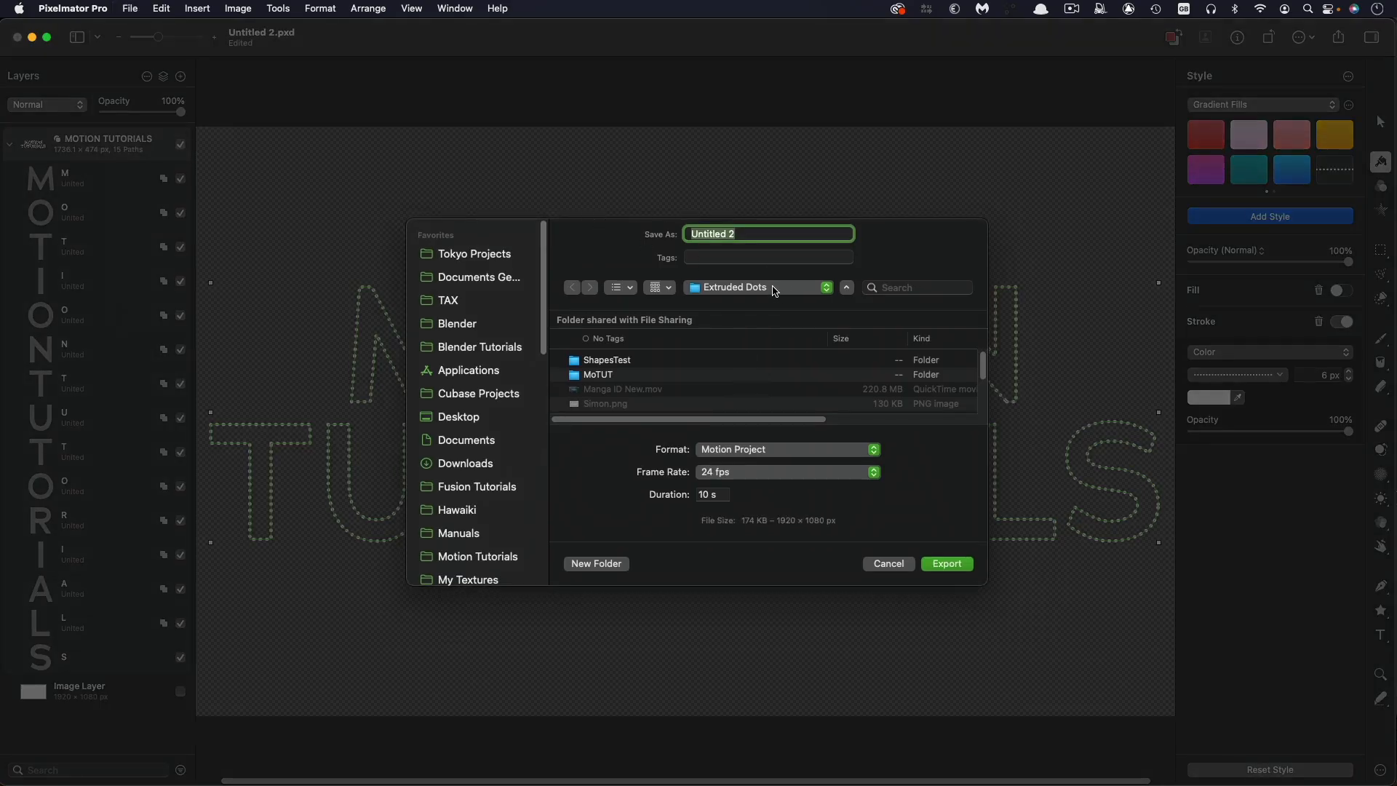
mouse_move(757, 455)
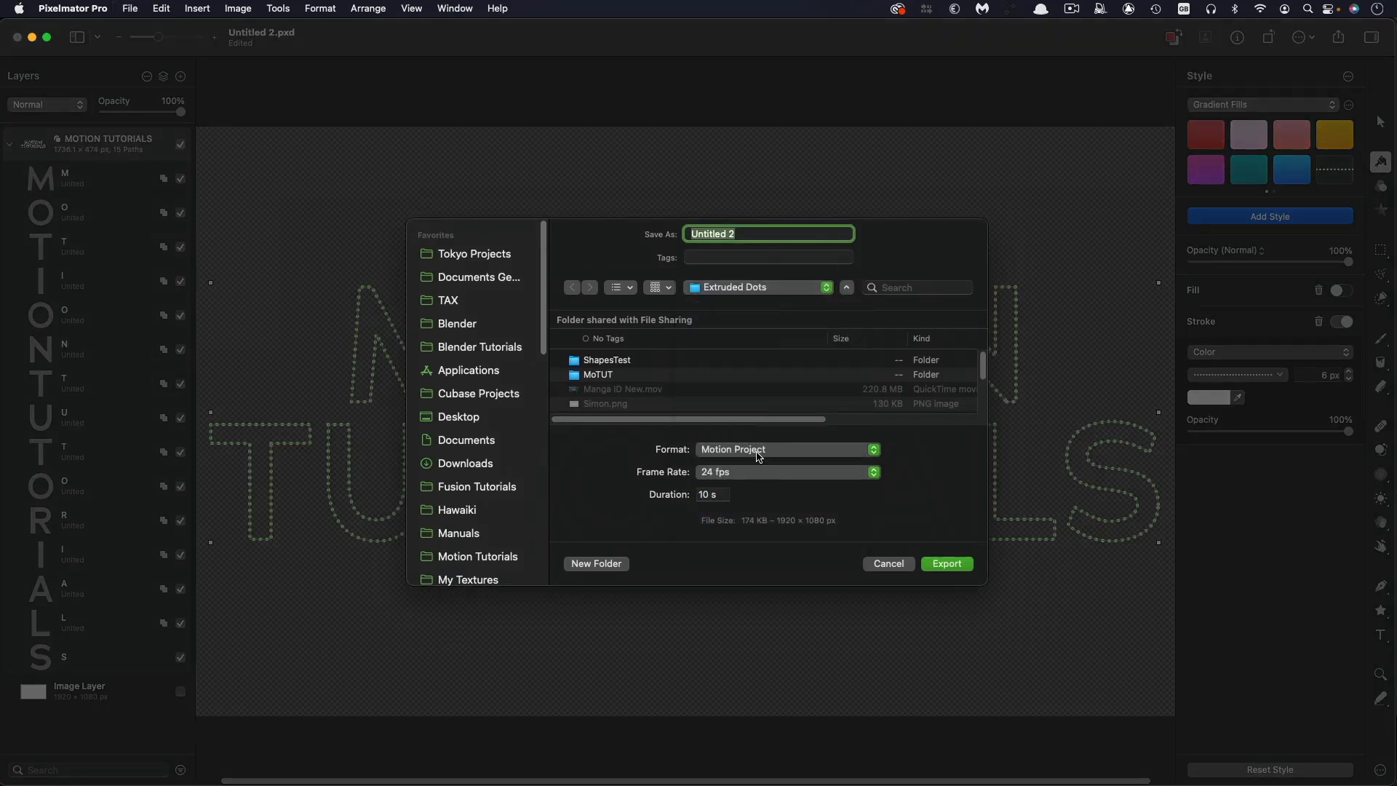
click(784, 449)
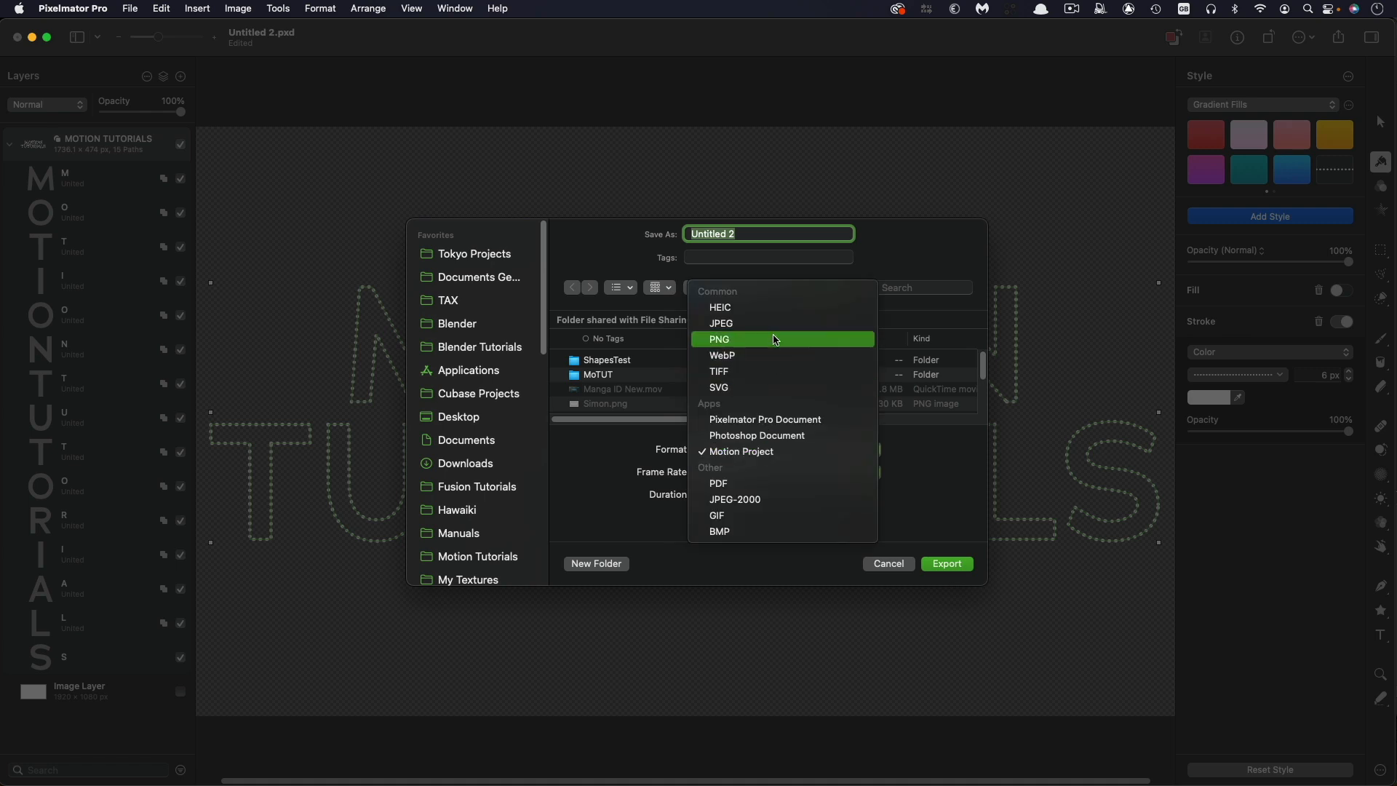
click(719, 339)
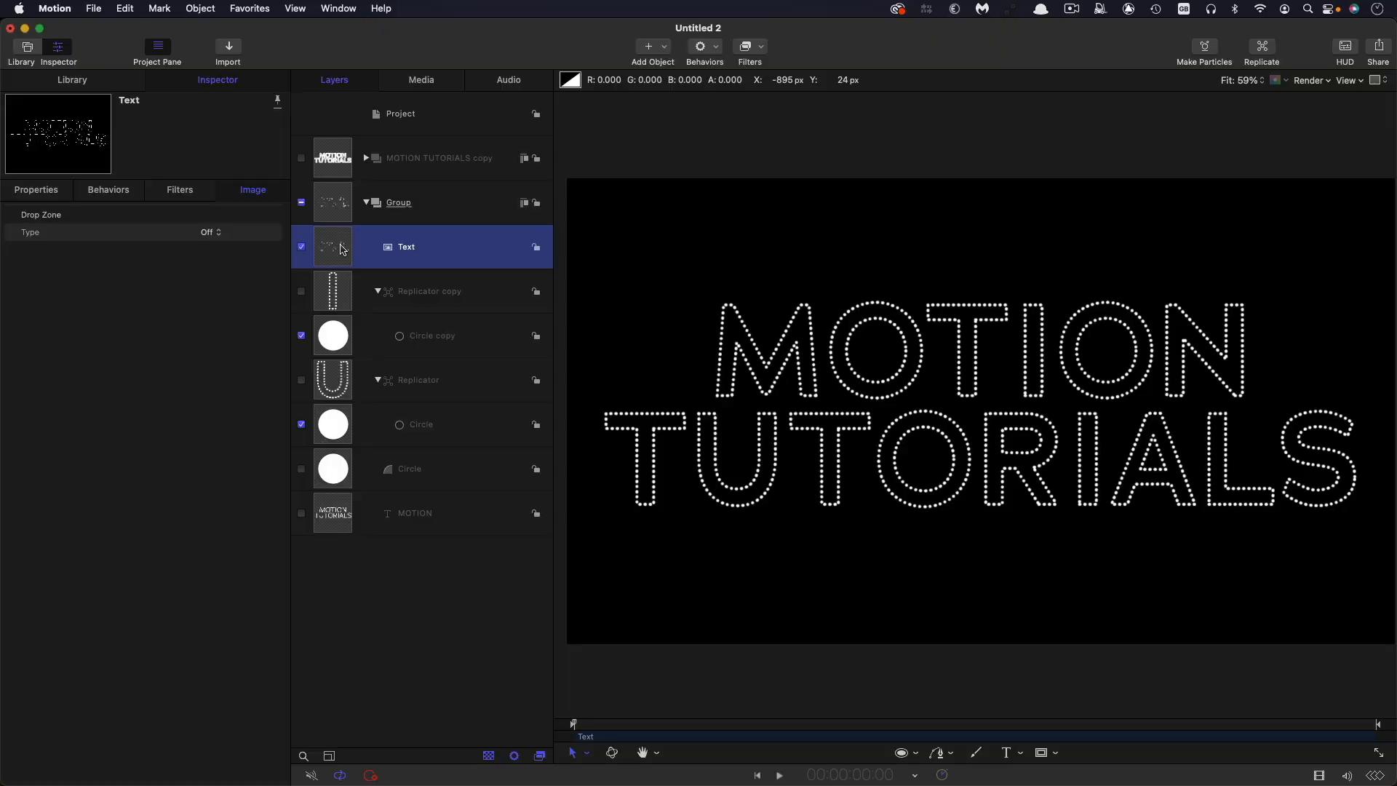
mouse_move(1088, 330)
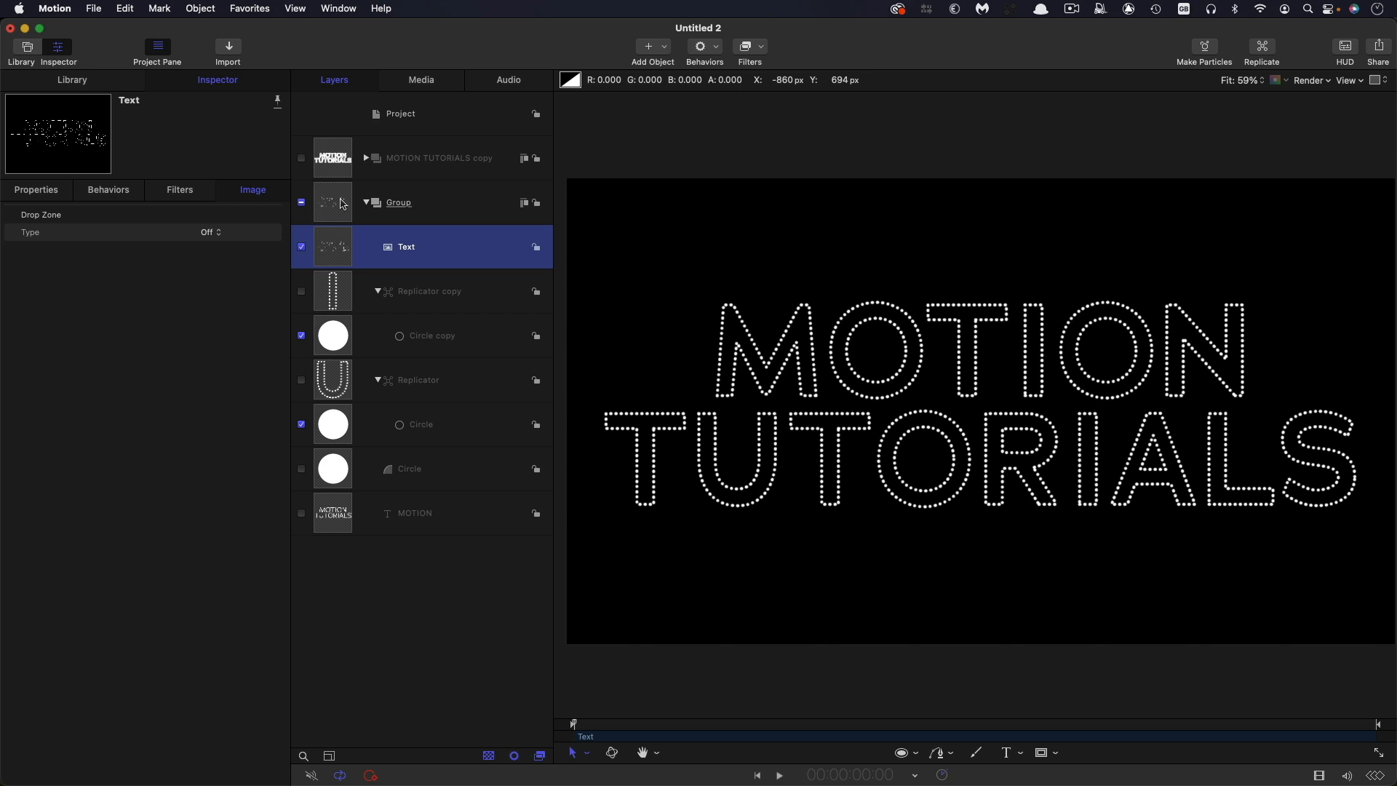
Step: Delete the replicator, circle and MOTION layers, leaving the dotted Text layer selected
click(426, 290)
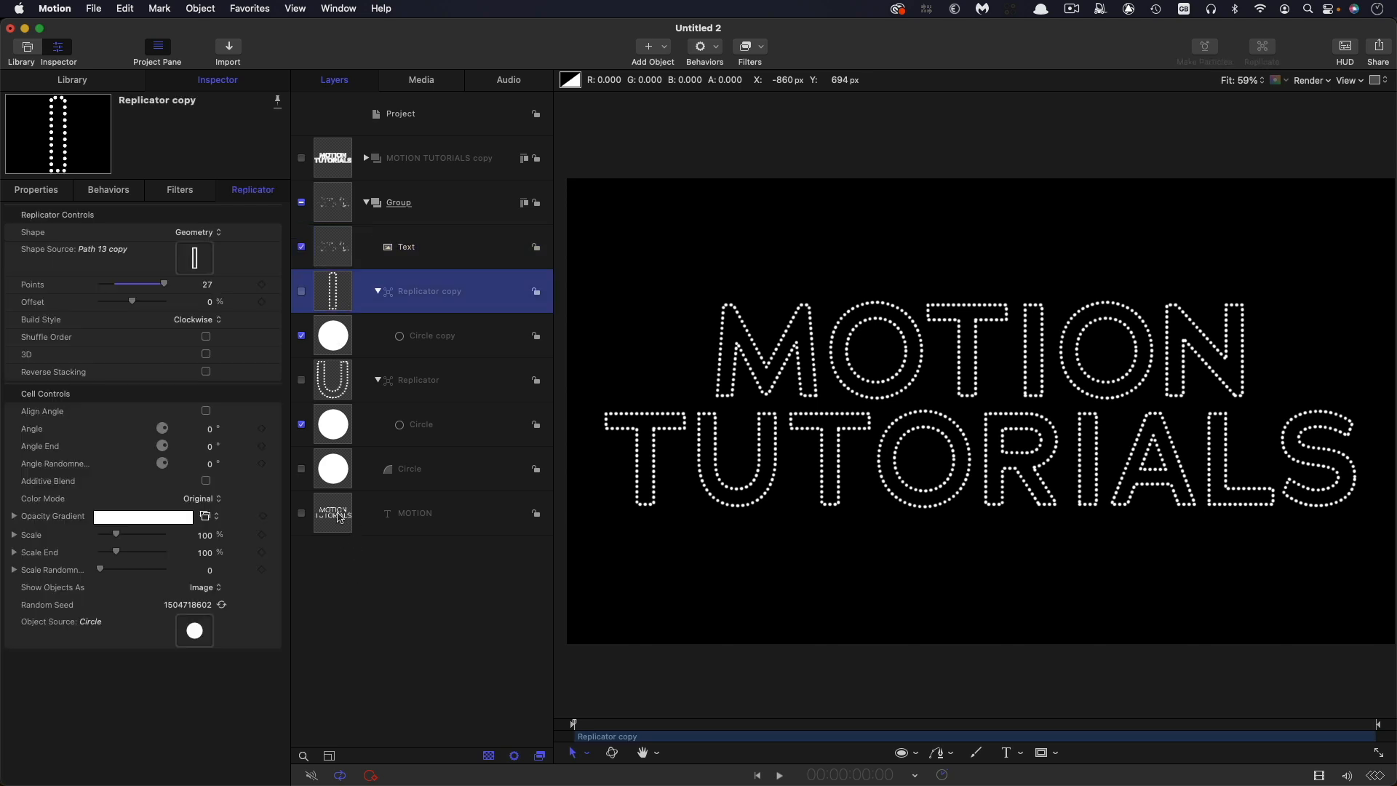
click(412, 512)
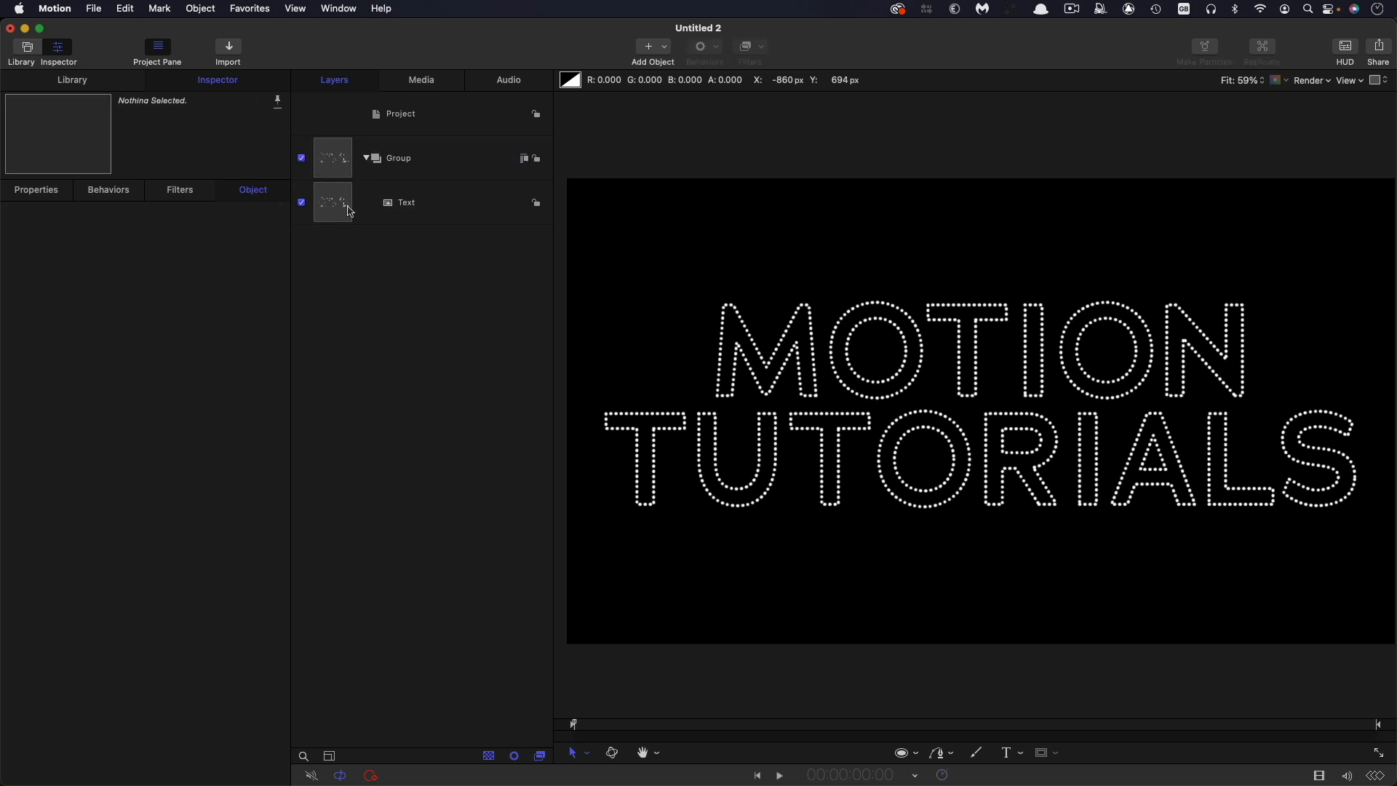
click(405, 203)
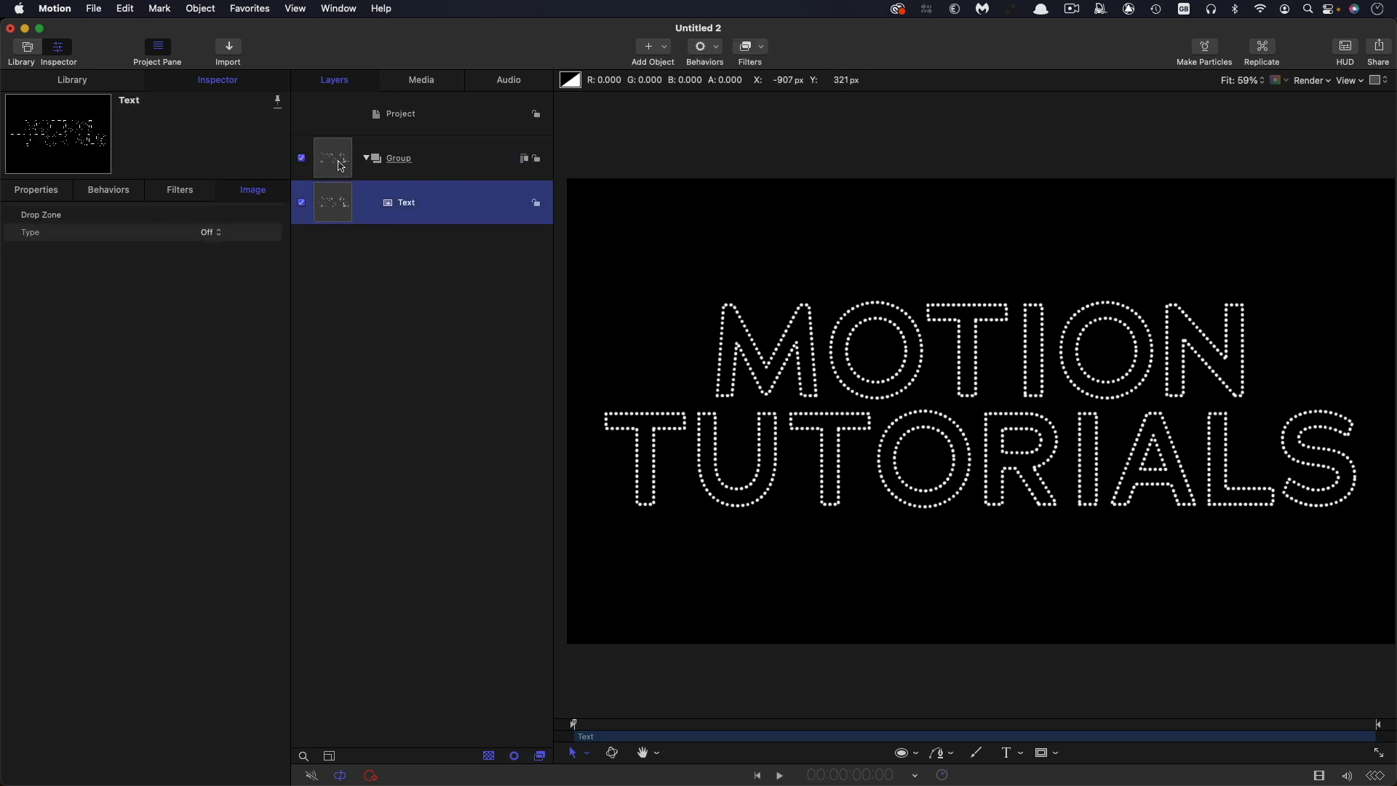
Step: Add the Stylize > Extrude filter to the Group containing the dotted text
click(398, 158)
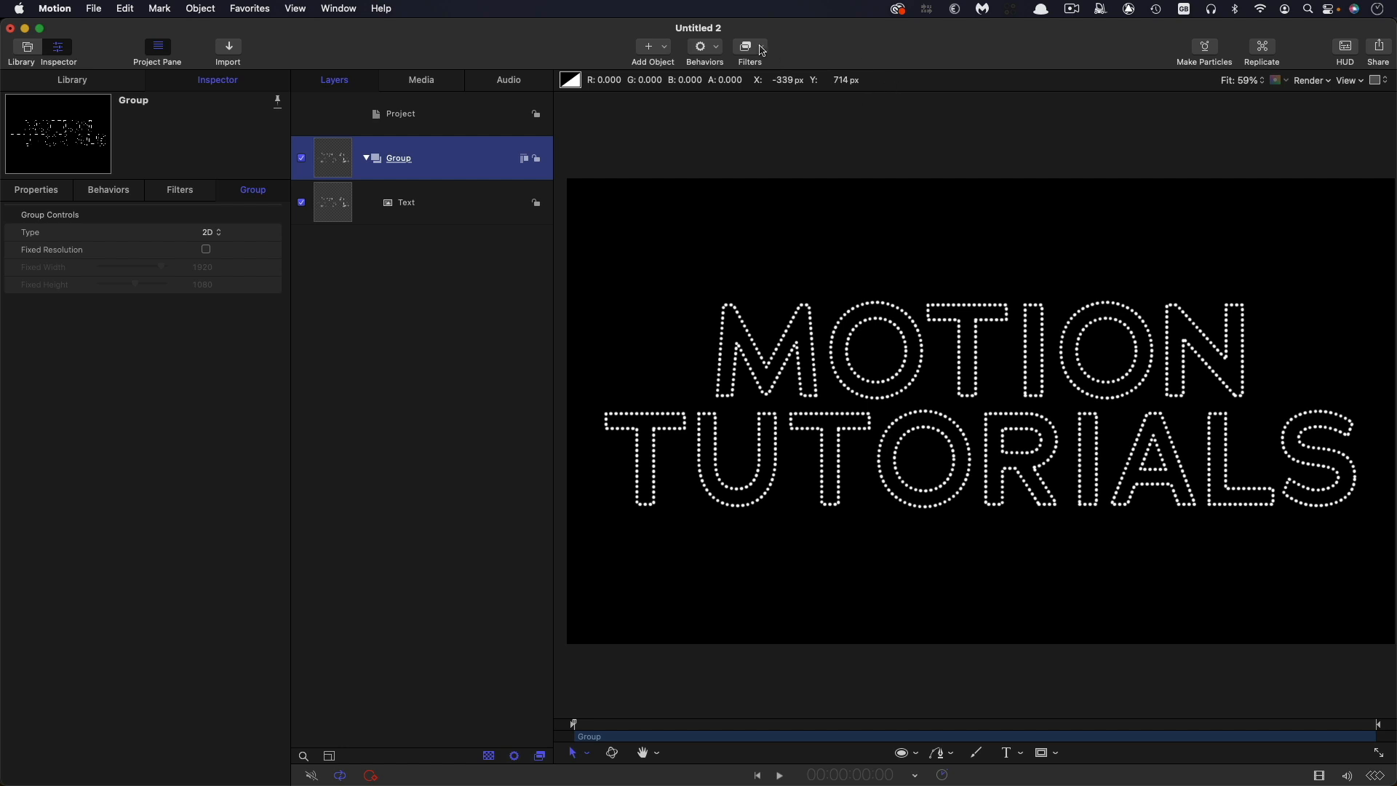
mouse_move(748, 47)
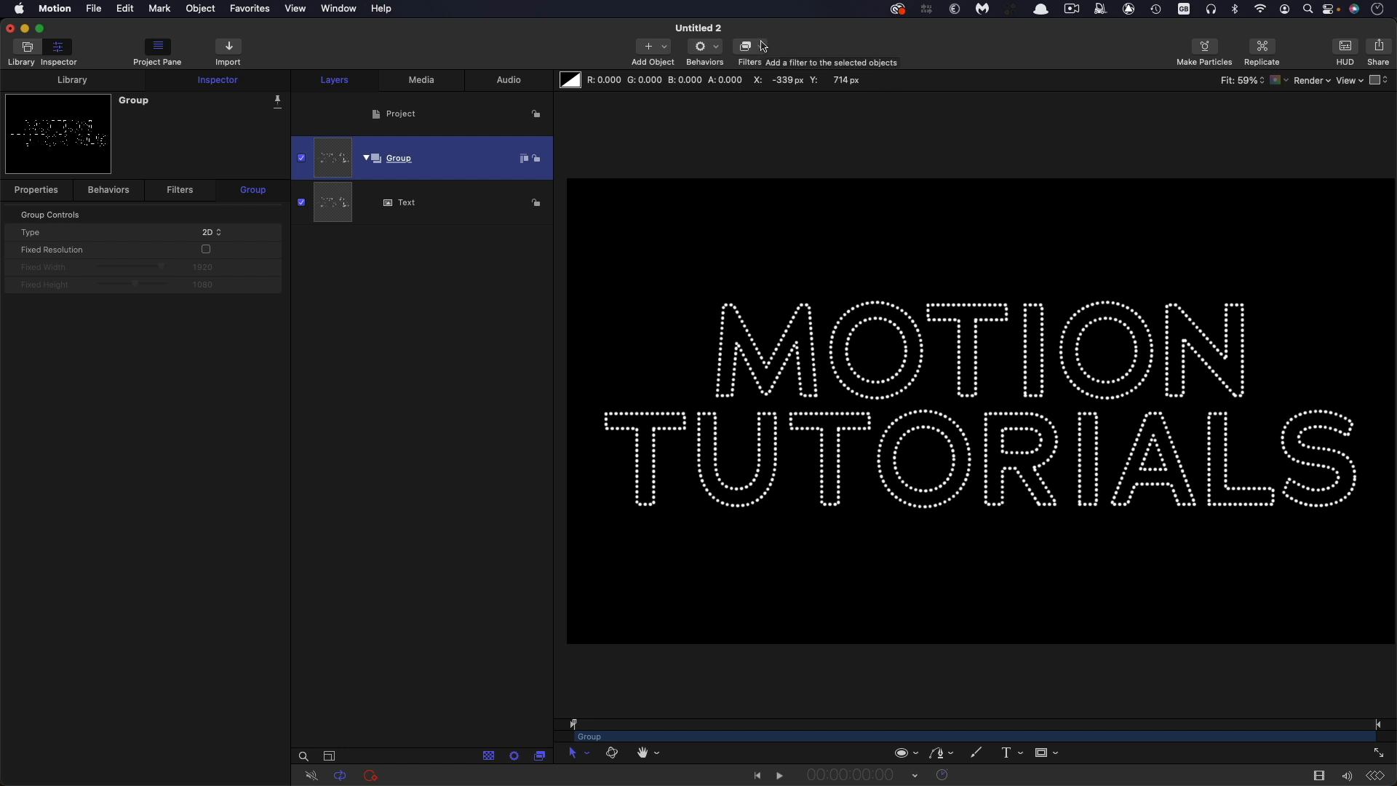
click(744, 47)
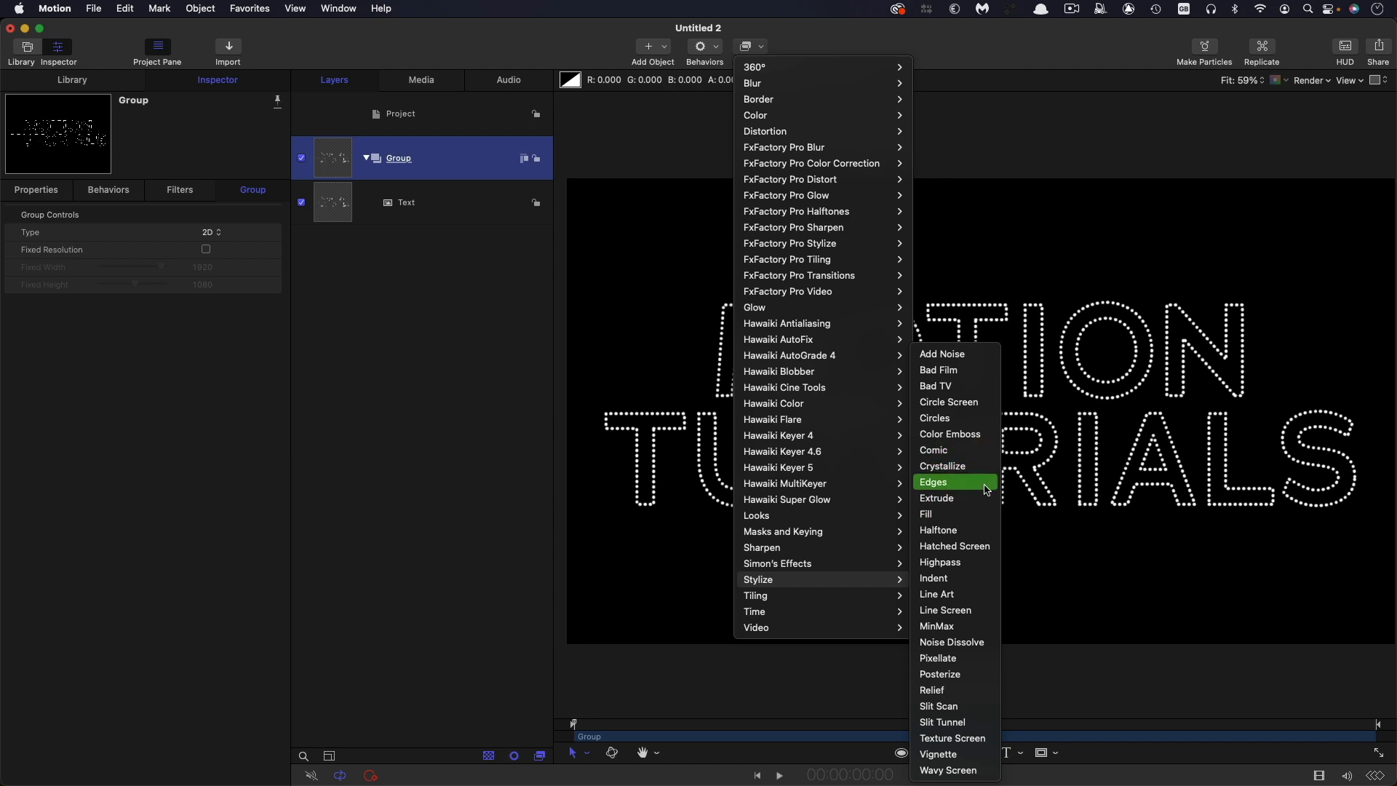
click(937, 498)
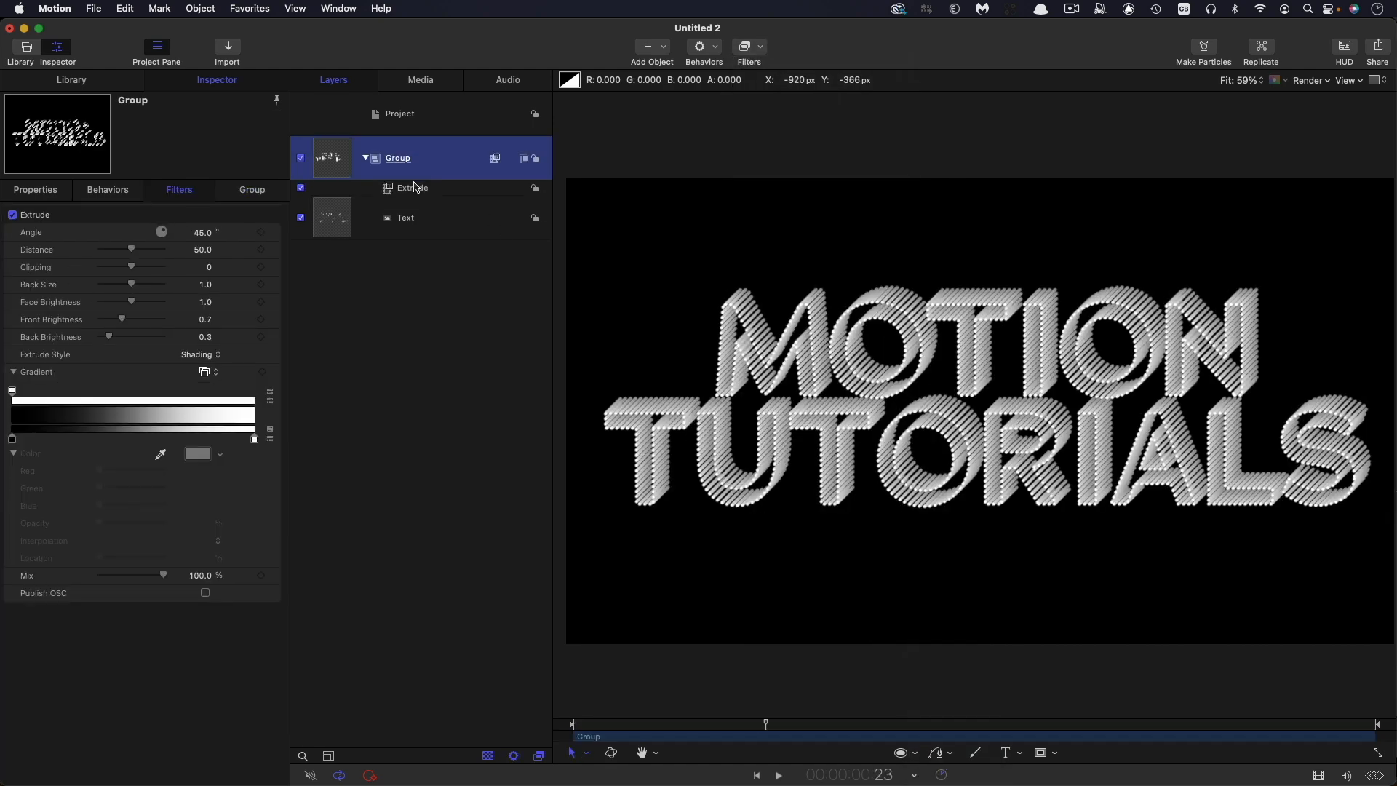
mouse_move(238, 289)
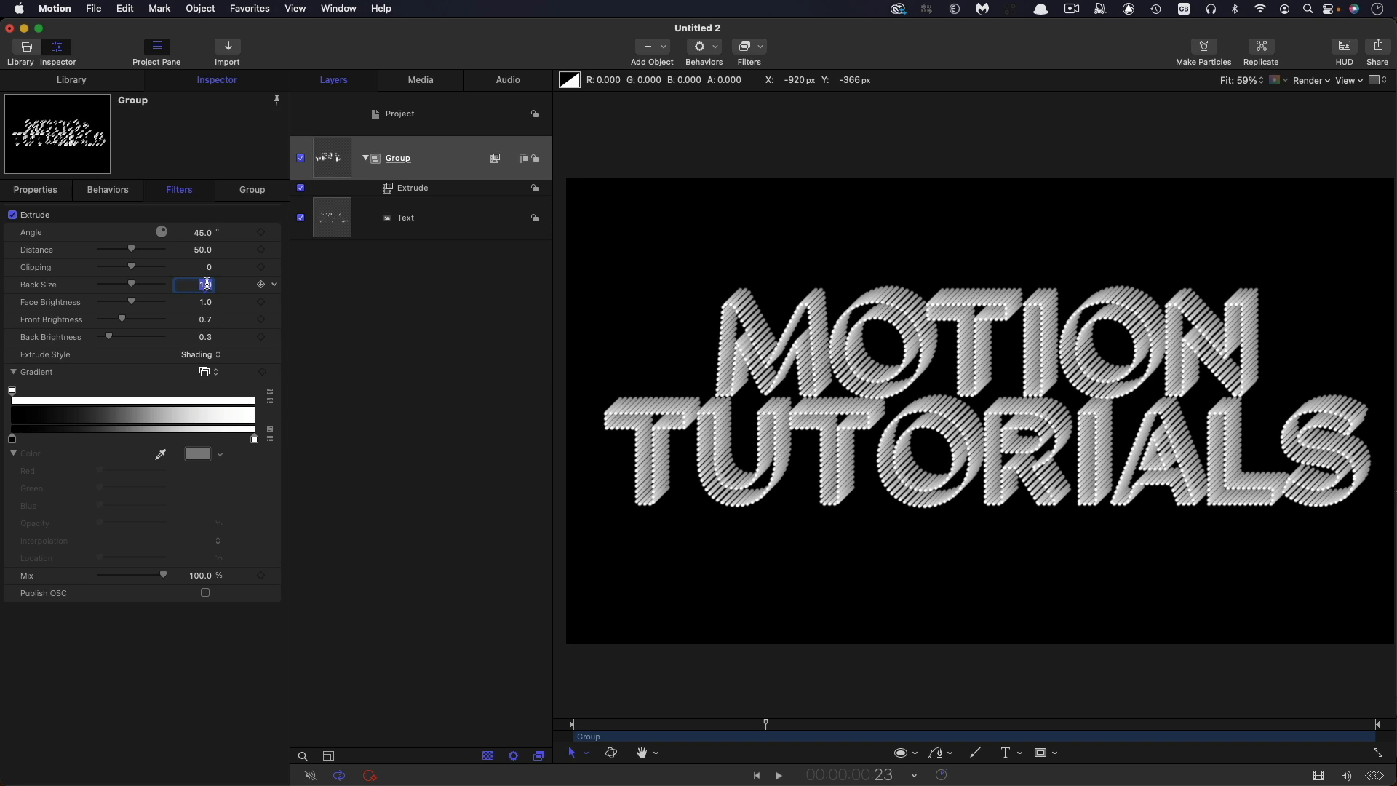
Step: Set the Extrude filter's Back Size to 0.1, Angle to 14.6° and Distance to 42.8
drag(147, 284, 100, 285)
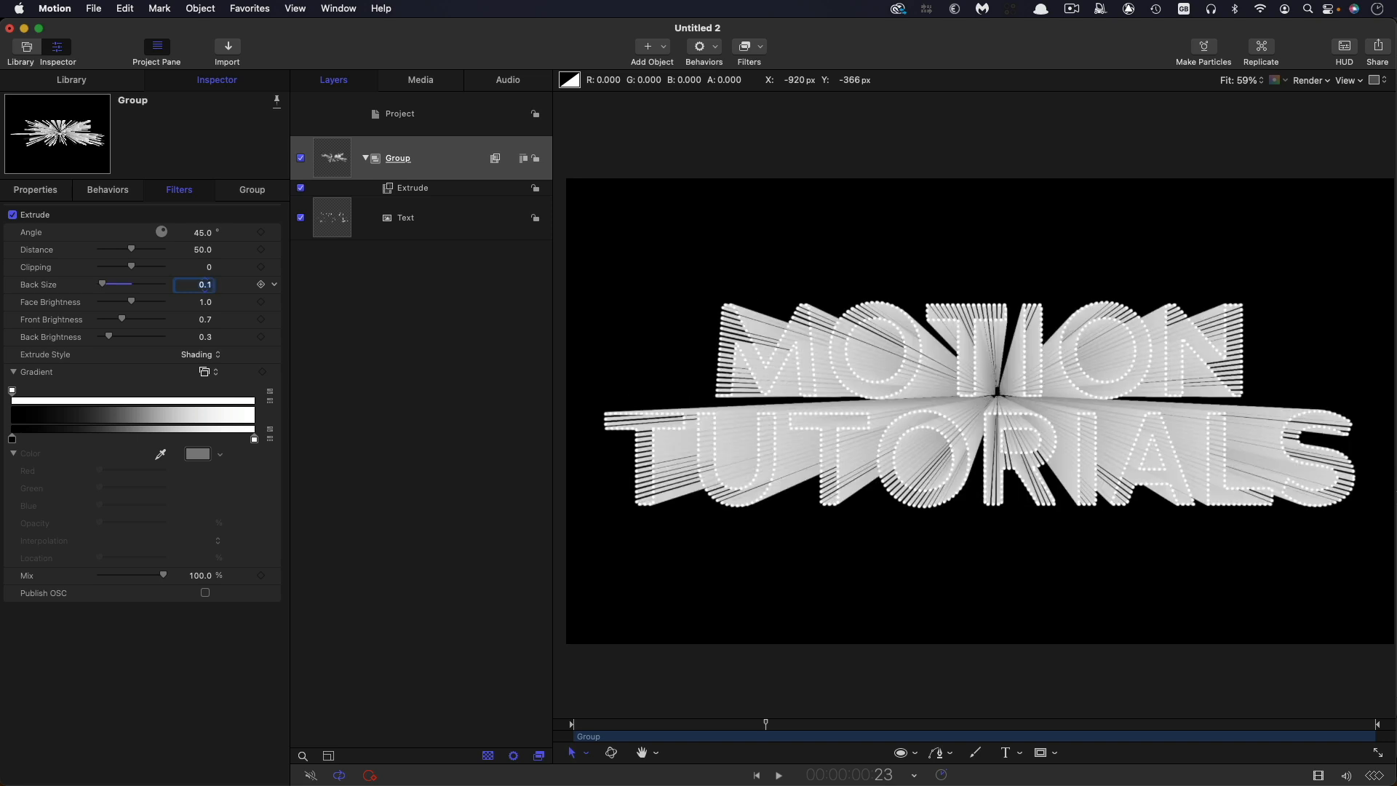
mouse_move(1088, 402)
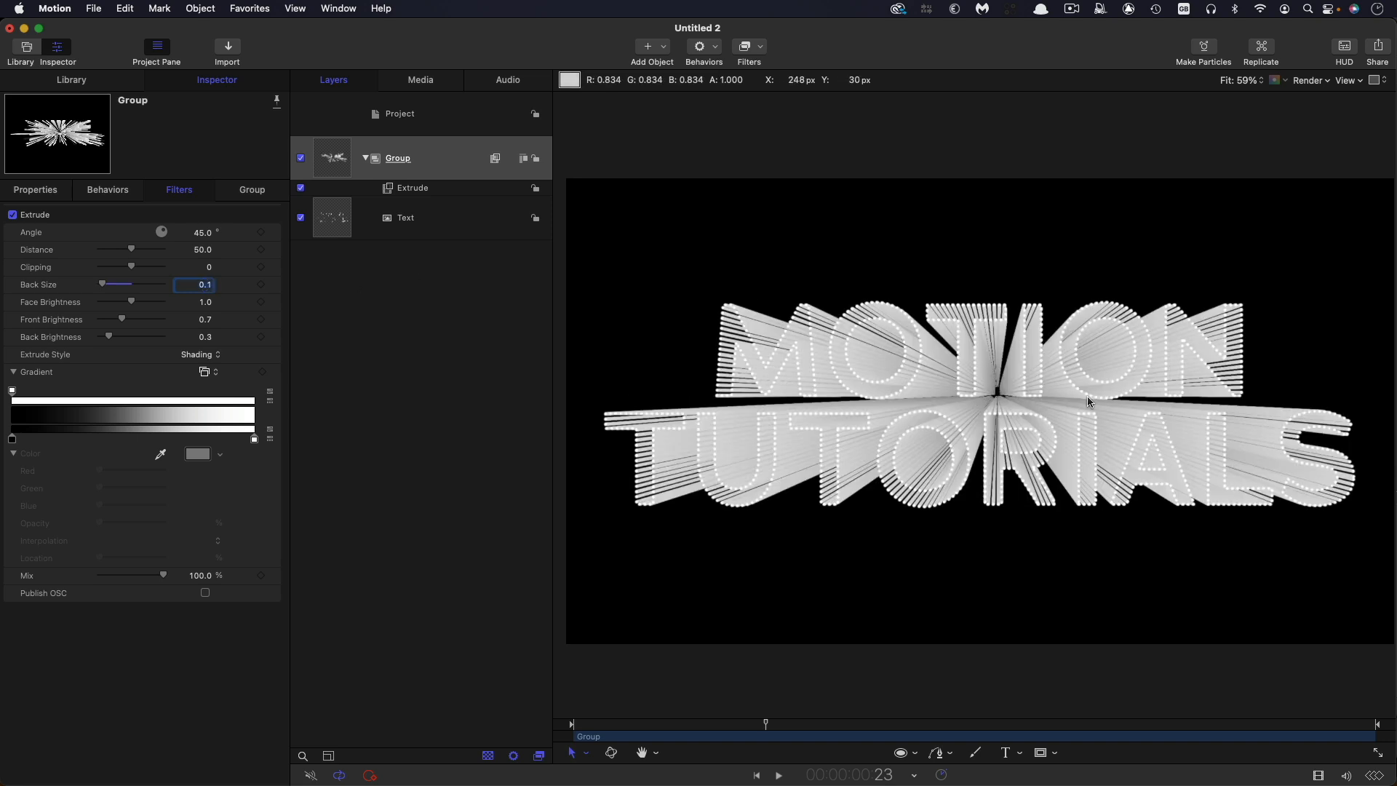
click(852, 353)
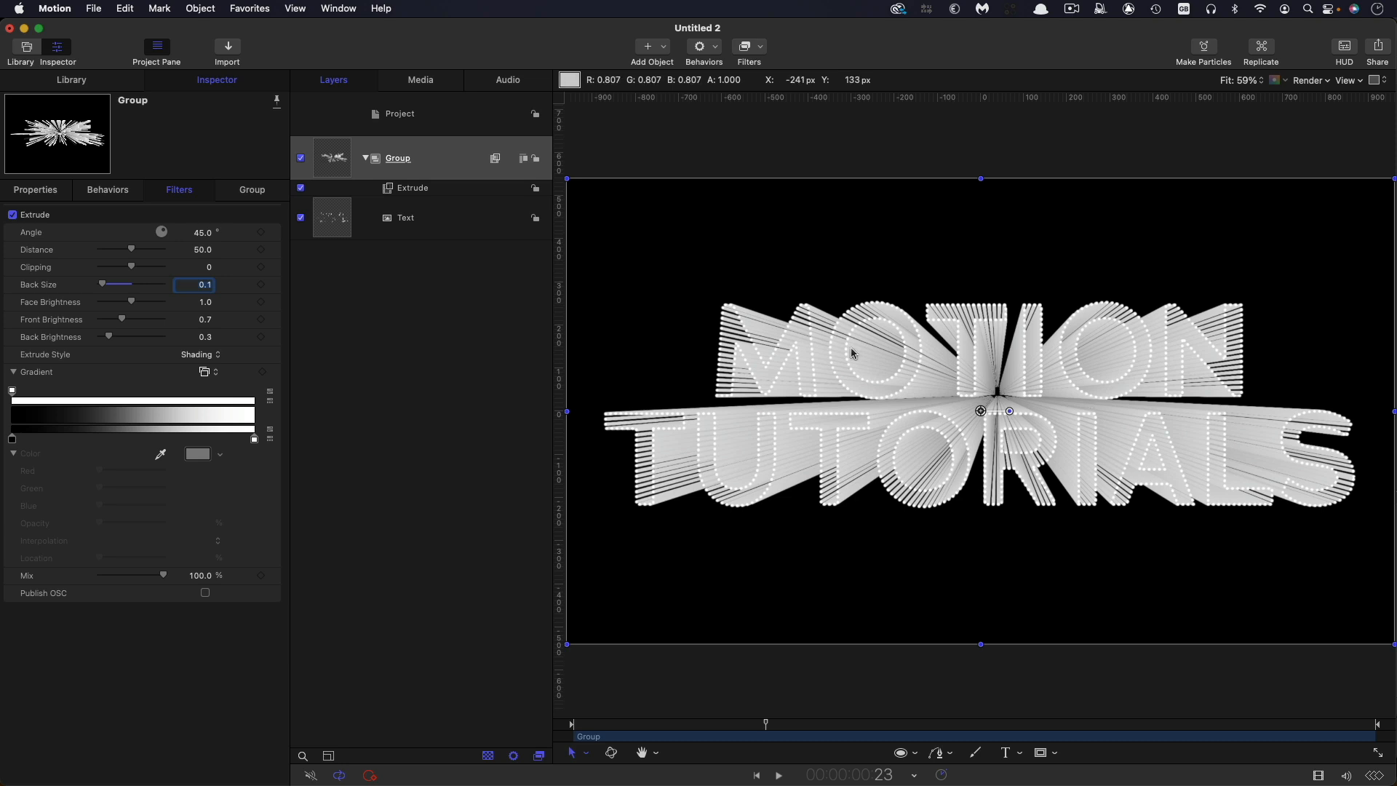
click(412, 187)
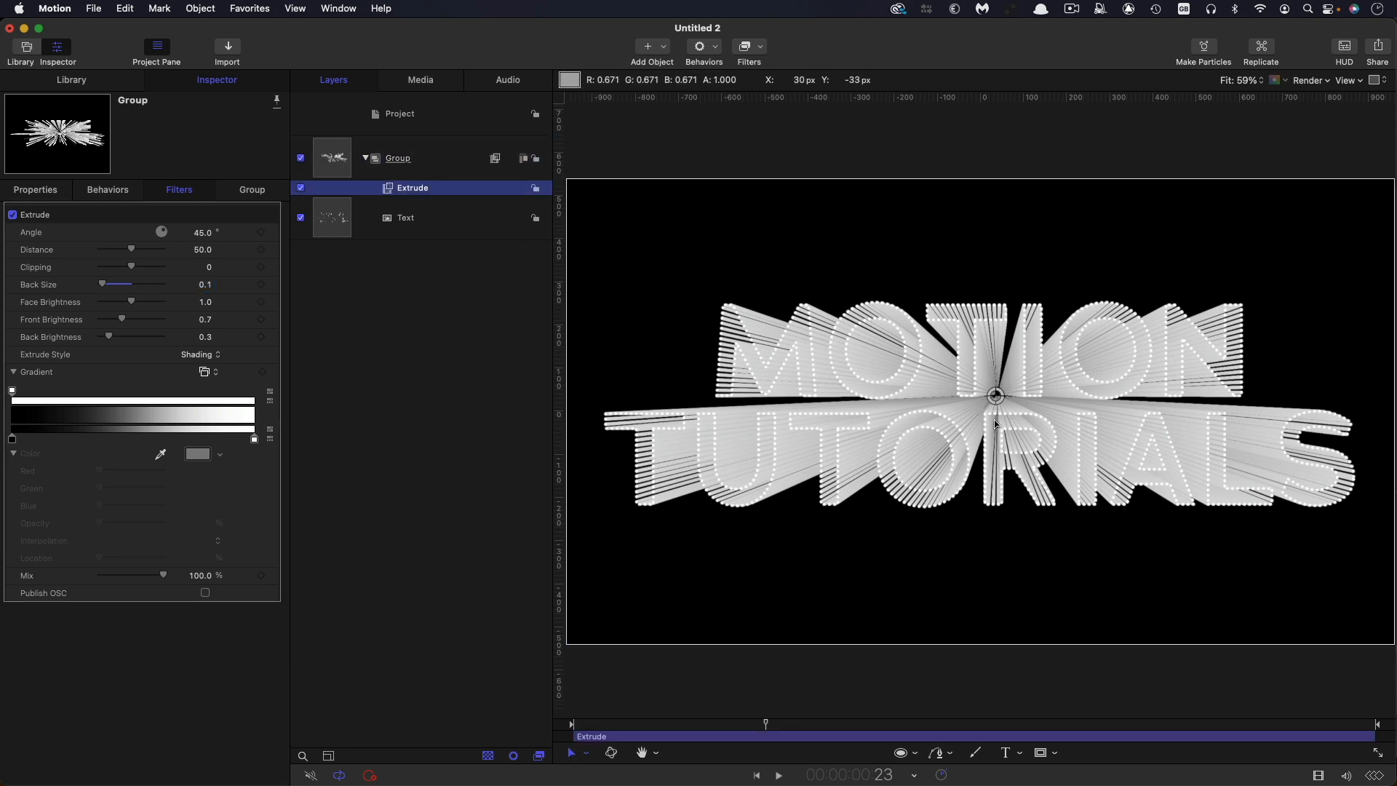
mouse_move(1074, 446)
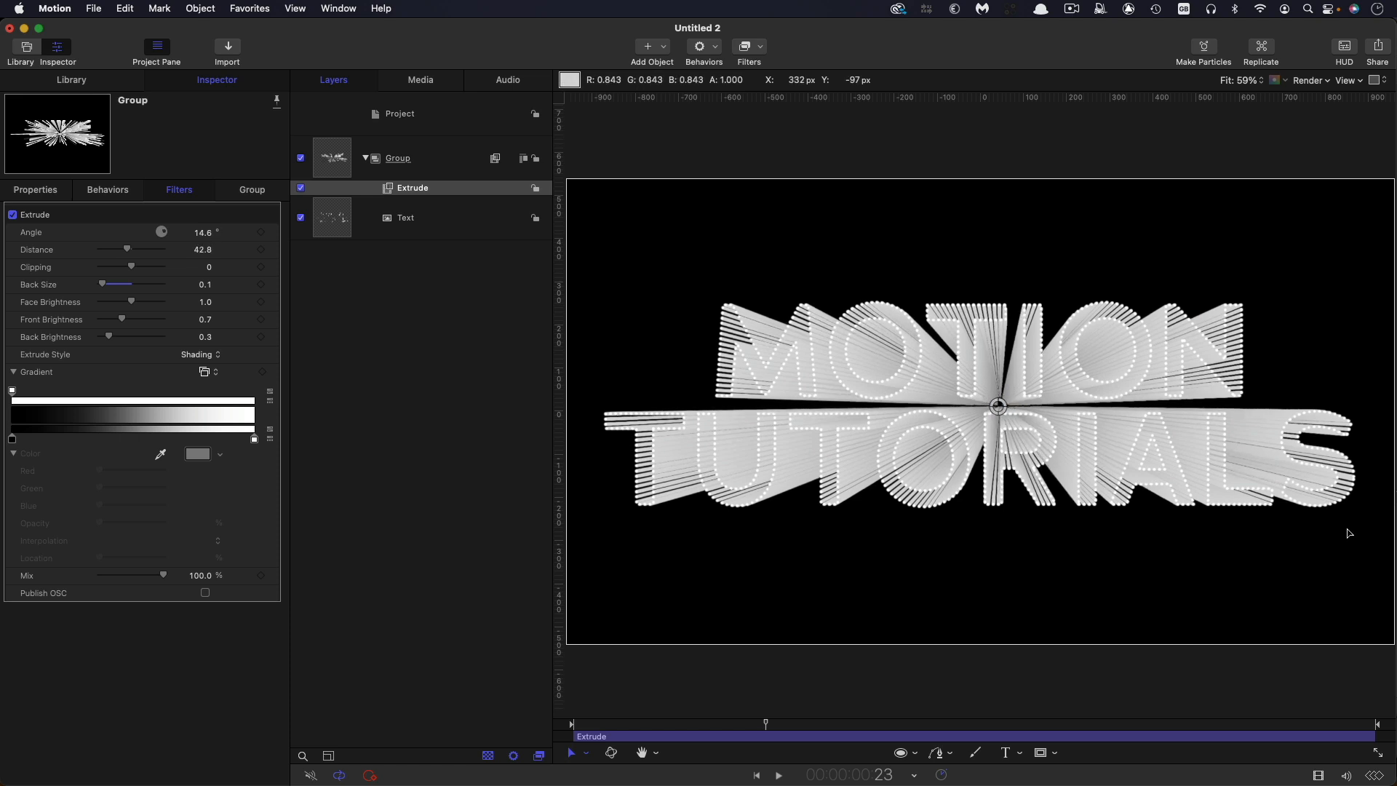
mouse_move(1163, 356)
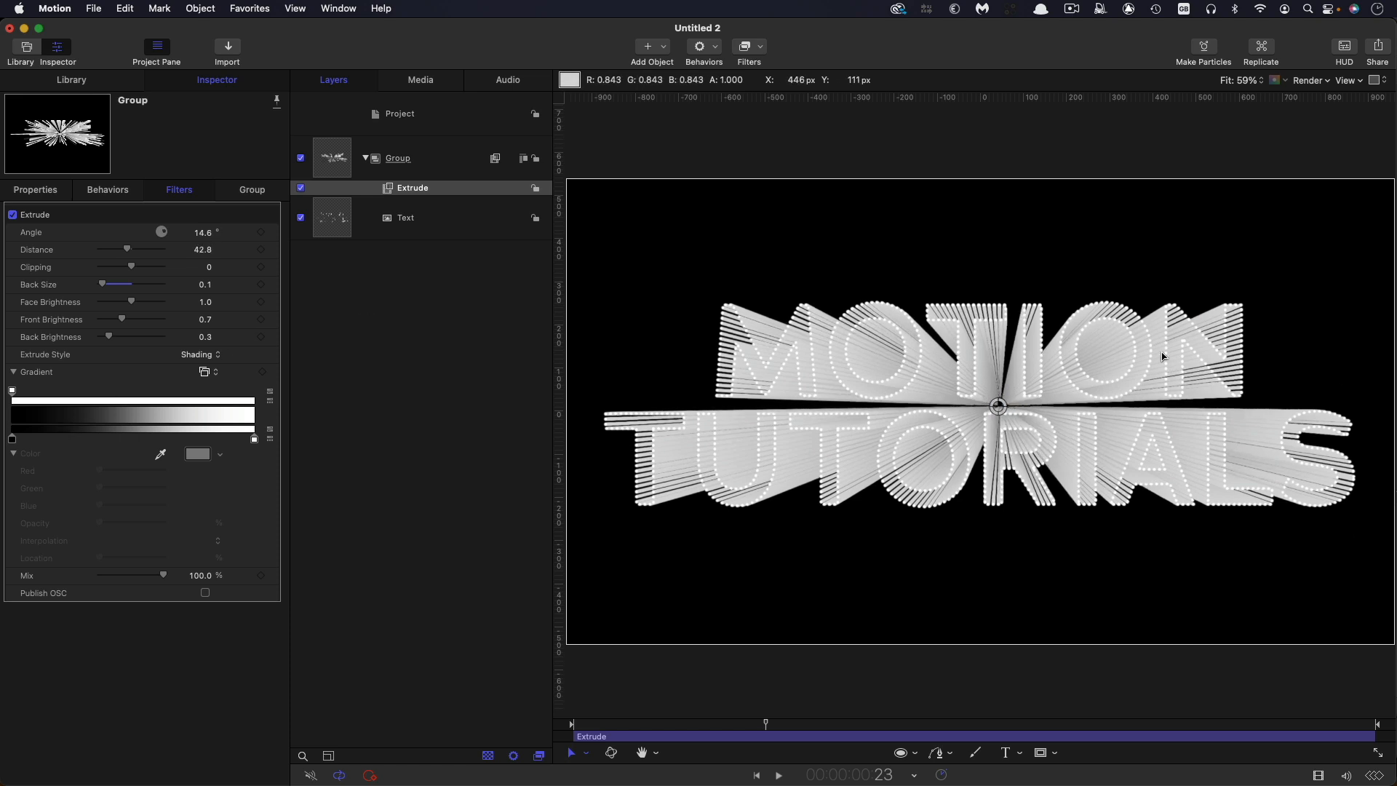
mouse_move(174, 379)
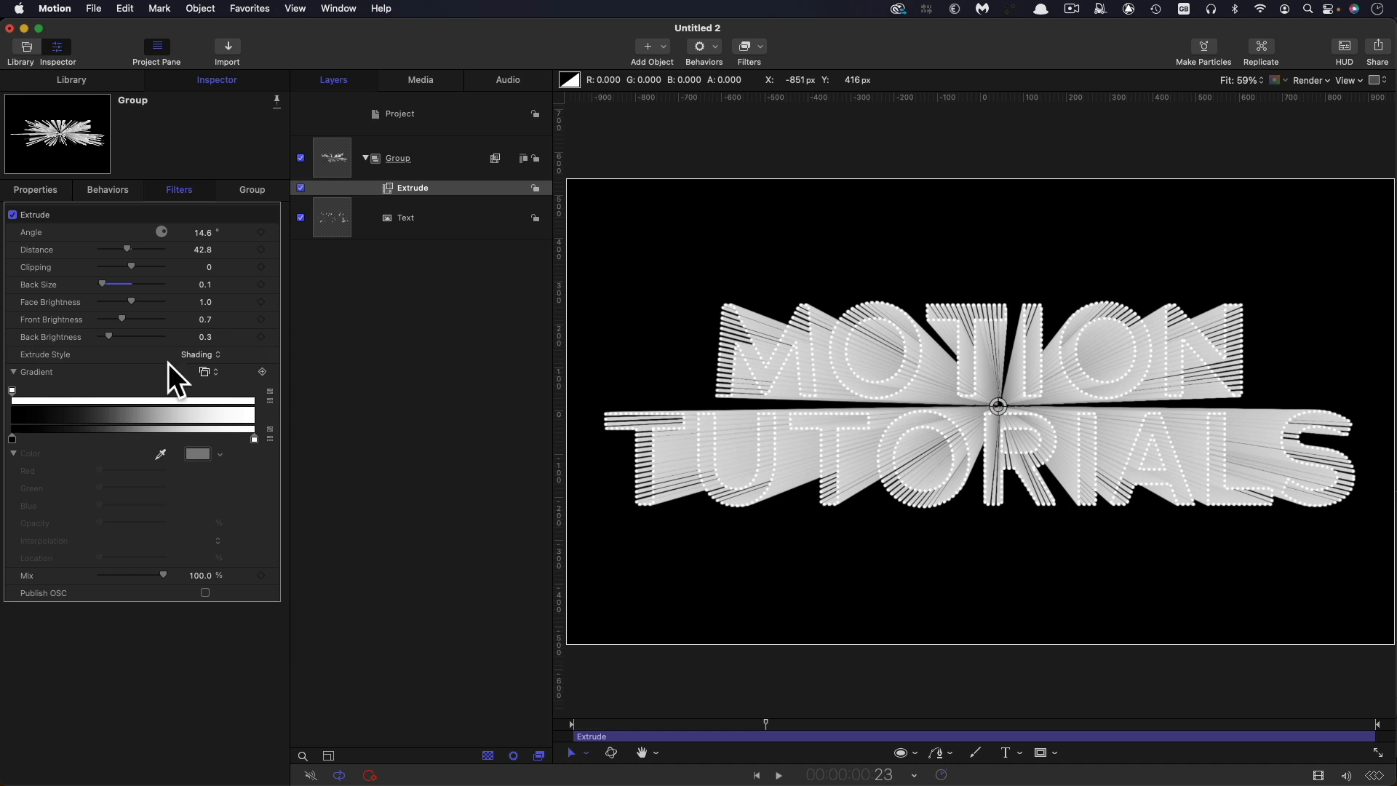
click(197, 354)
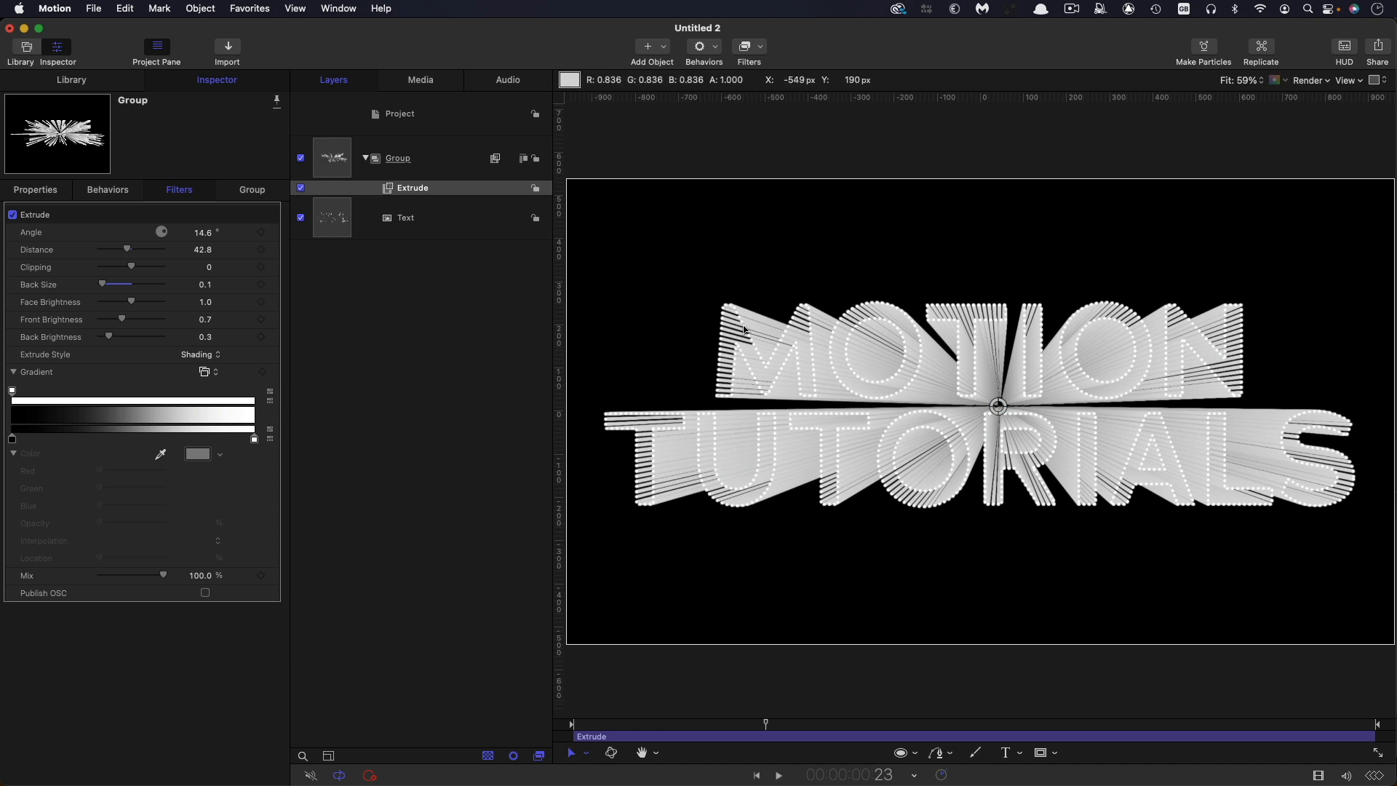
mouse_move(707, 293)
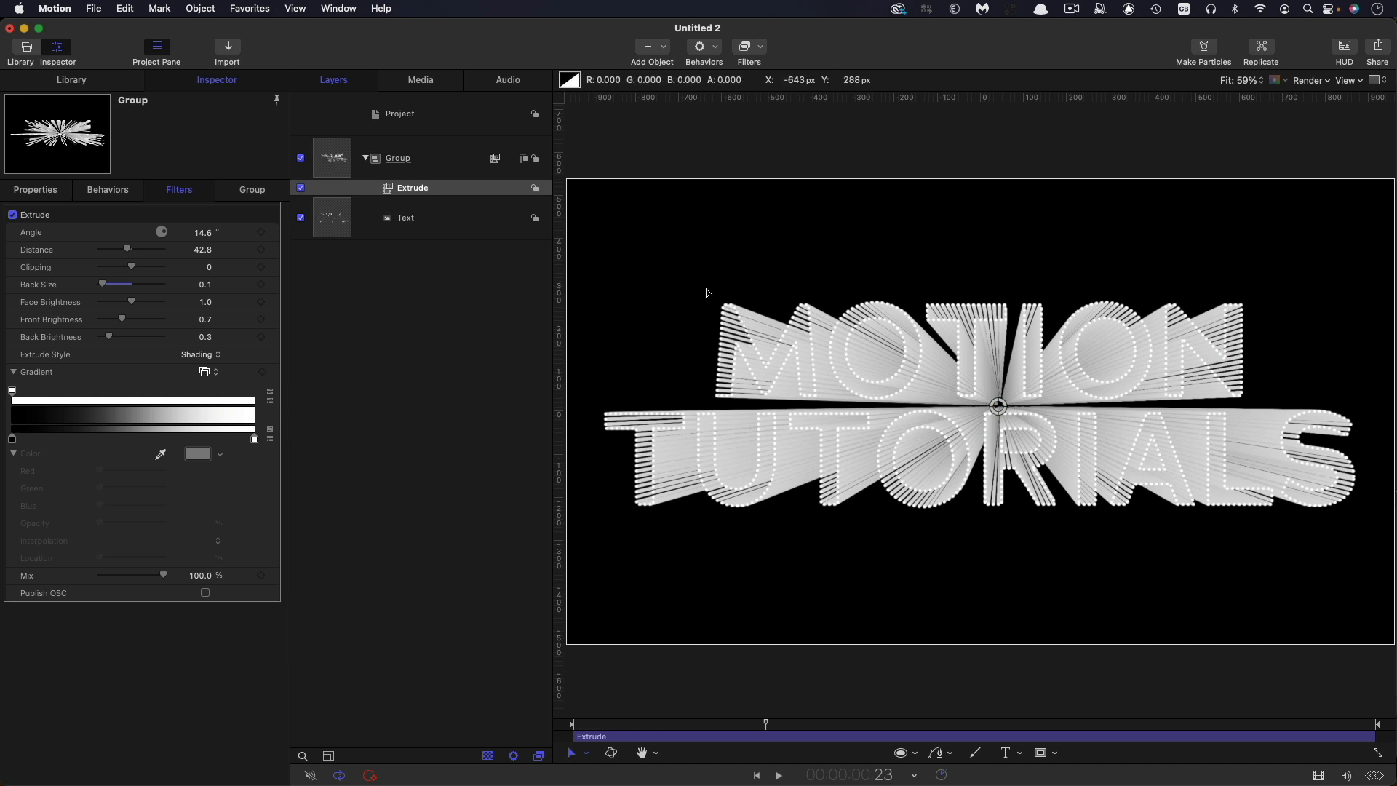
mouse_move(1060, 383)
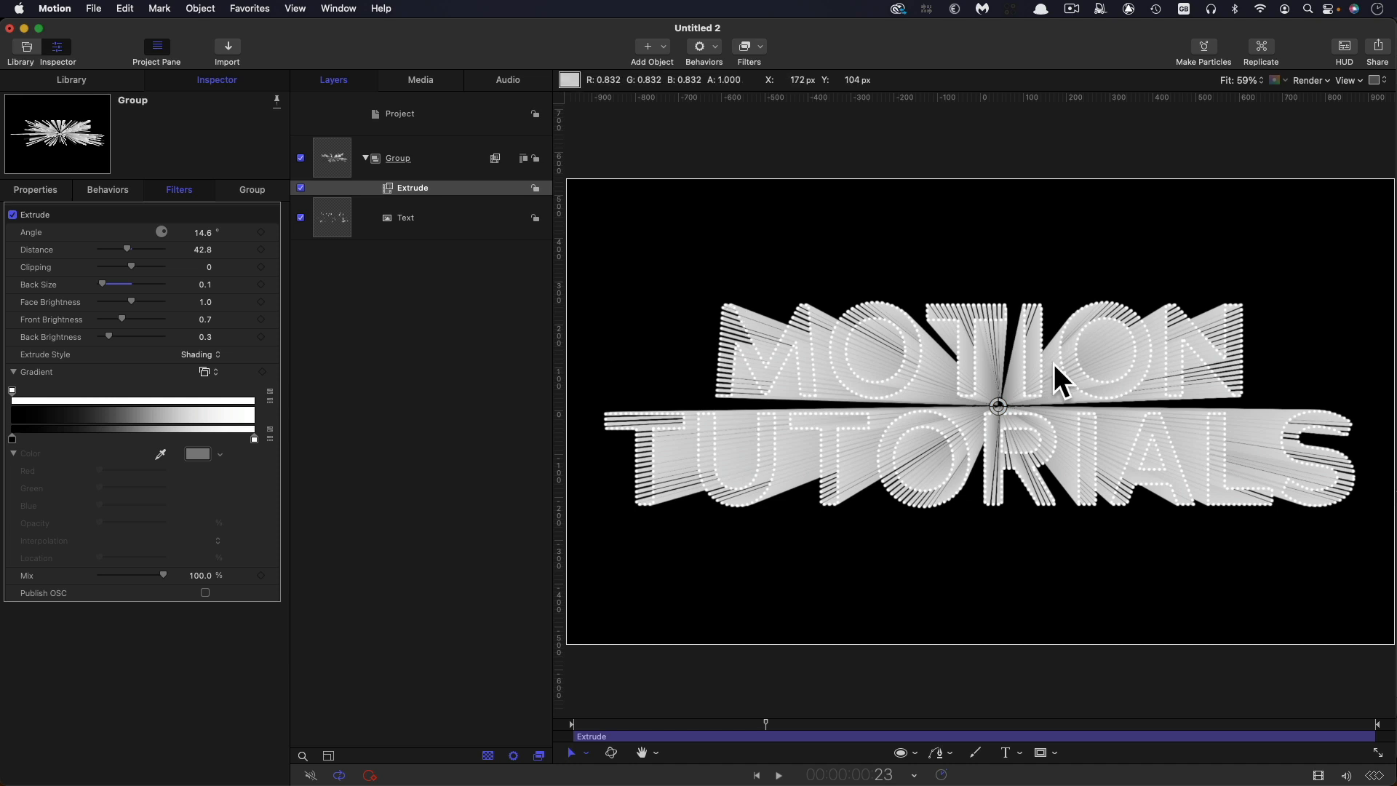
Step: Set Extrude Style to Gradient and tint the gradient's far-end colour pale blue
click(199, 353)
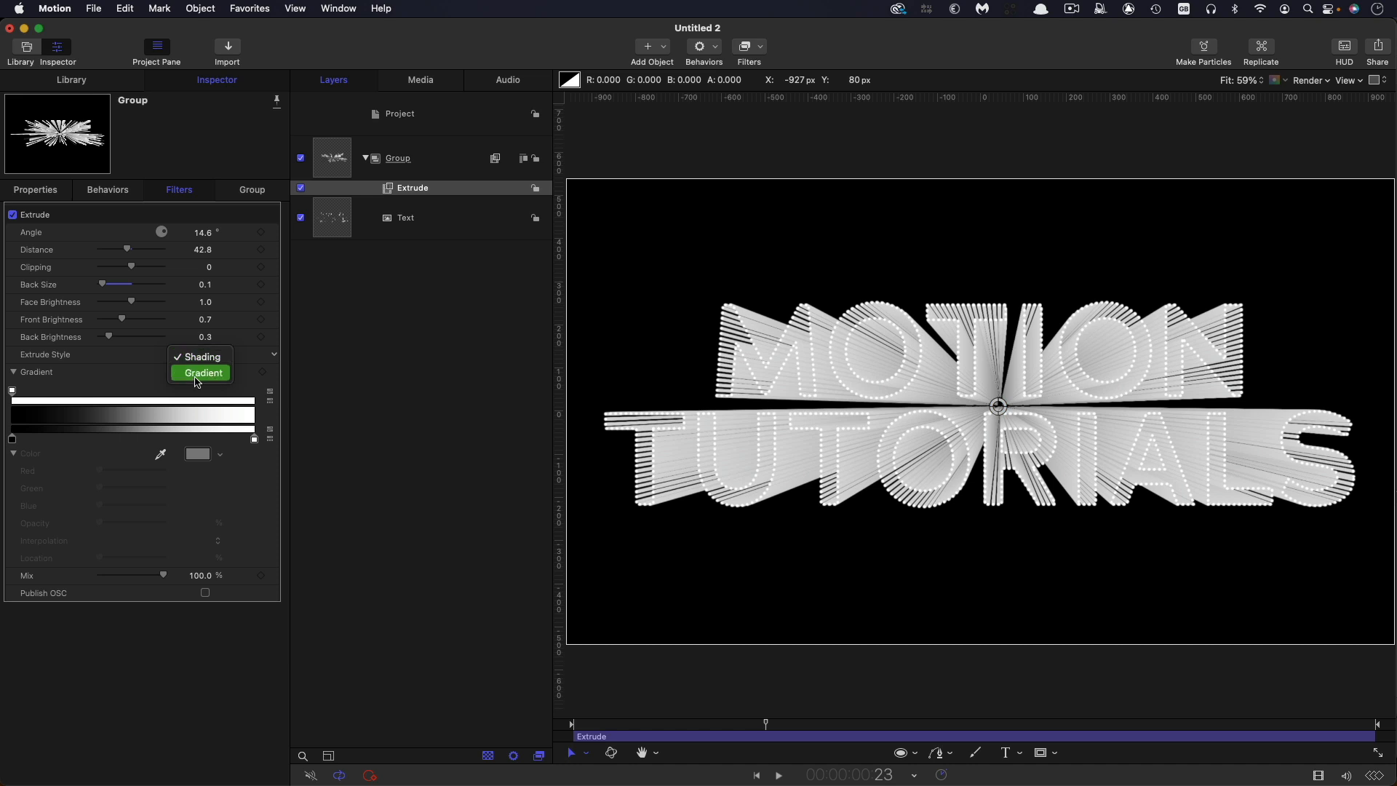
click(202, 373)
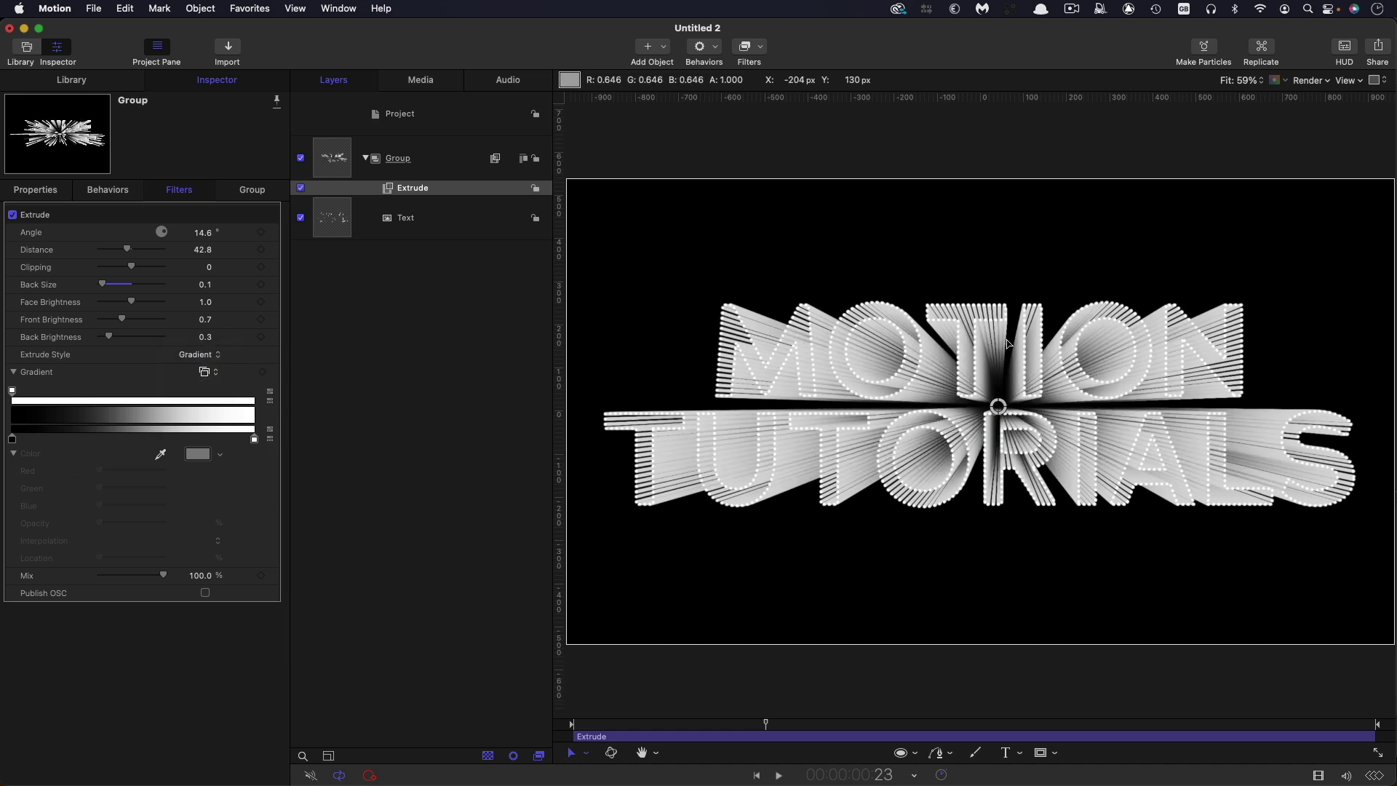
mouse_move(853, 306)
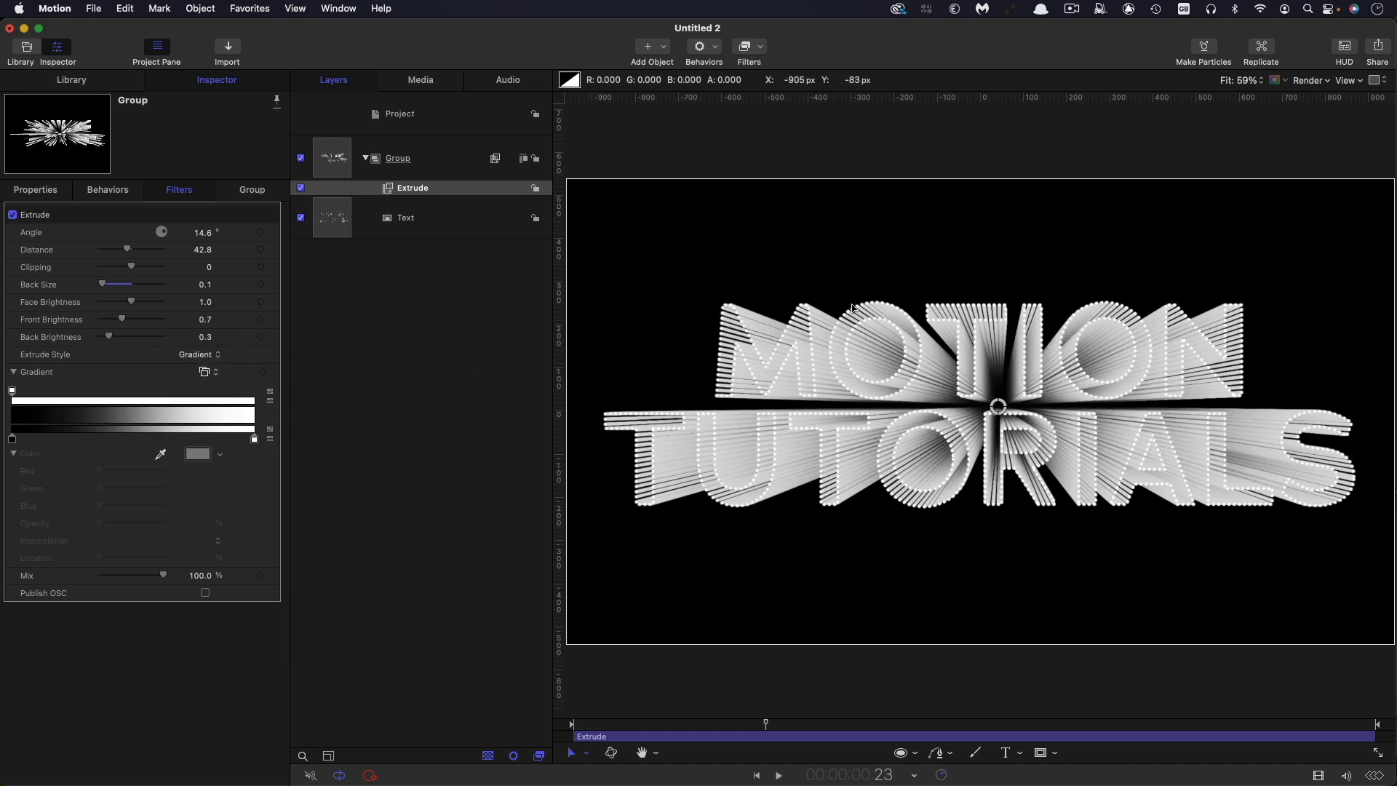
click(197, 454)
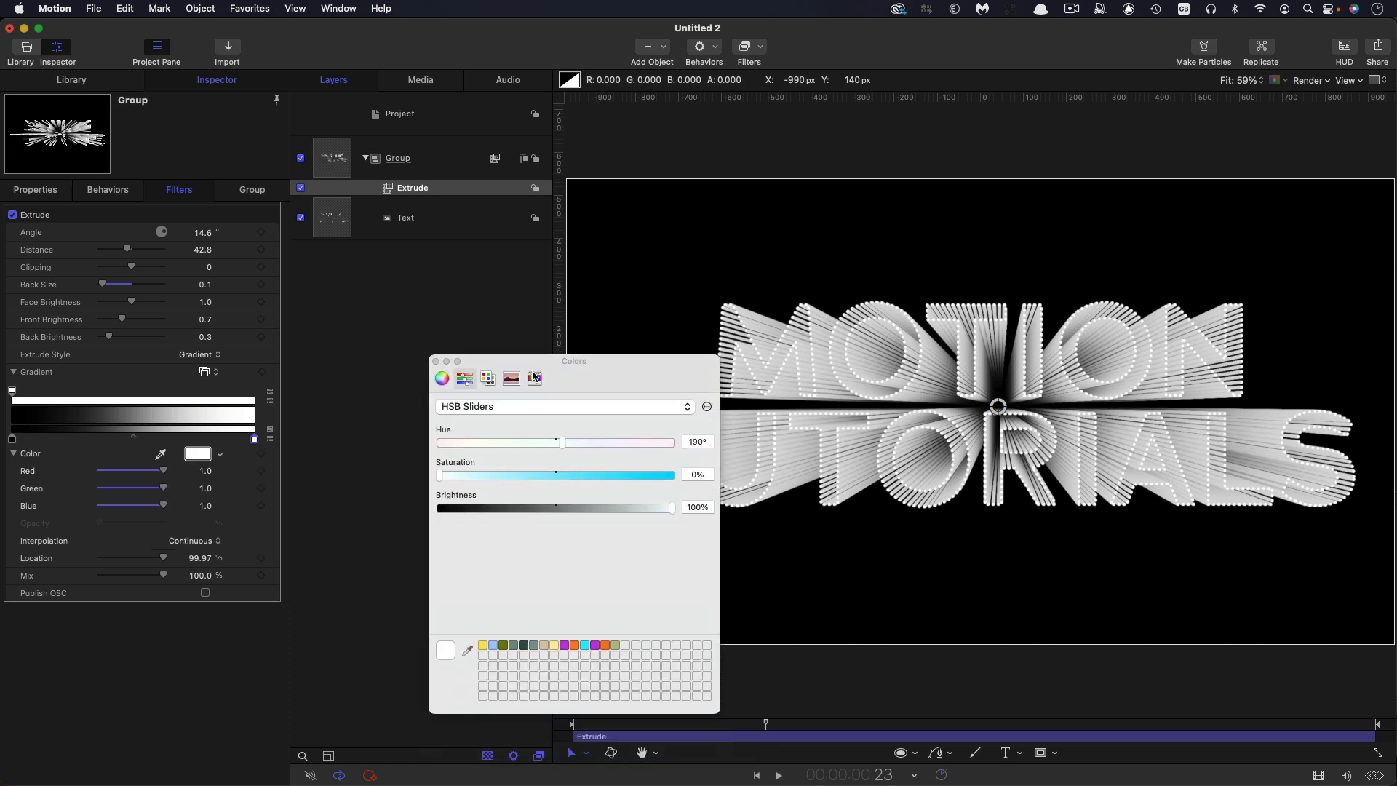
click(442, 377)
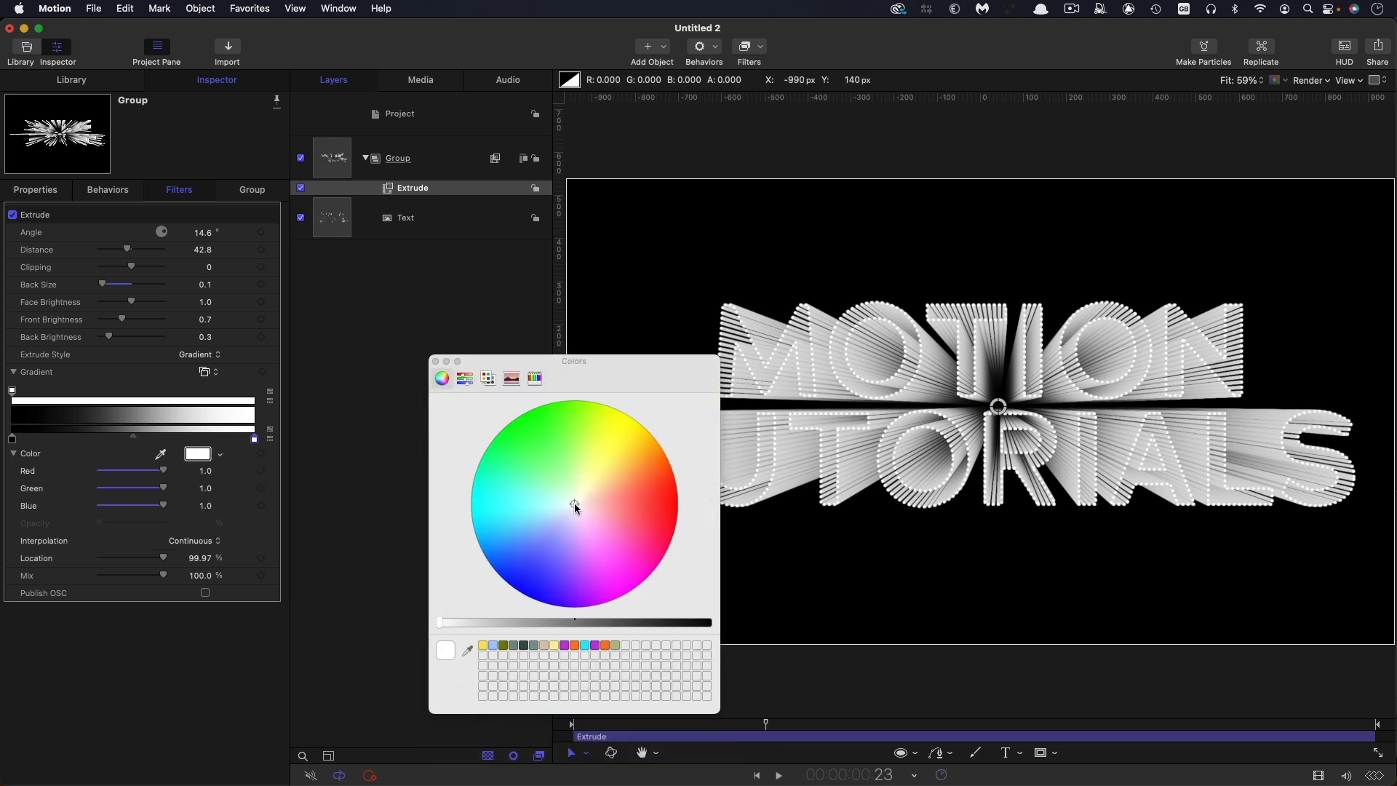
click(561, 521)
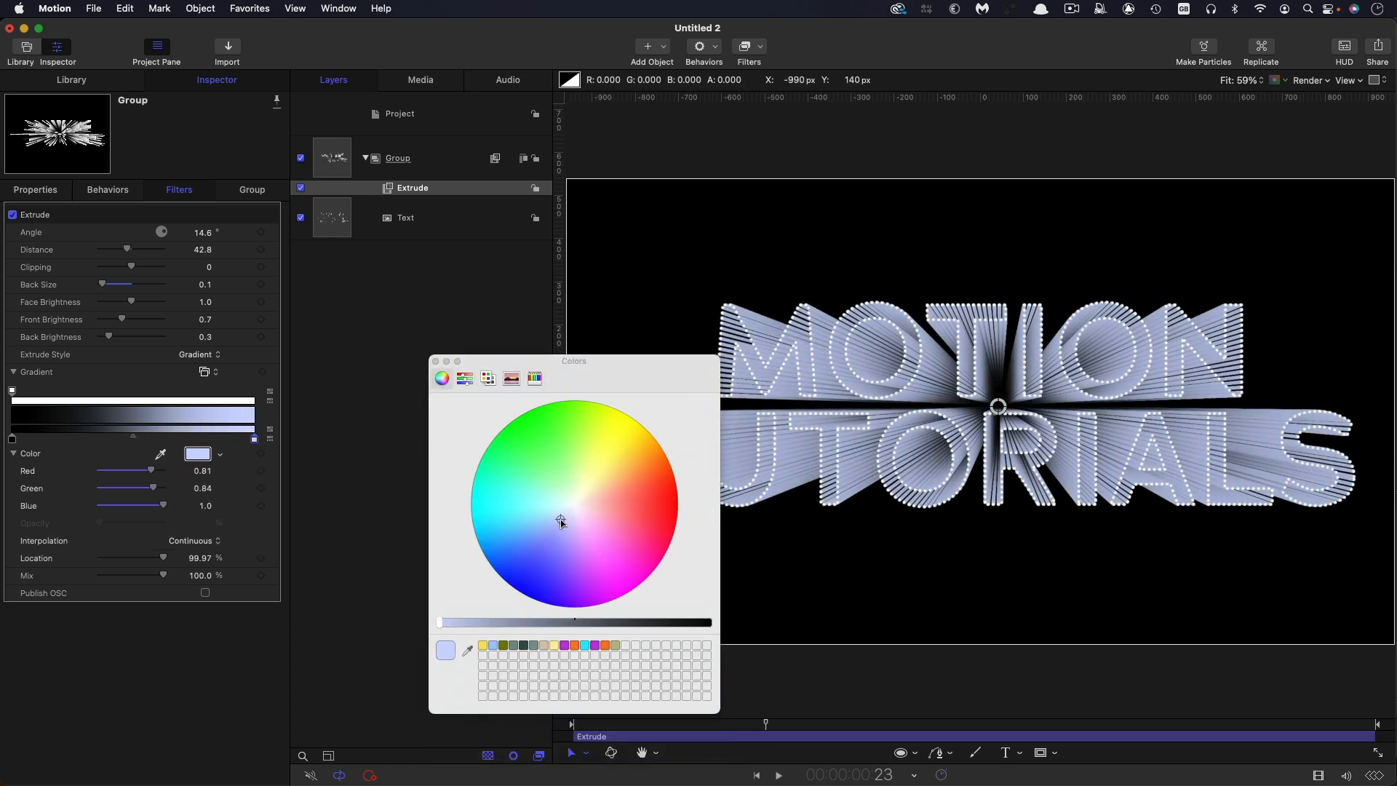
click(558, 517)
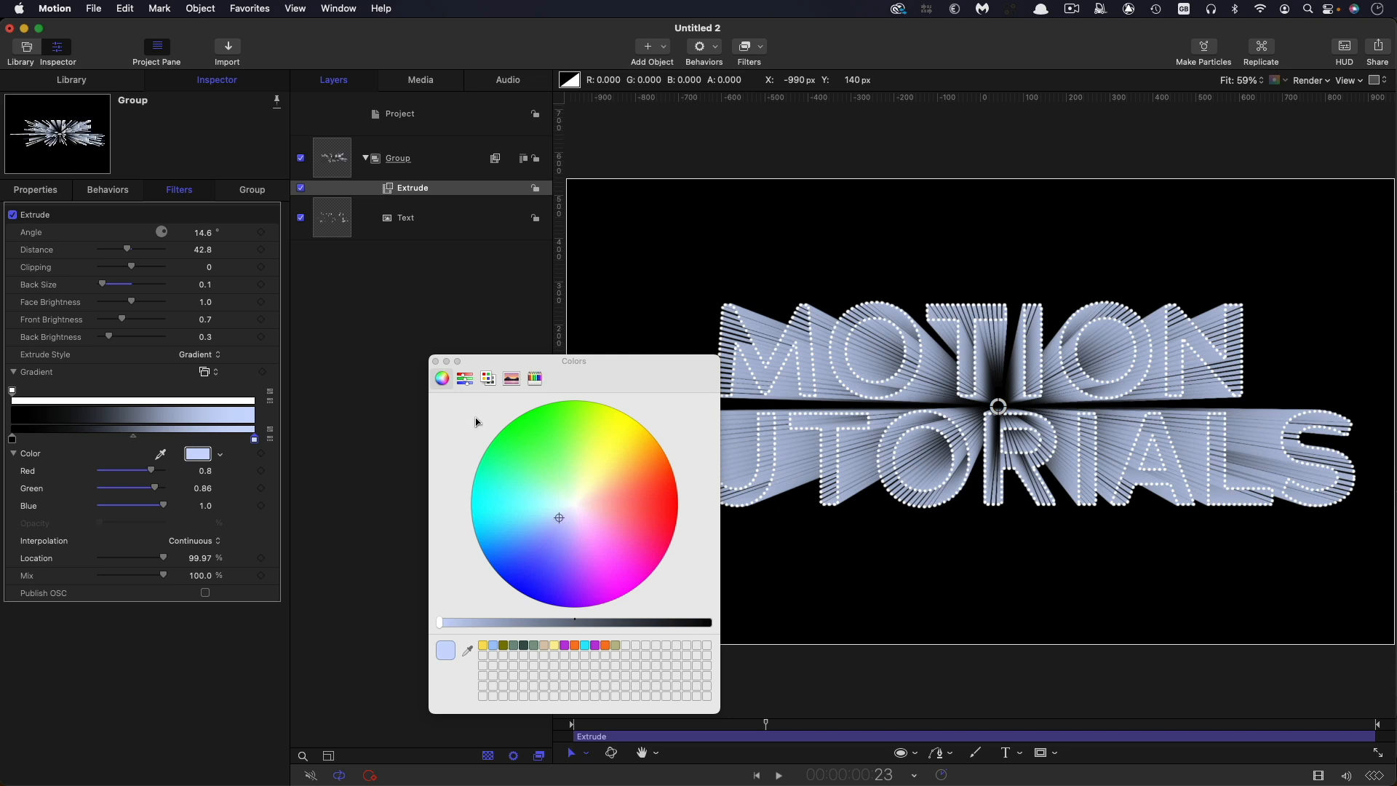
click(434, 362)
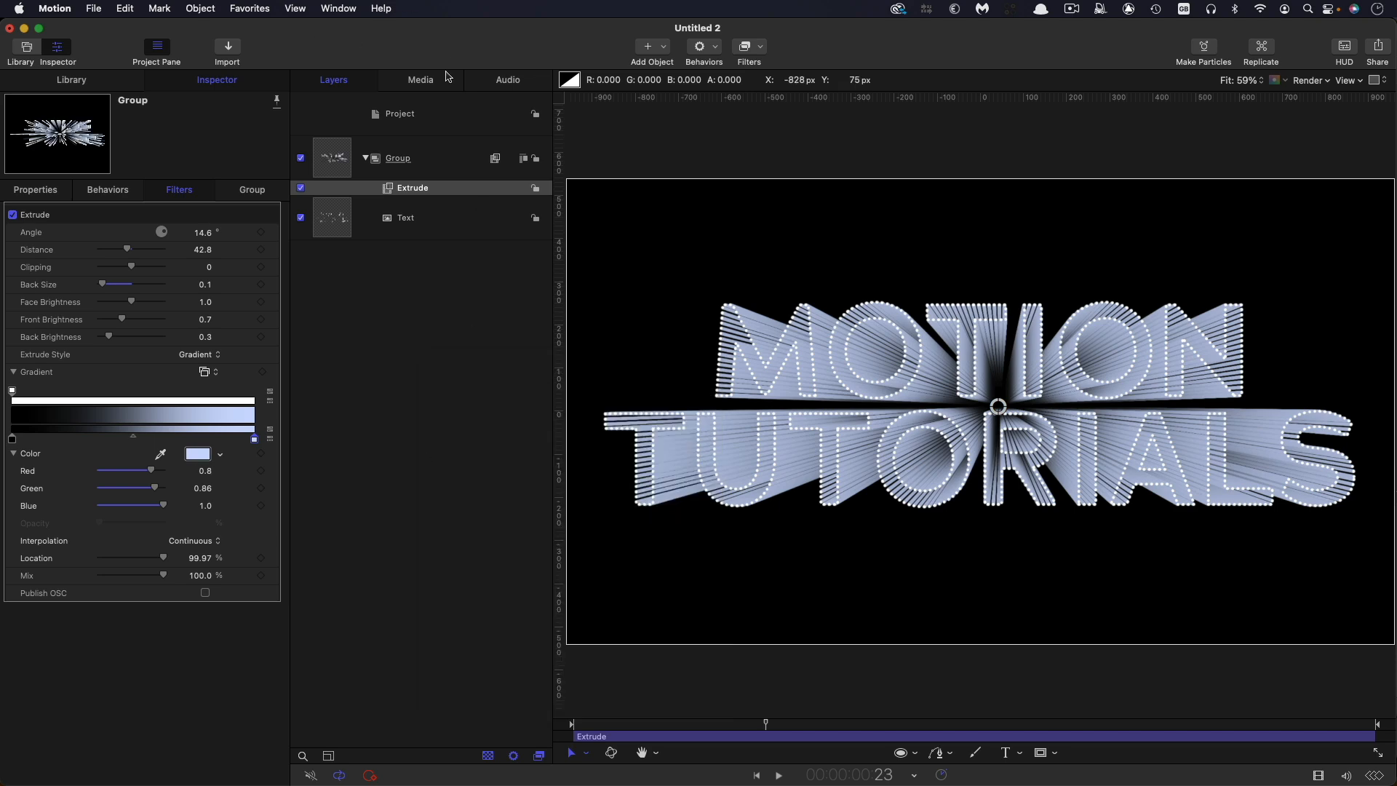
Step: Change the dark gradient stop to pale blue and raise Back Brightness to about 1.16
click(400, 261)
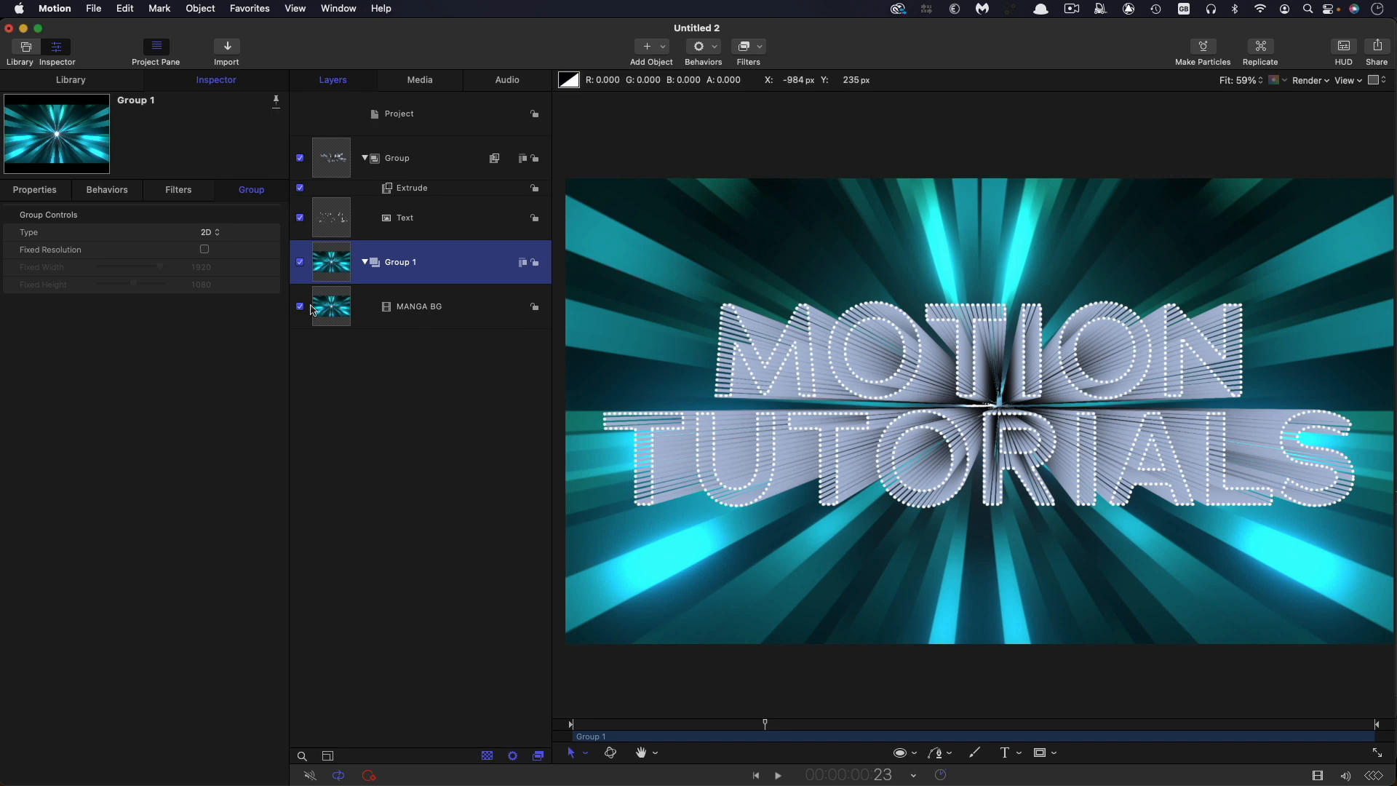
click(418, 305)
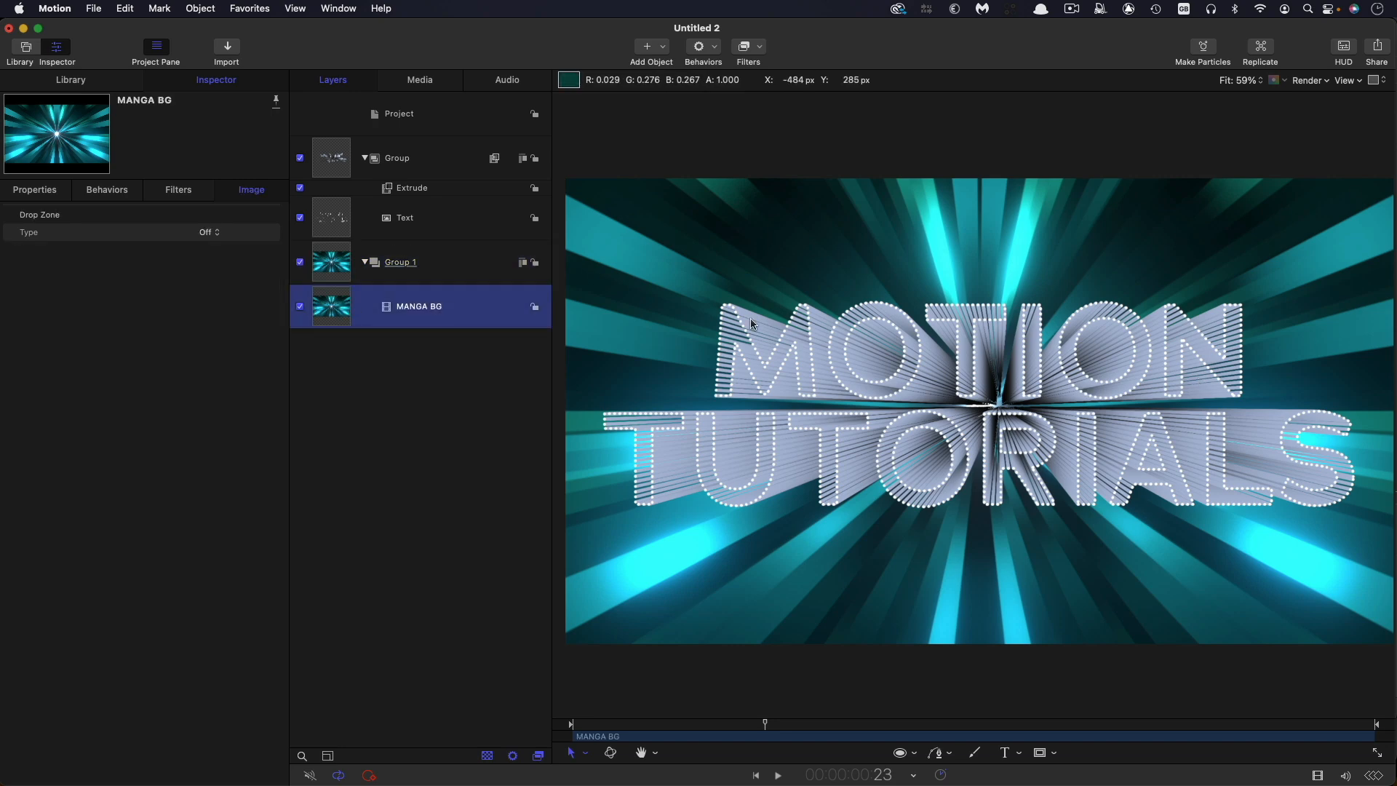
mouse_move(1154, 409)
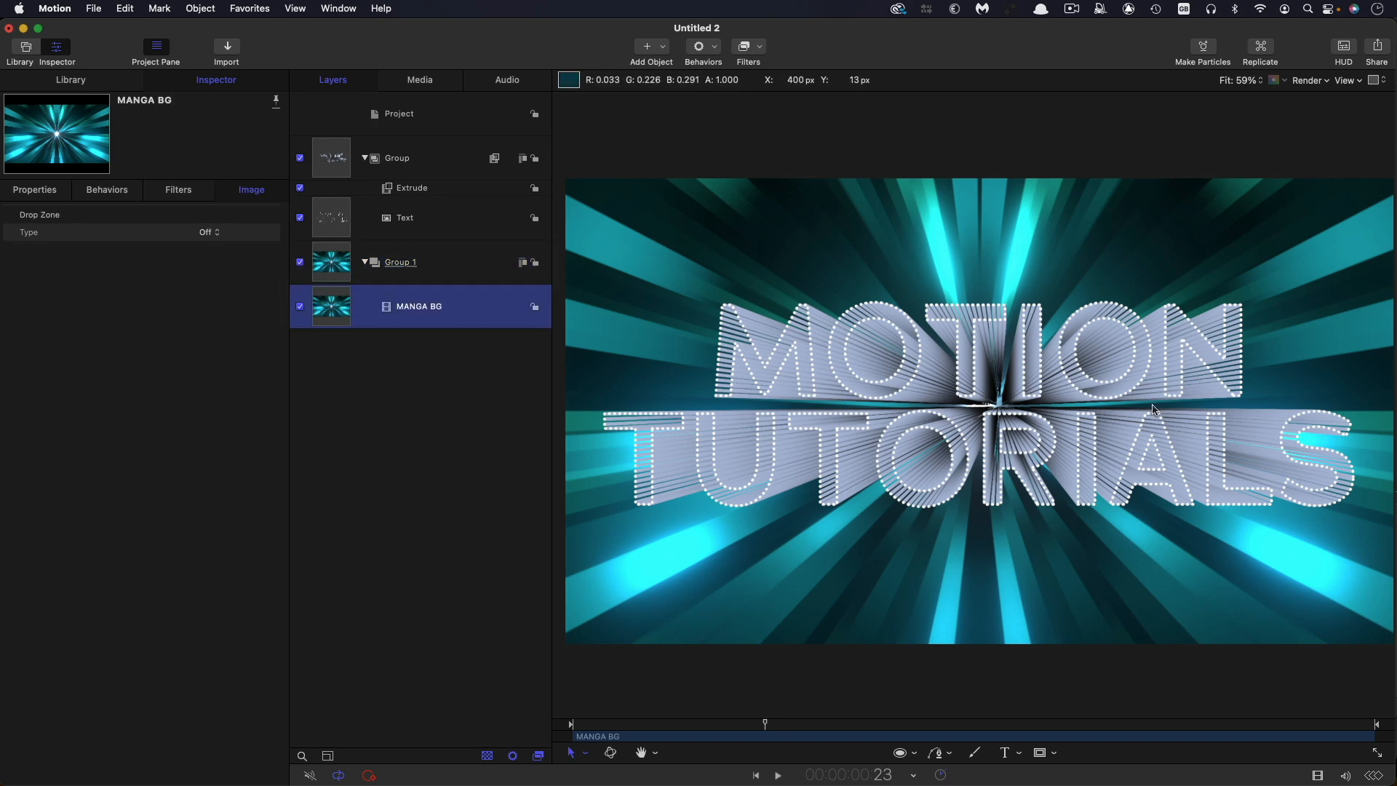
mouse_move(252, 290)
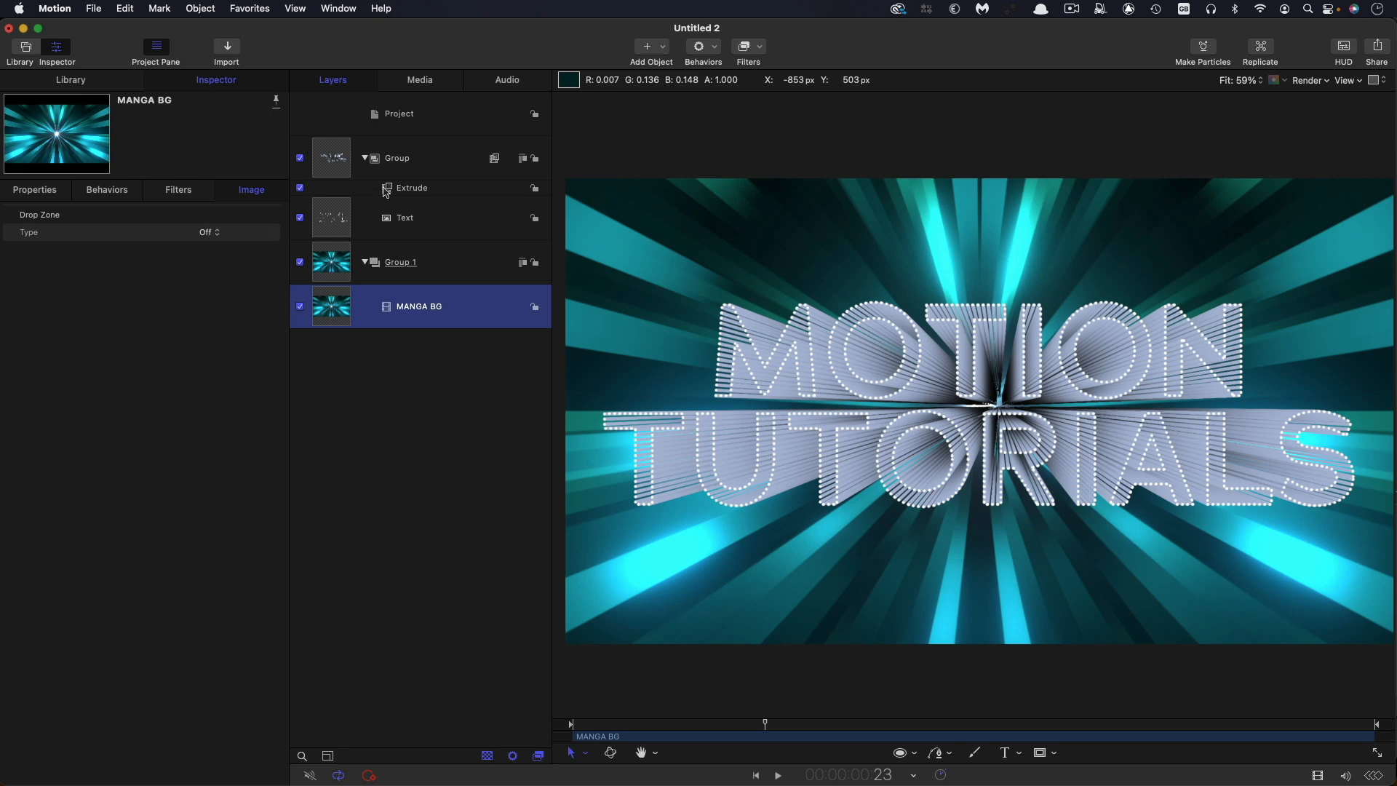
click(411, 188)
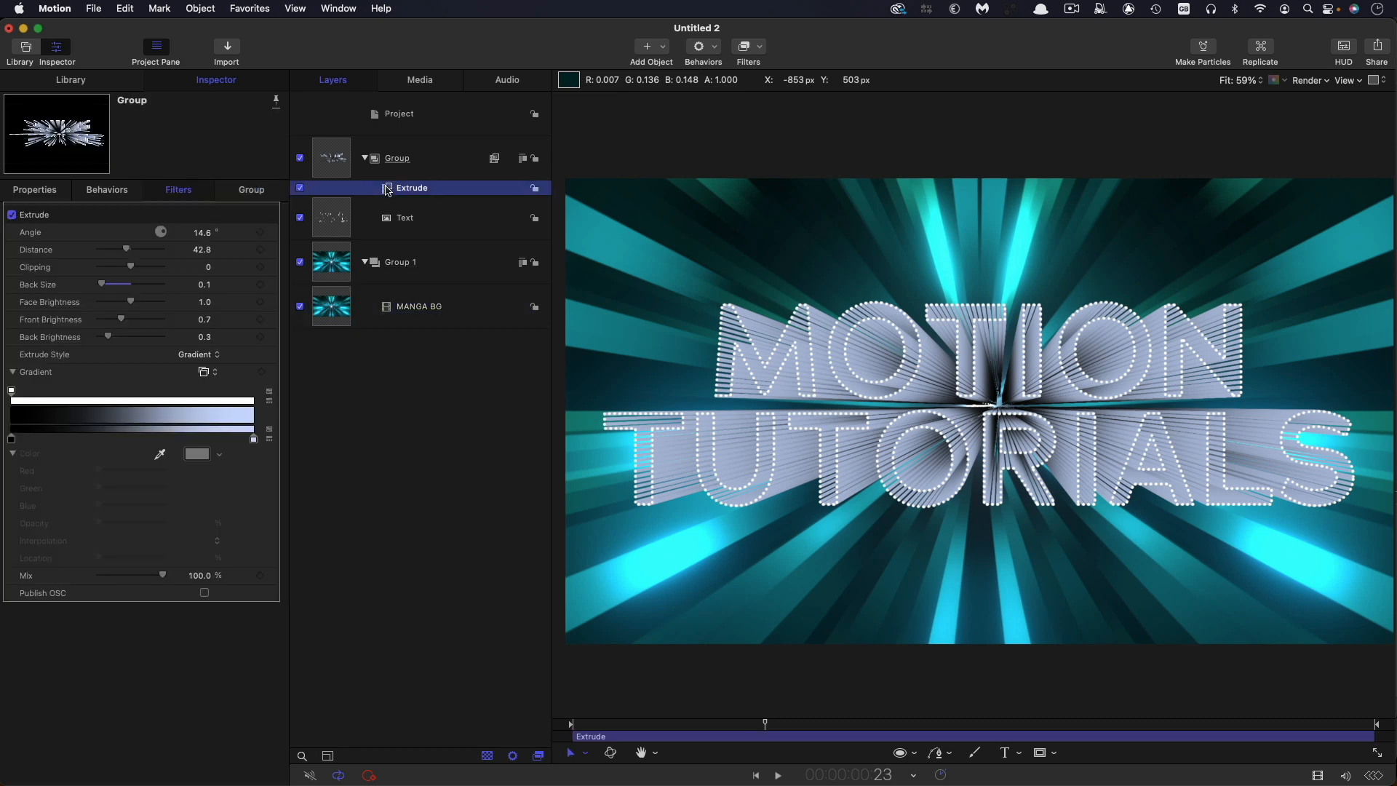
mouse_move(998, 407)
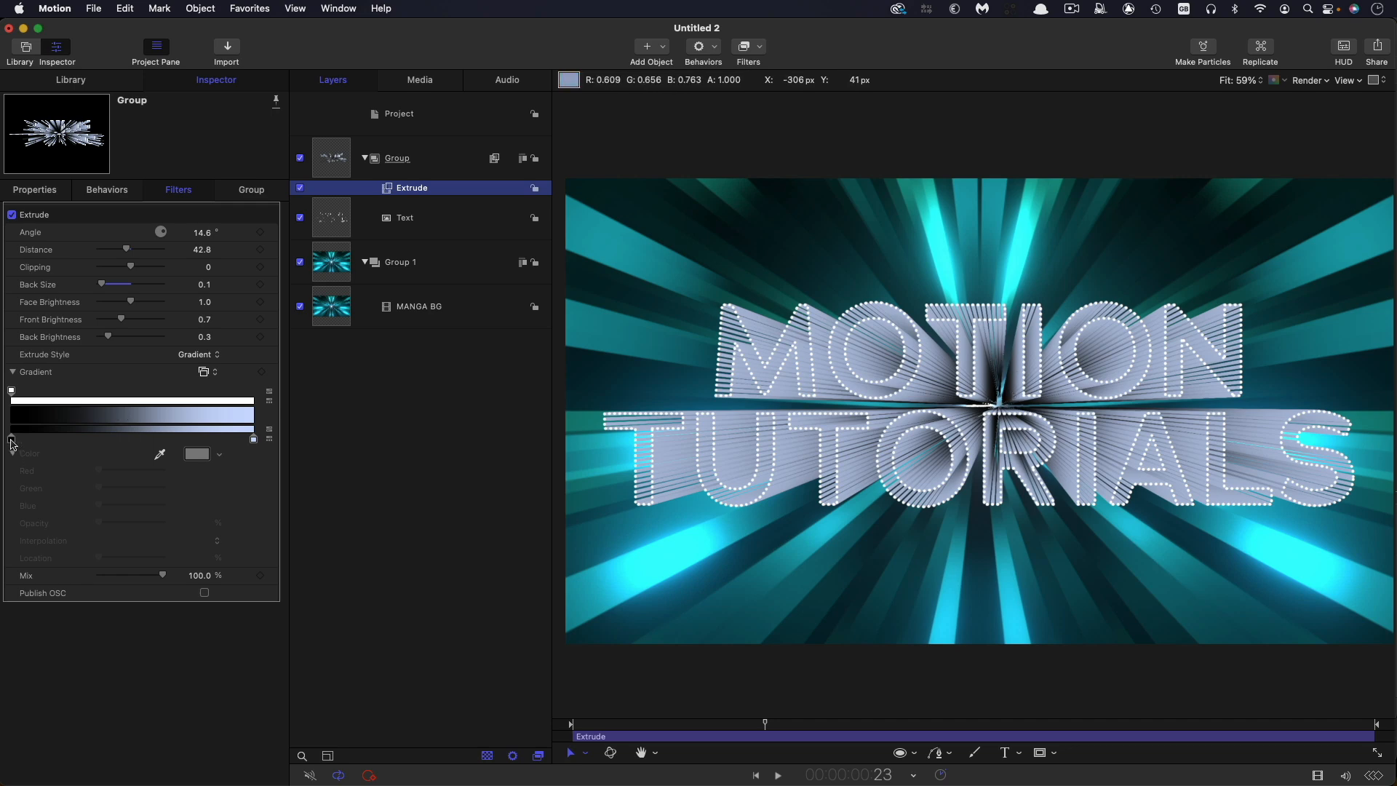
click(12, 437)
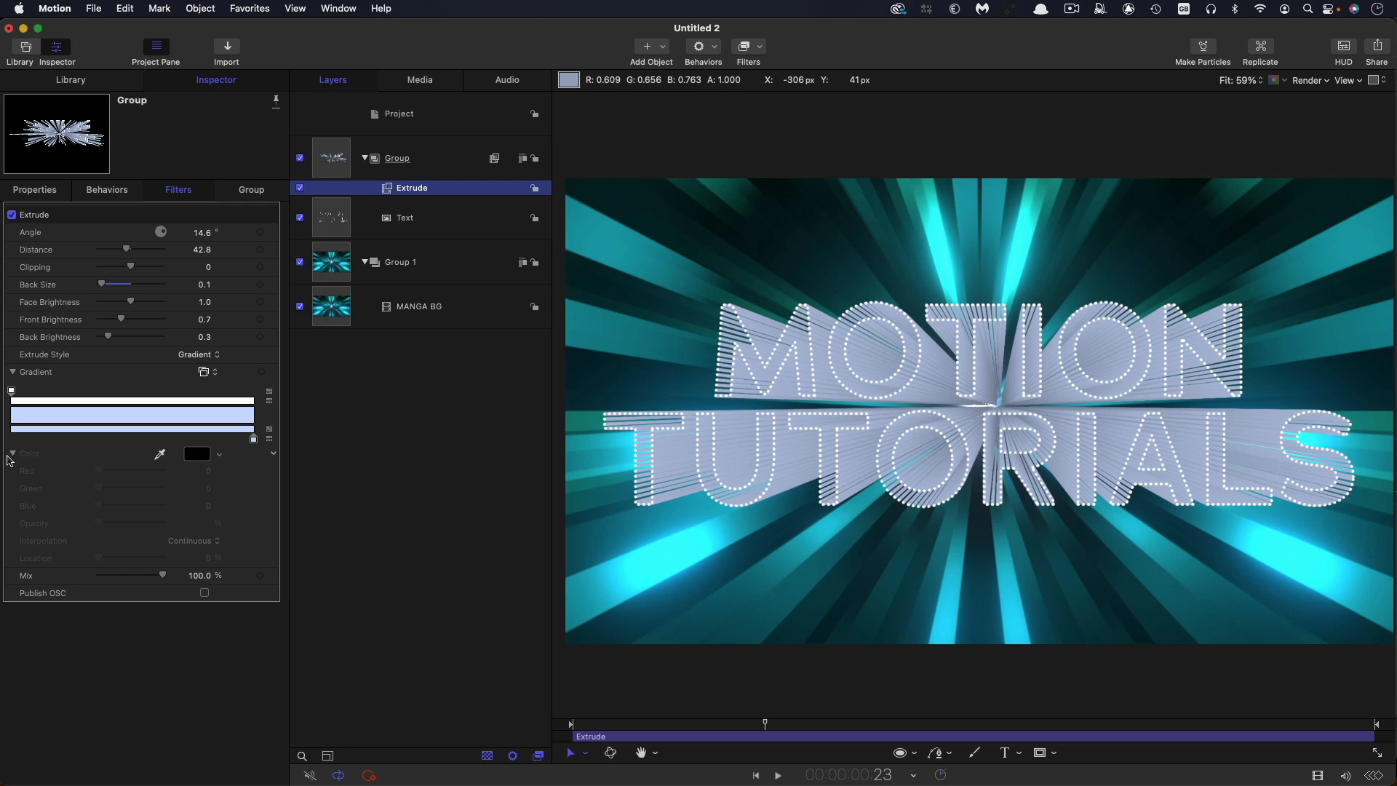
mouse_move(89, 360)
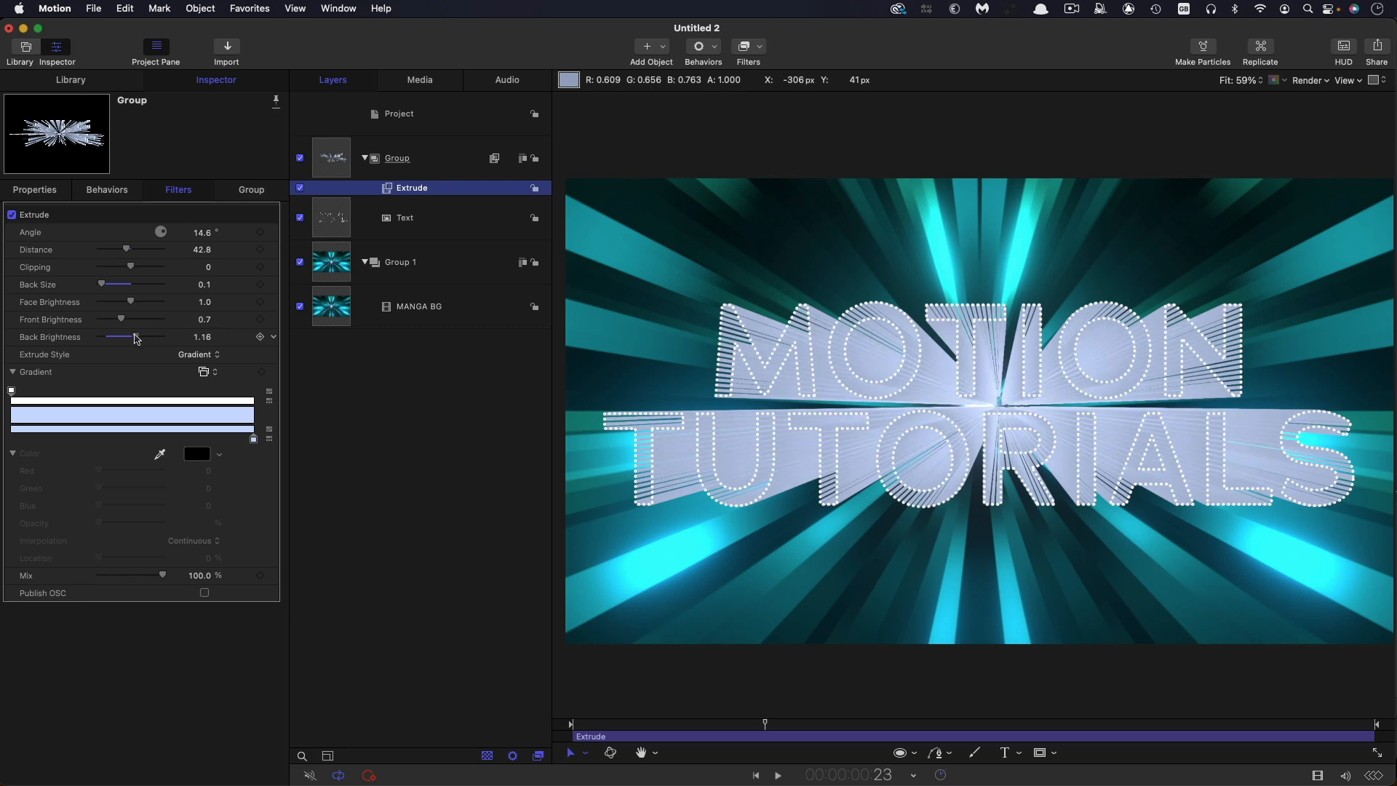
mouse_move(59, 409)
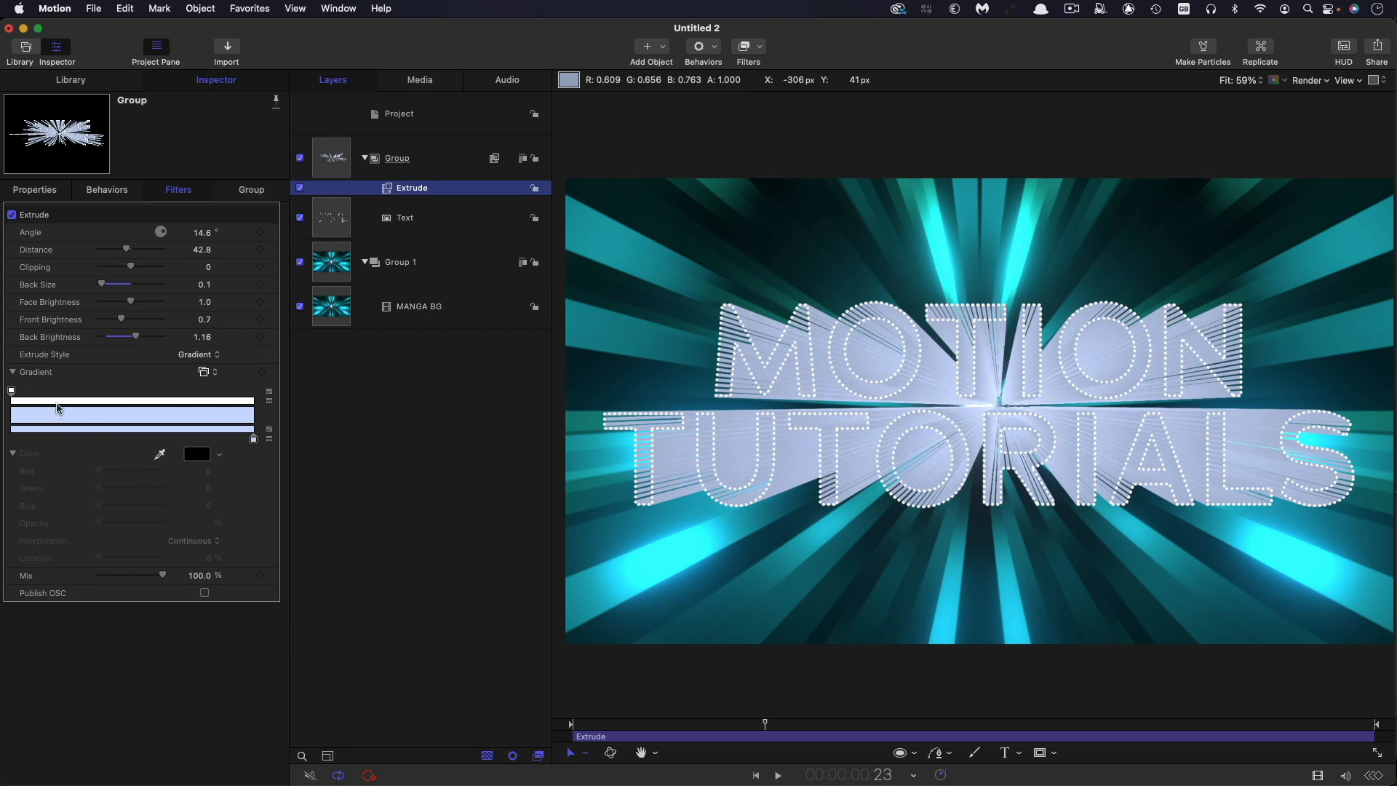
click(404, 216)
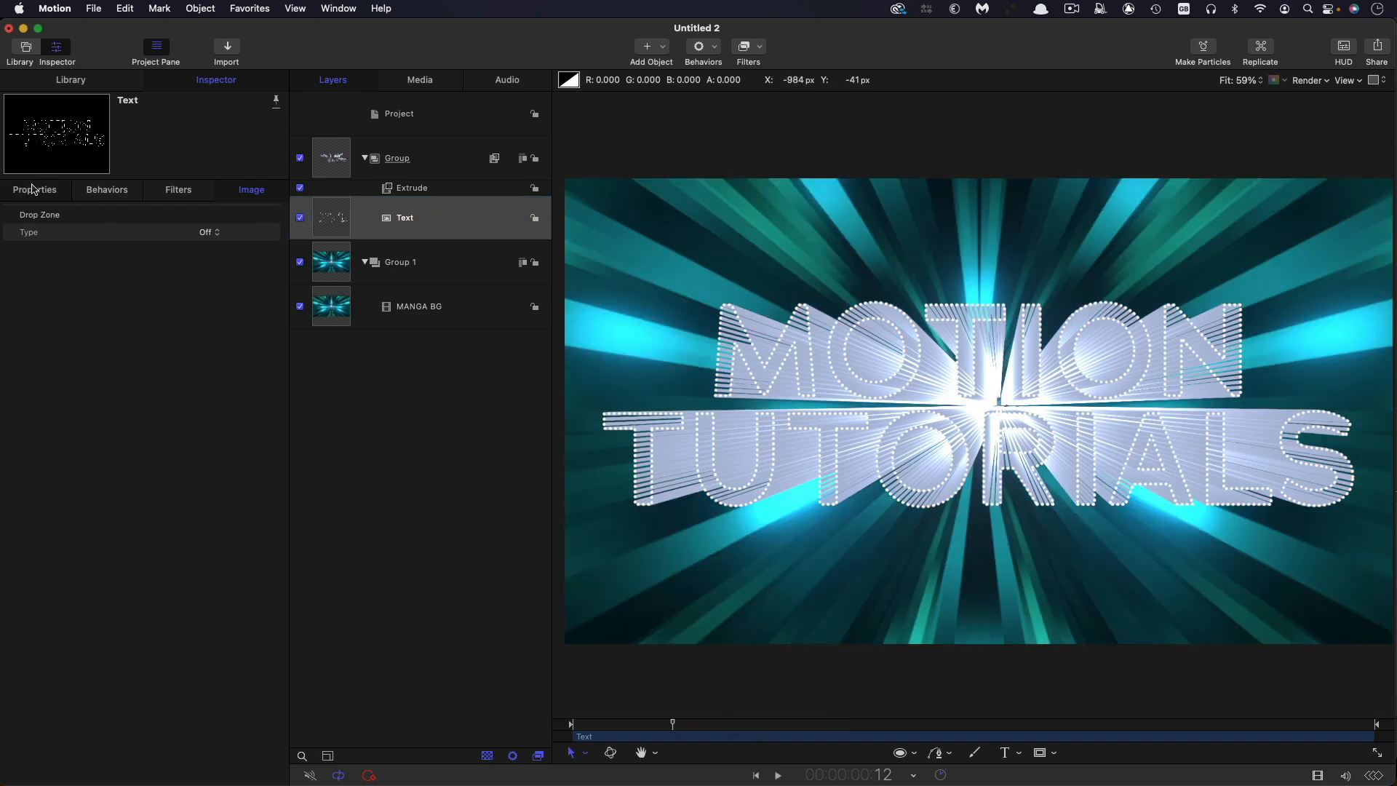
Step: Keyframe the text's Position Z from -5000 at frame 0 to -500, then preview playback
click(34, 190)
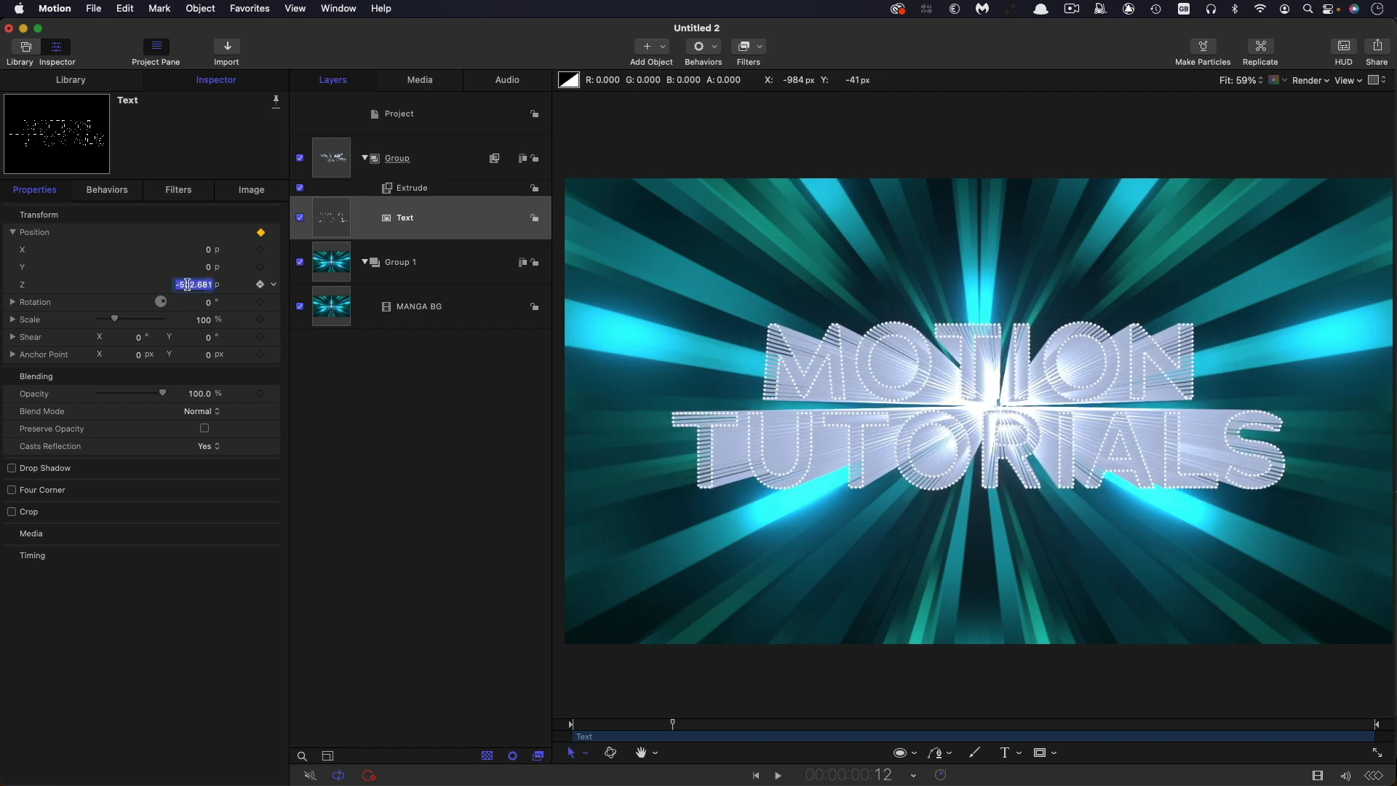
text(-500.0)
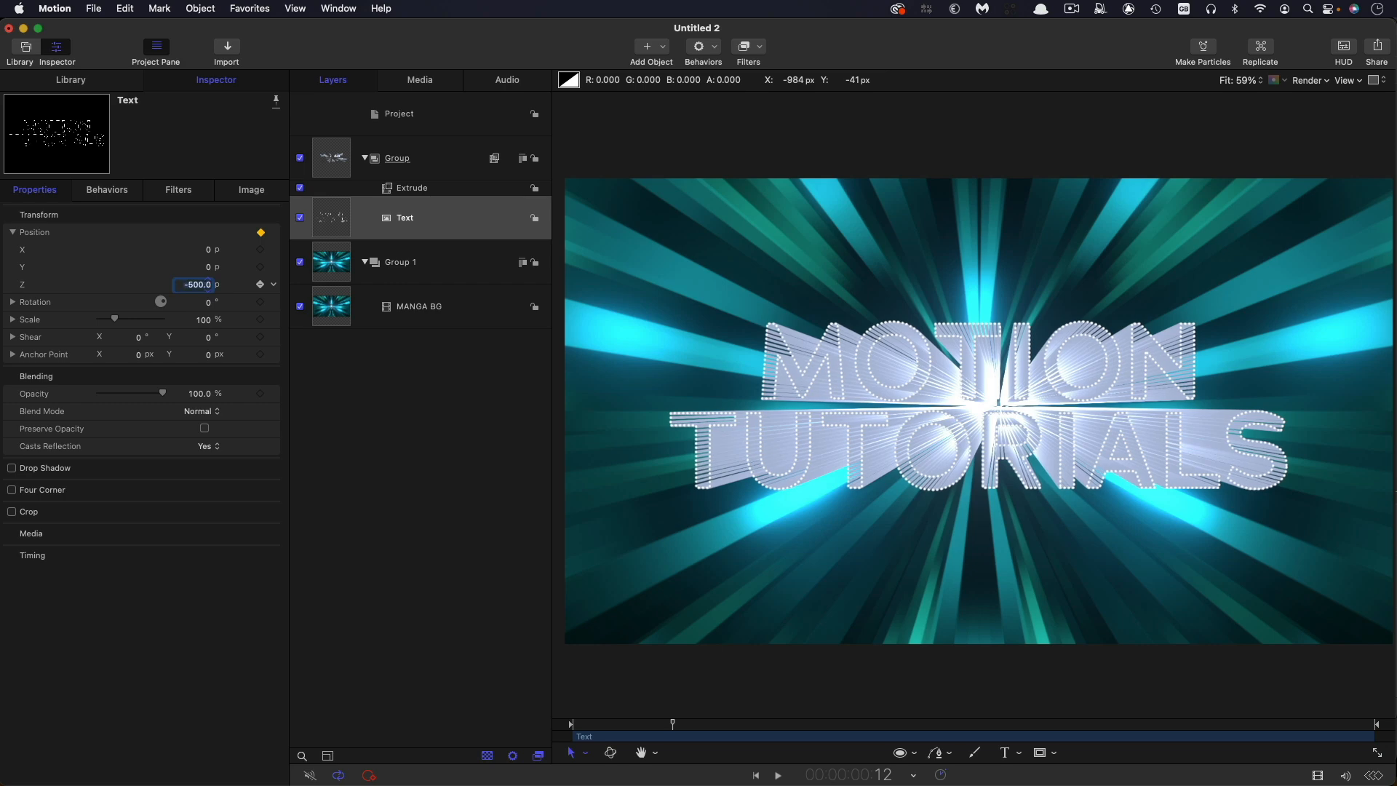
click(755, 774)
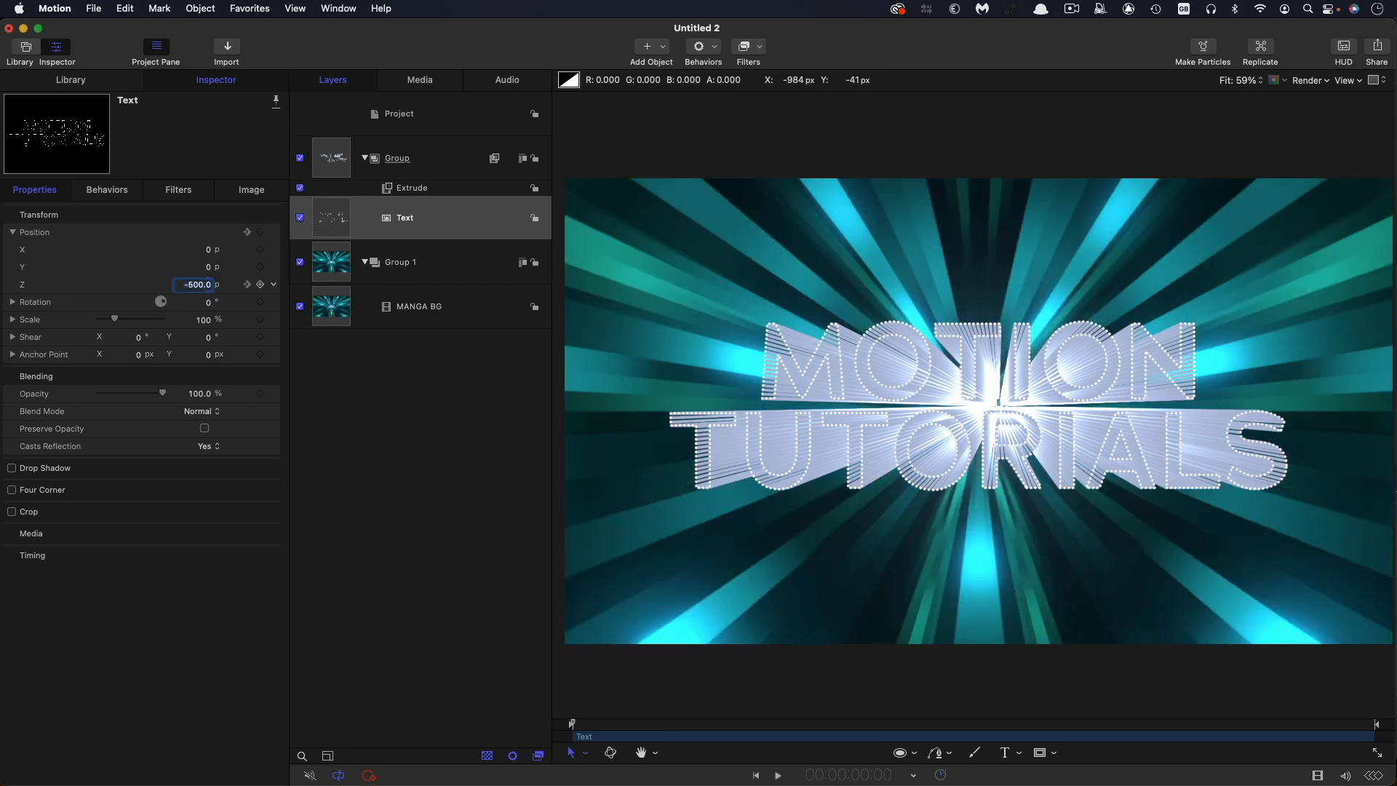
triple_click(194, 284)
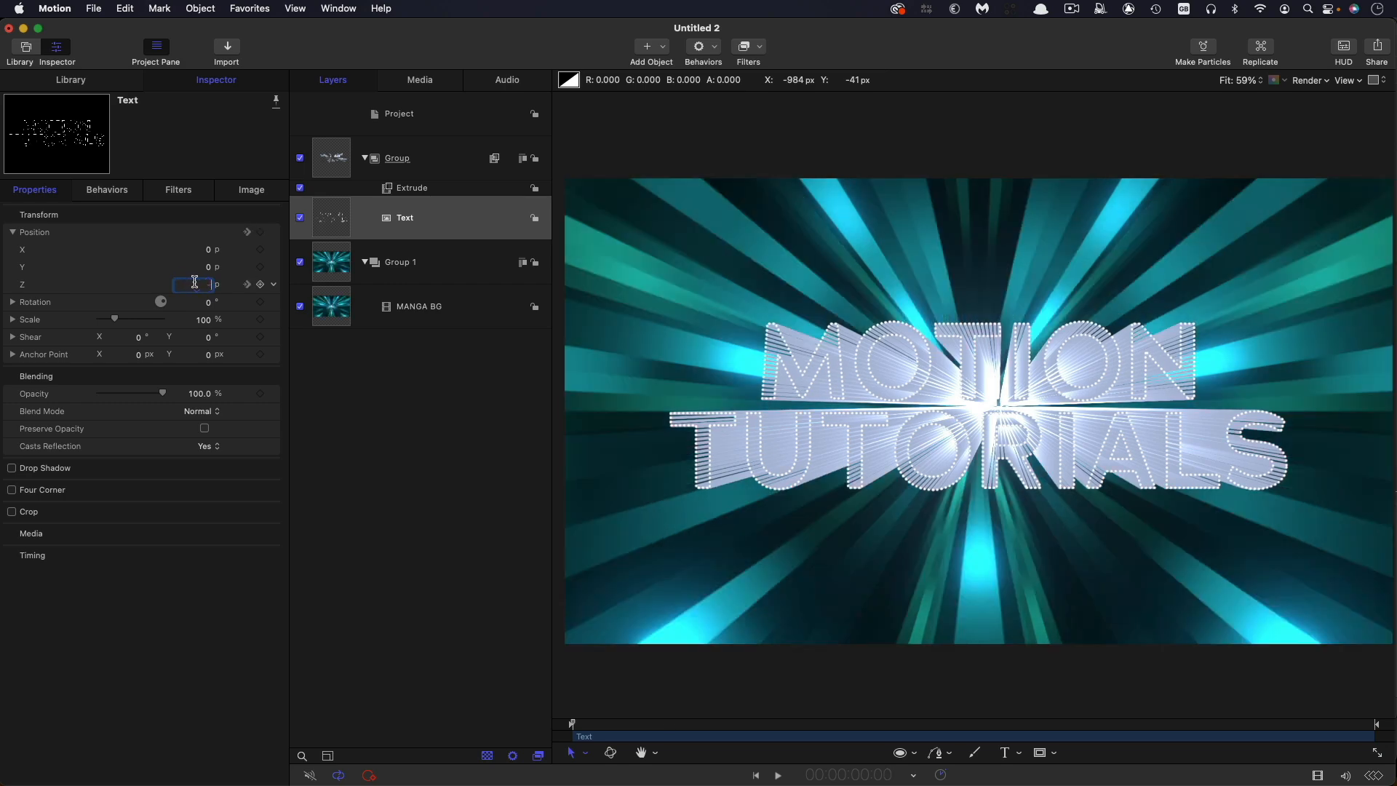
text(-5000.0)
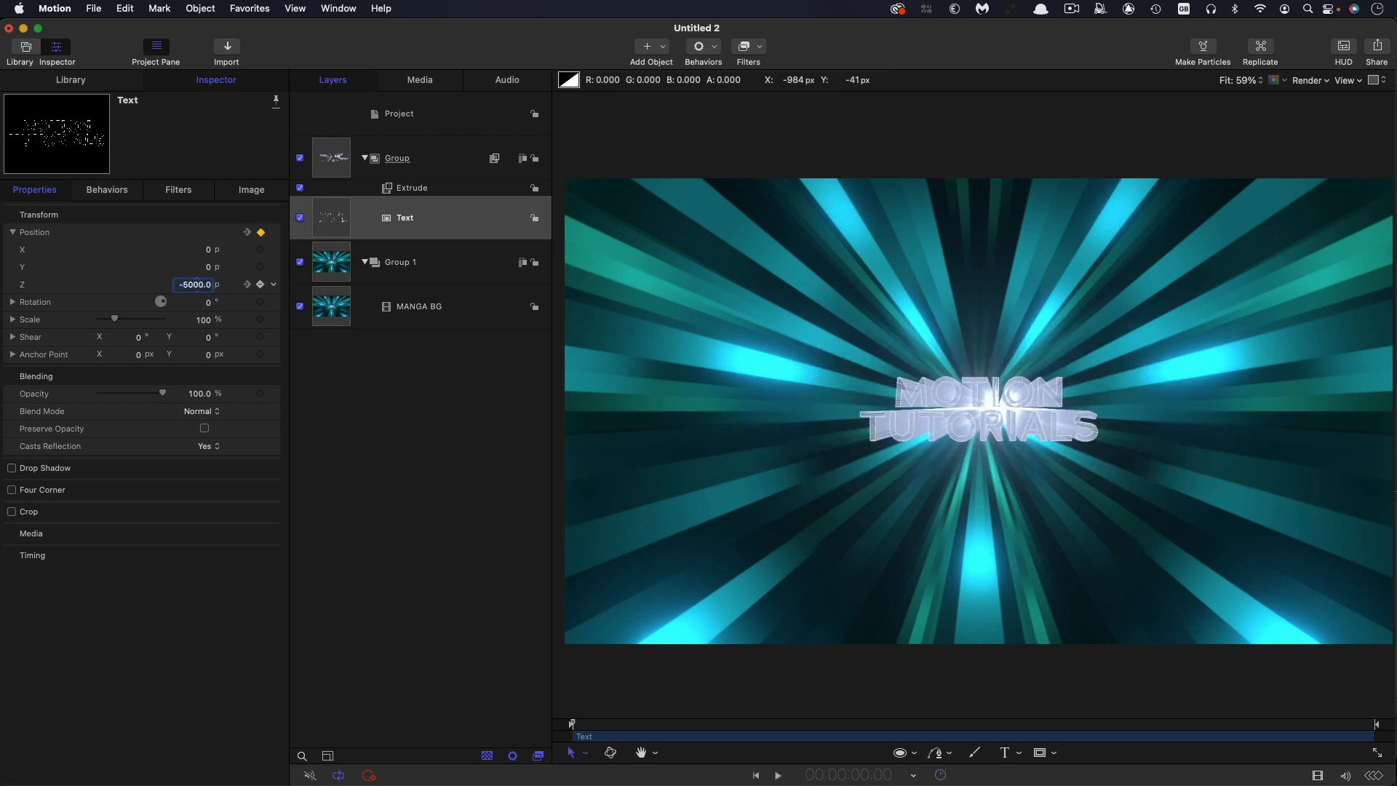
click(777, 774)
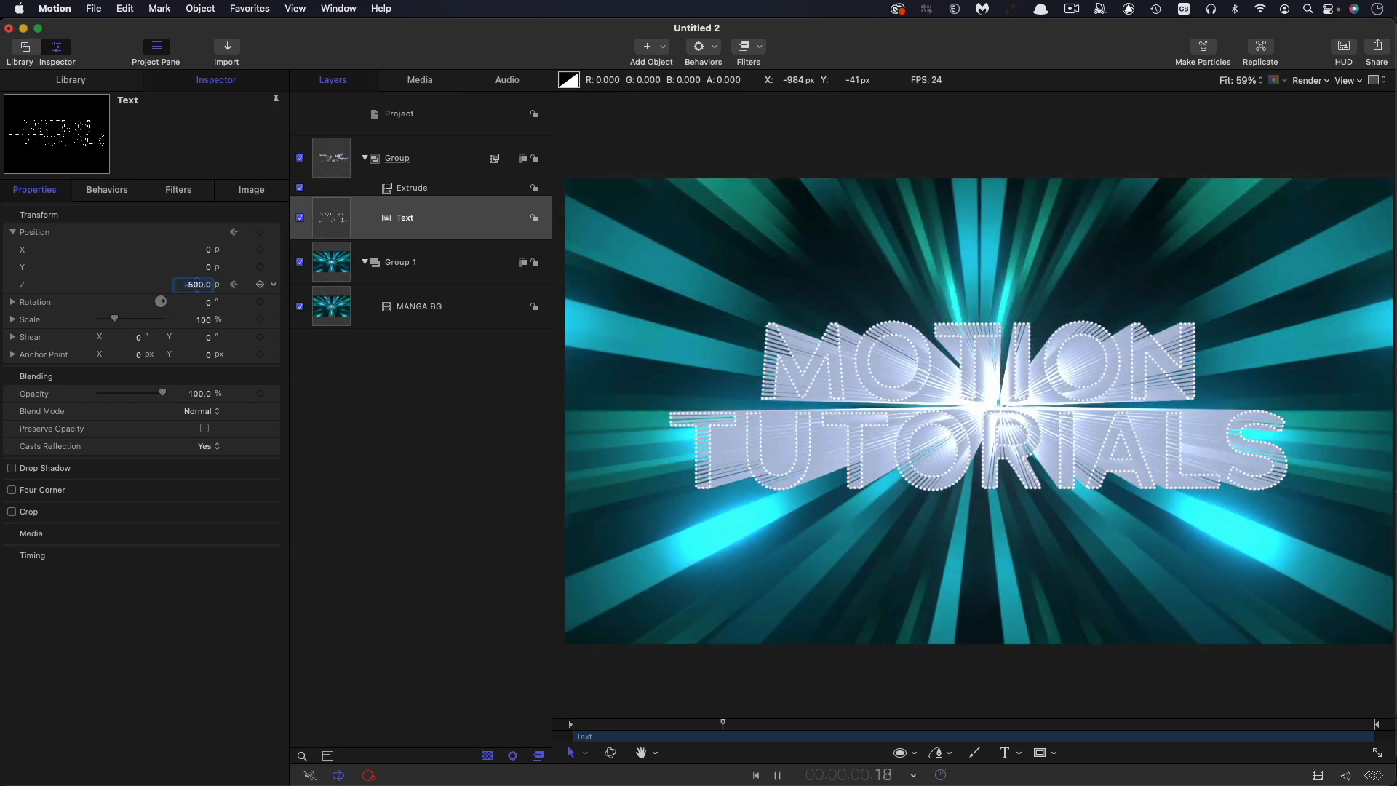
click(777, 774)
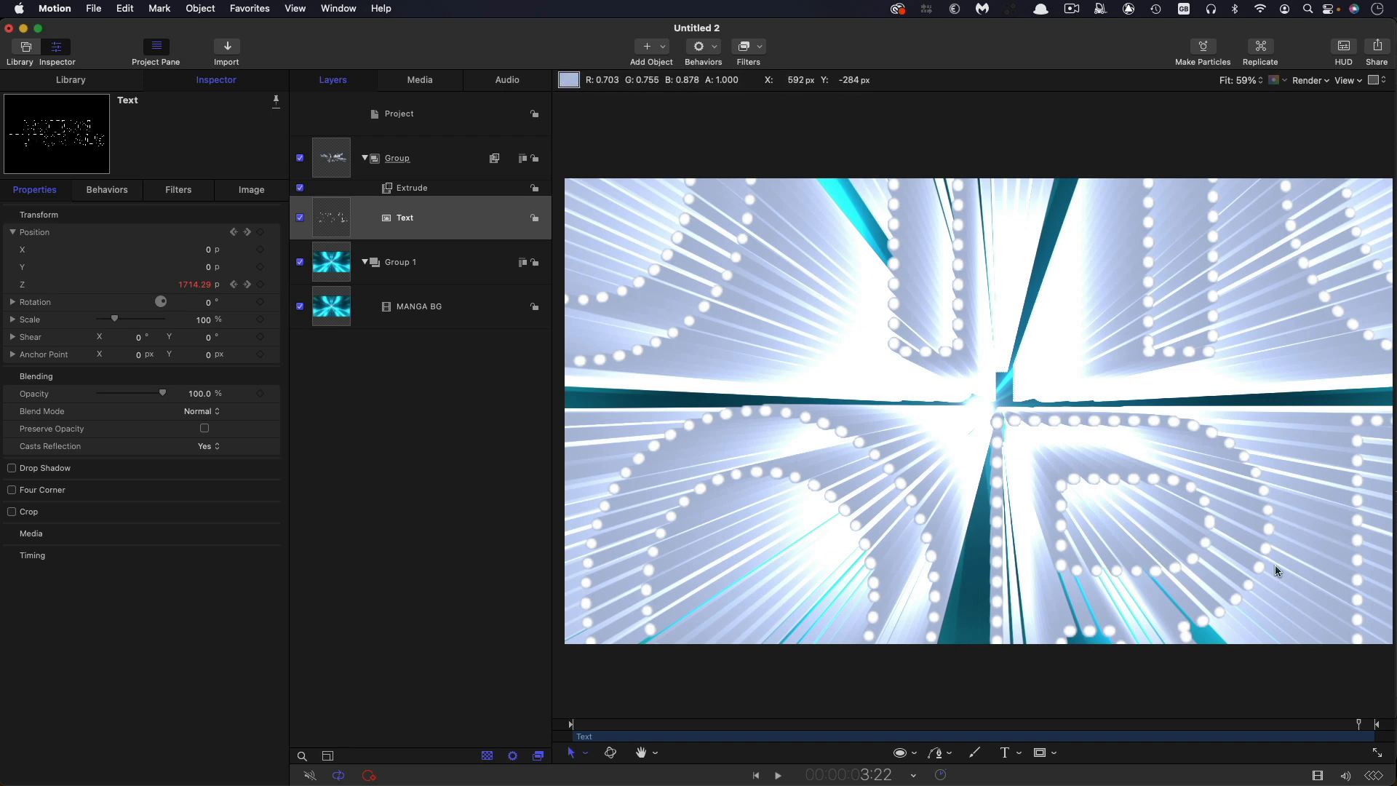
mouse_move(989, 324)
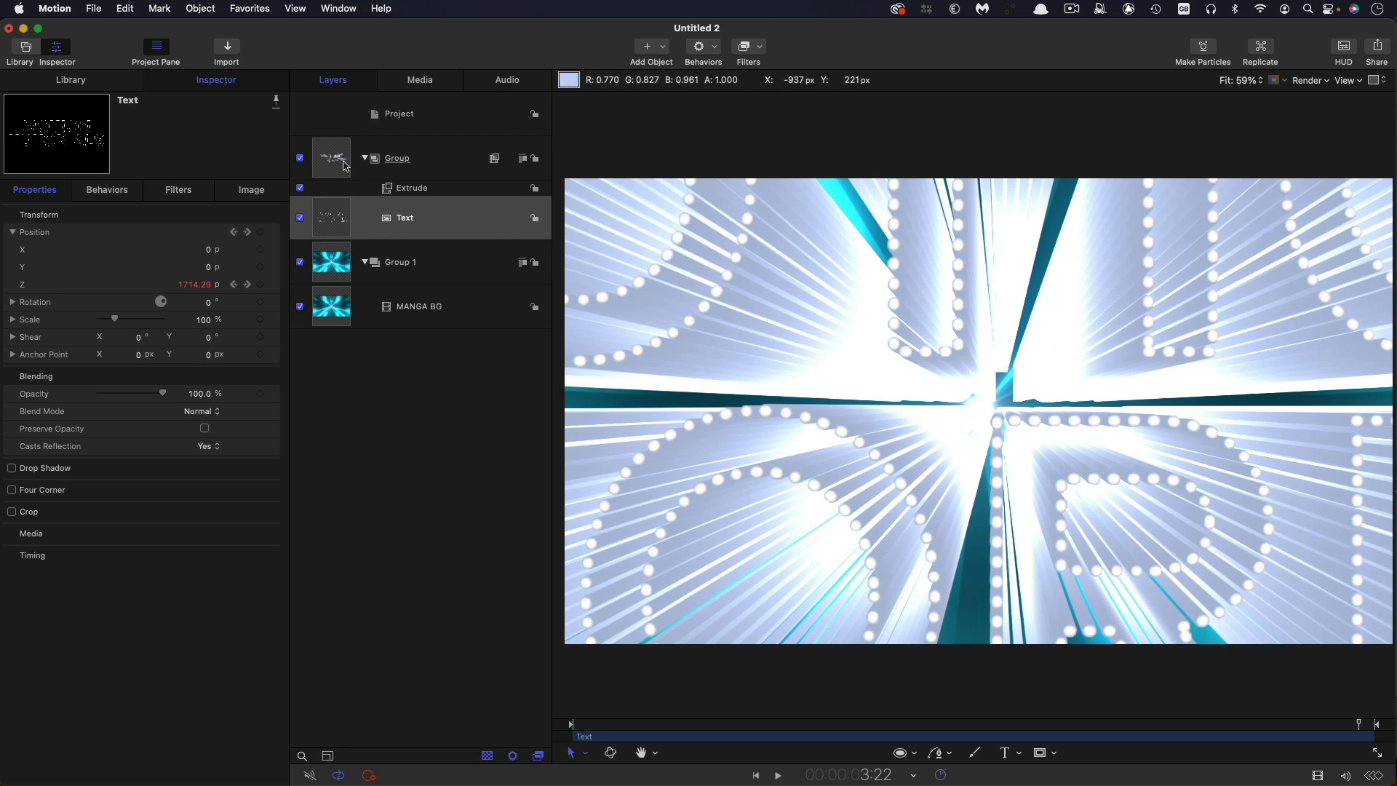
Step: Turn on Fixed Resolution (1920×1080) in the Group's inspector tab
click(397, 158)
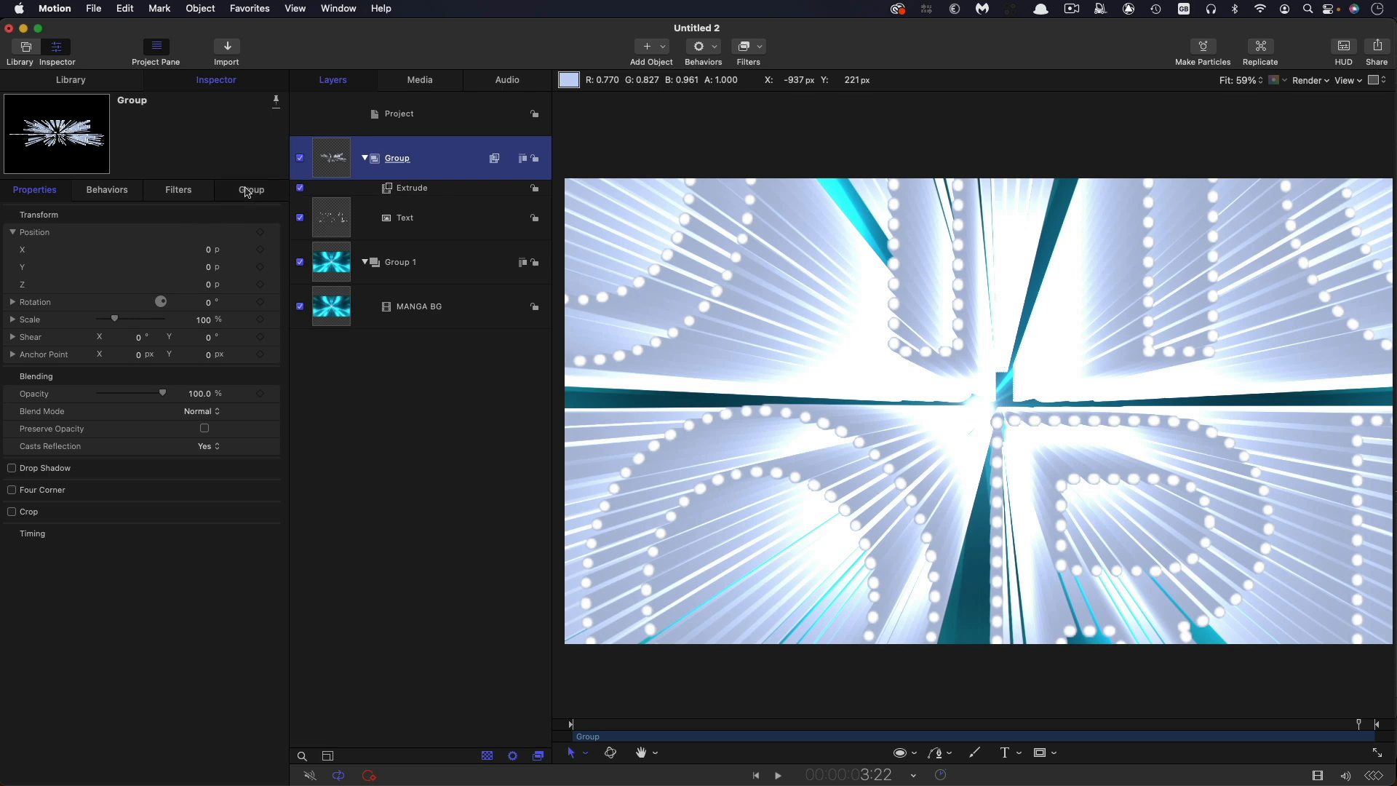
click(251, 190)
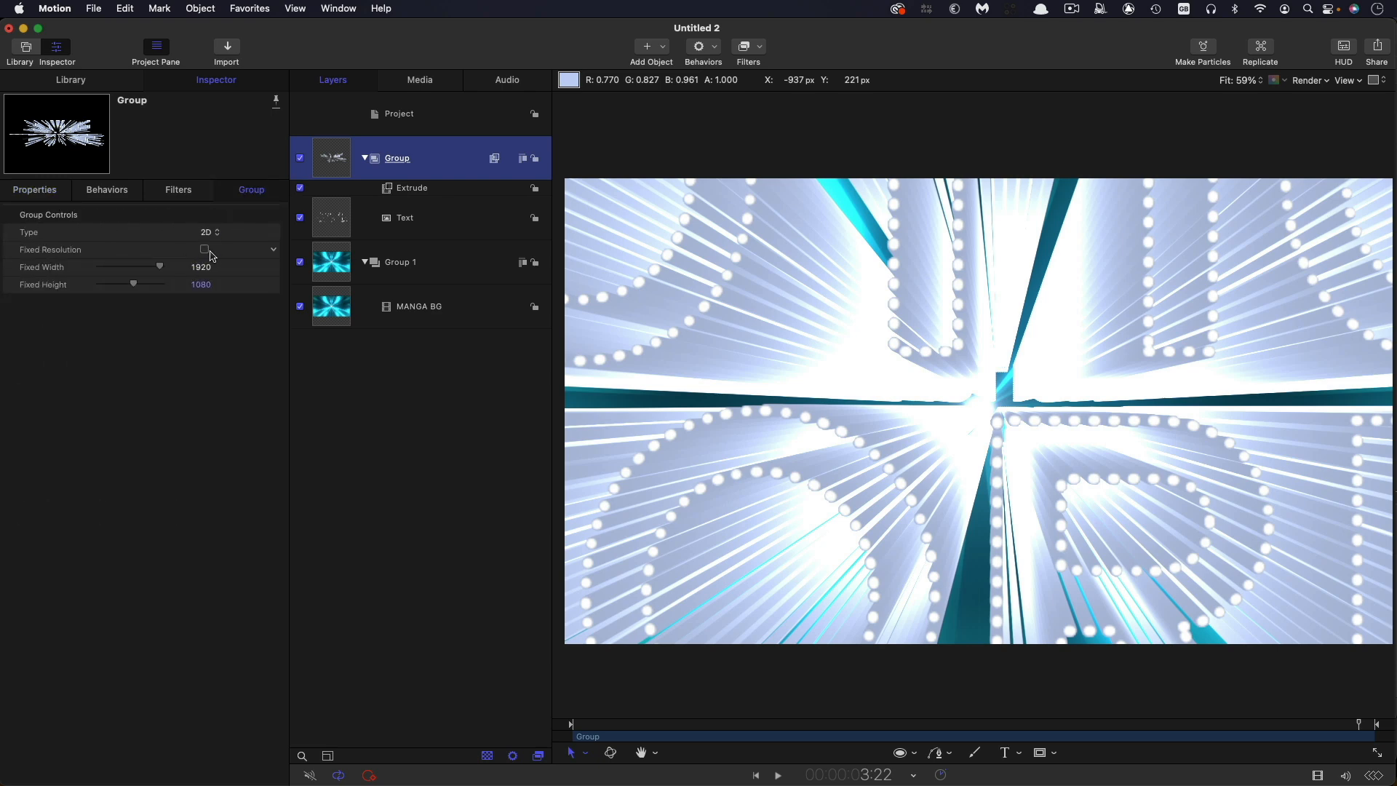
click(204, 249)
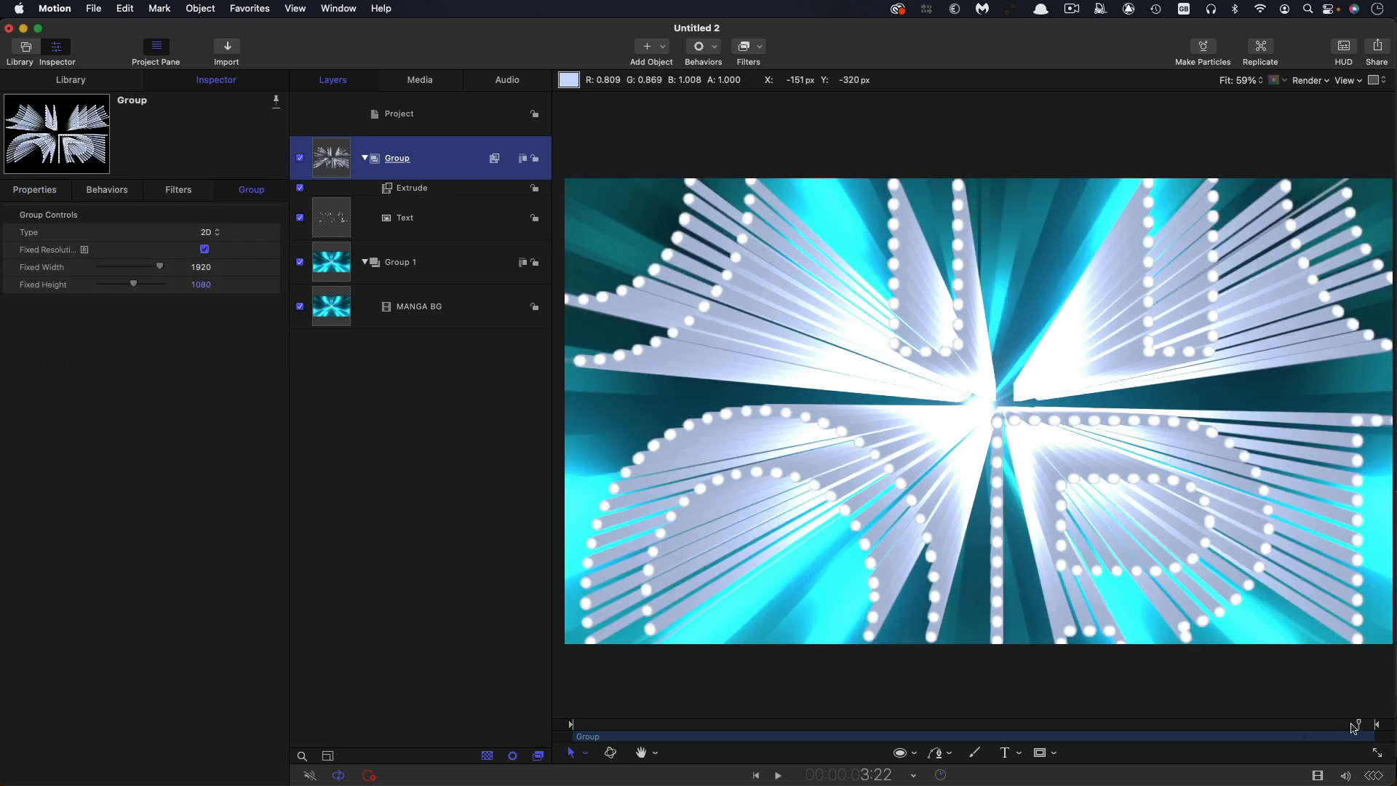
mouse_move(1304, 601)
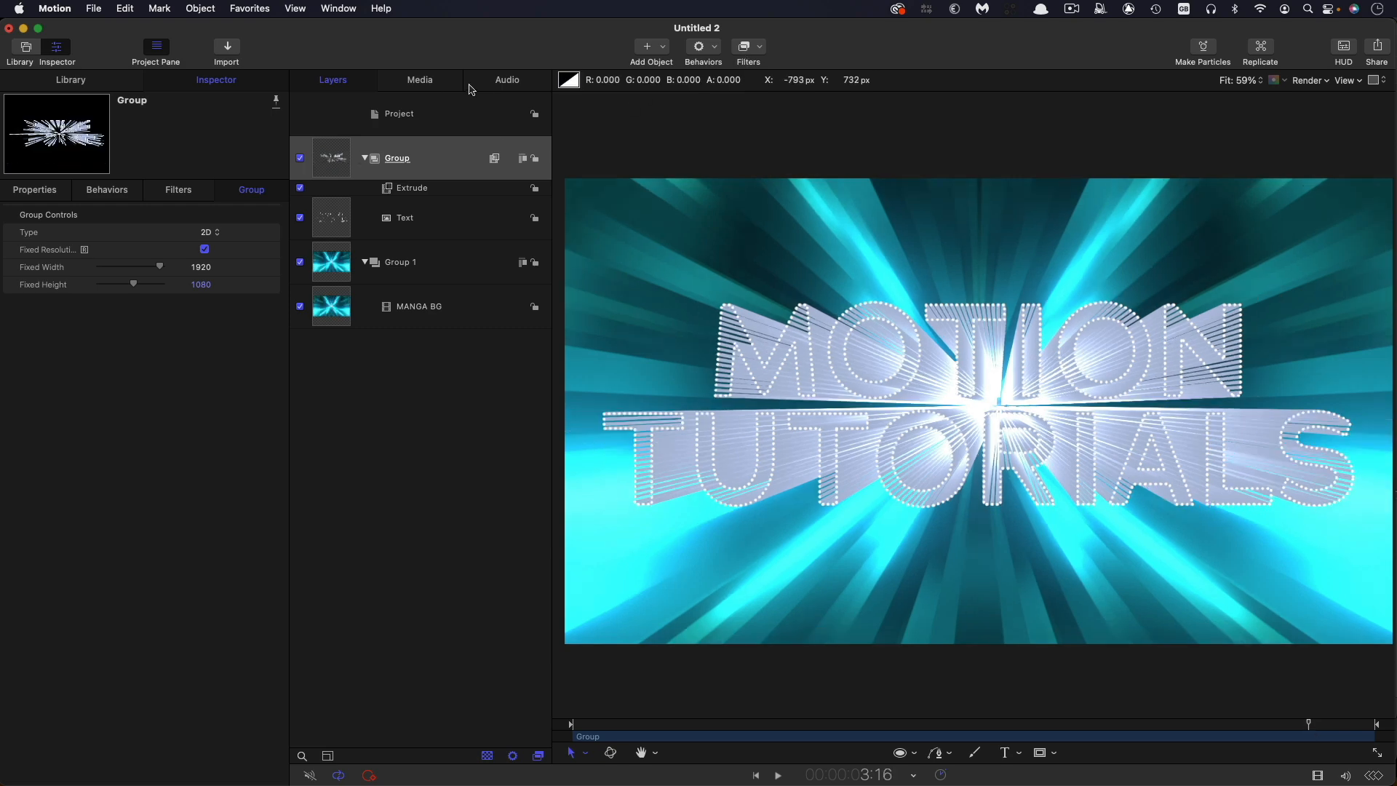
Step: Add a Blur > Zoom Blur filter to the Group and keyframe its Amount across frames
click(746, 47)
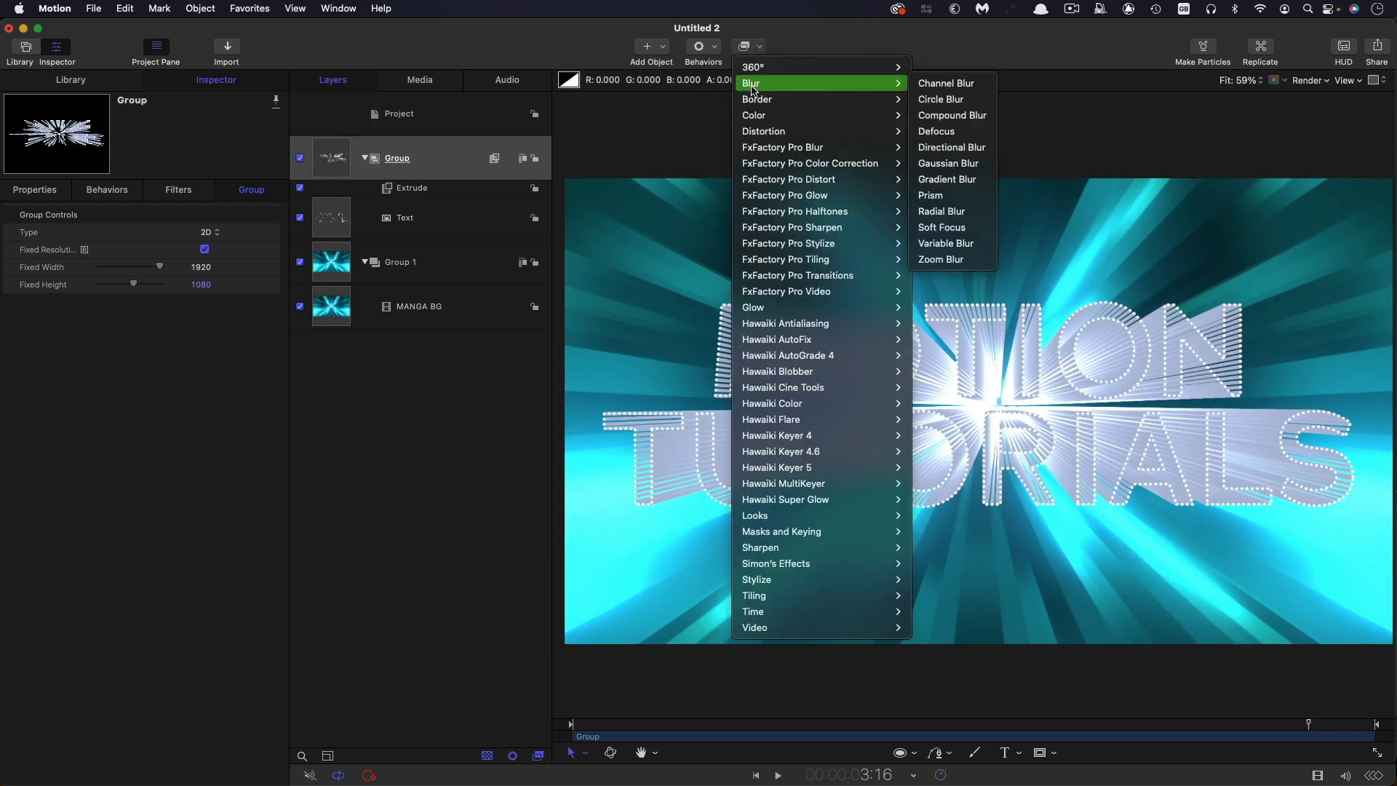
click(941, 259)
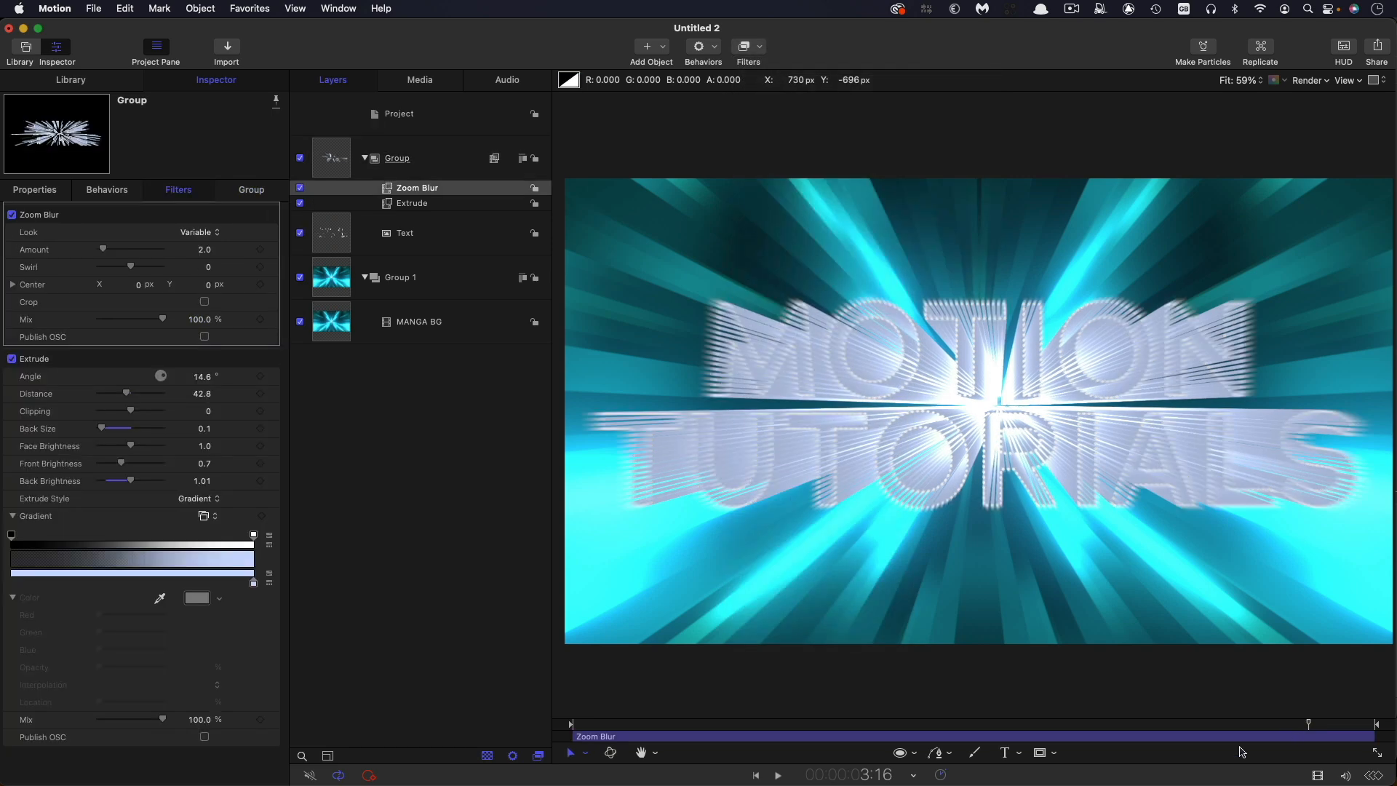
mouse_move(1305, 729)
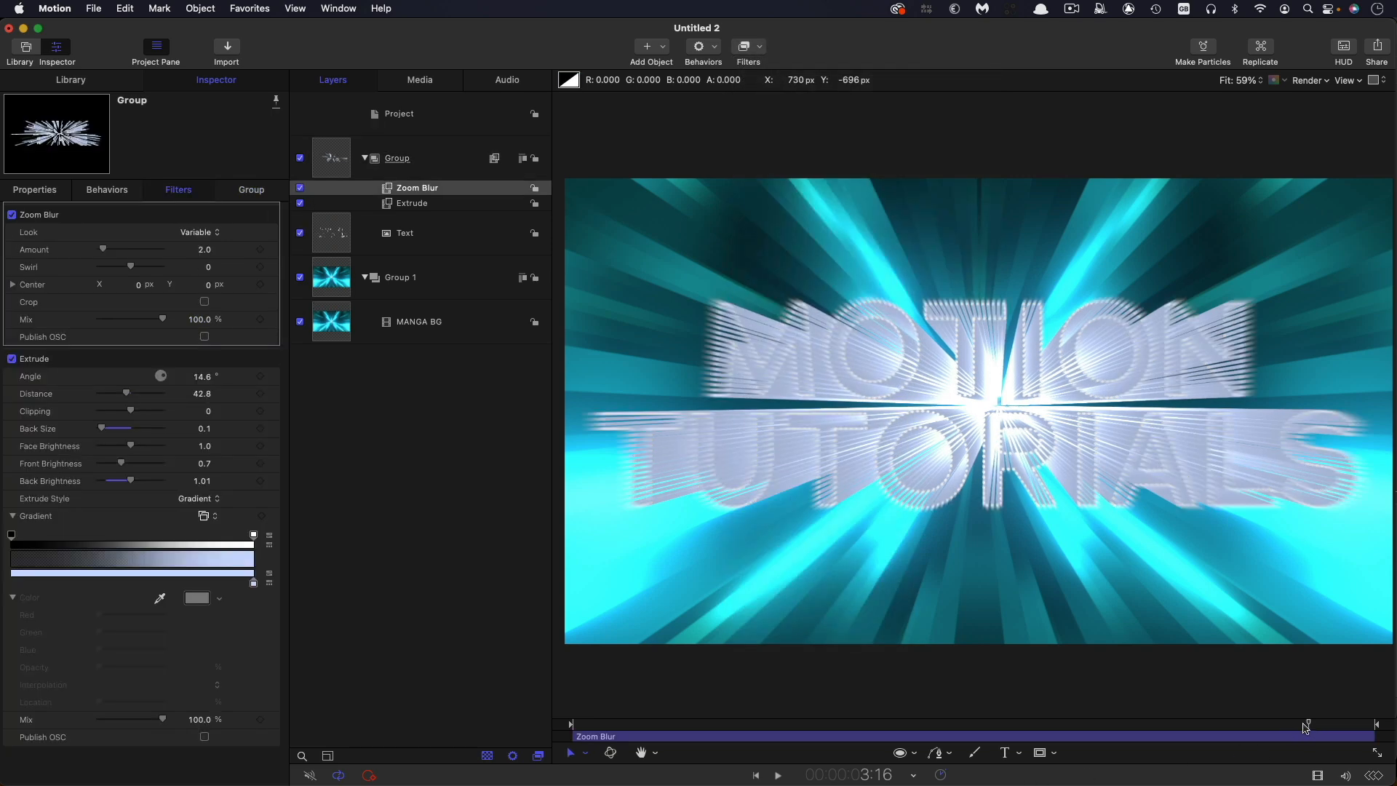
mouse_move(1118, 496)
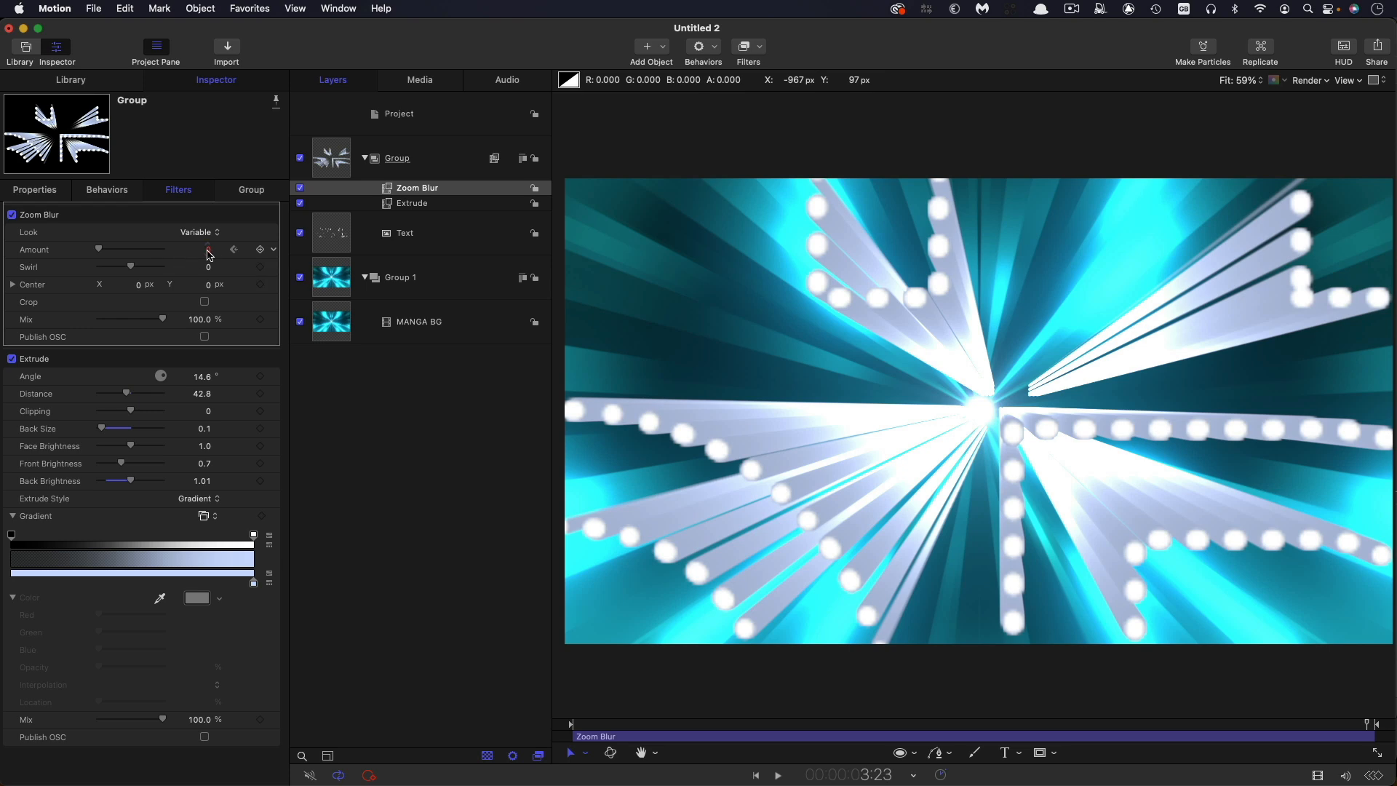
drag(99, 249, 155, 249)
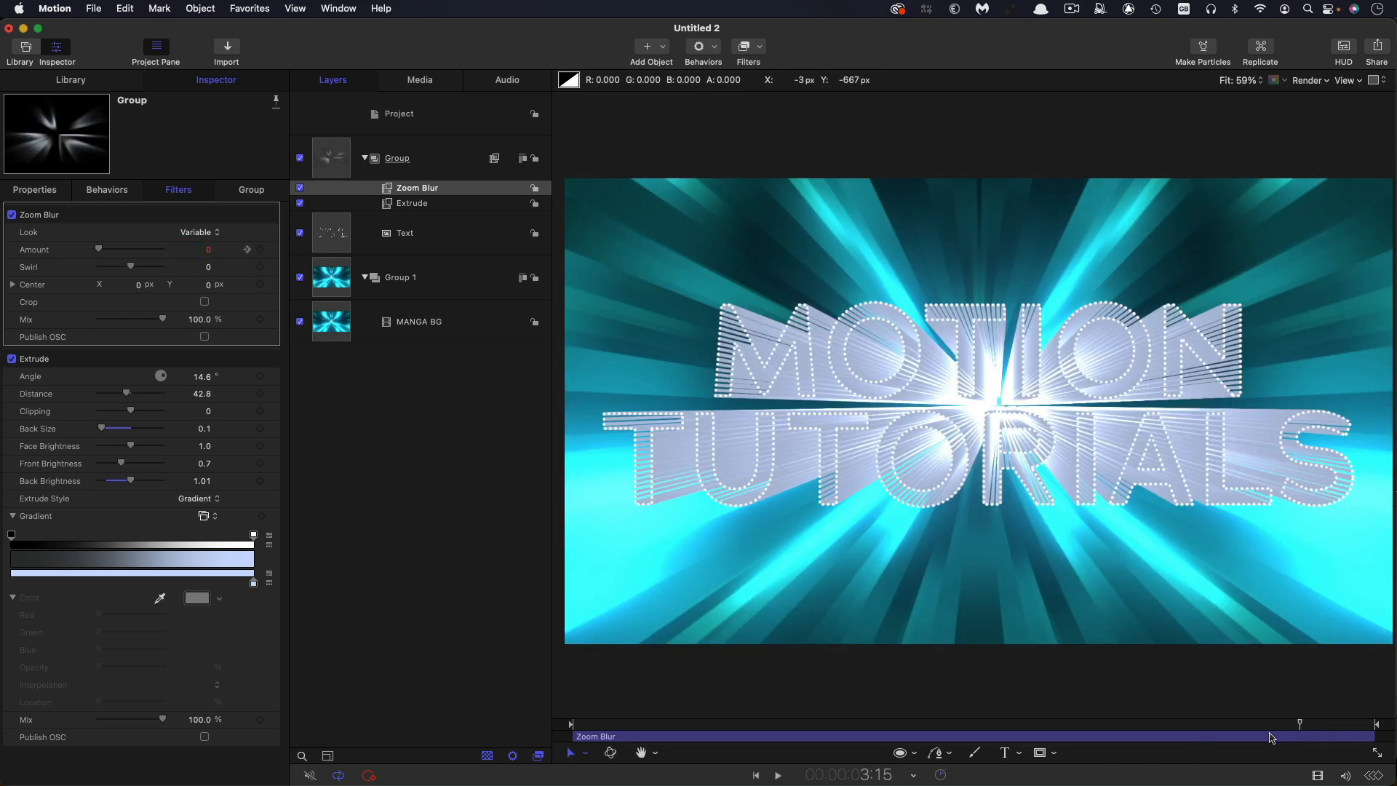
click(777, 774)
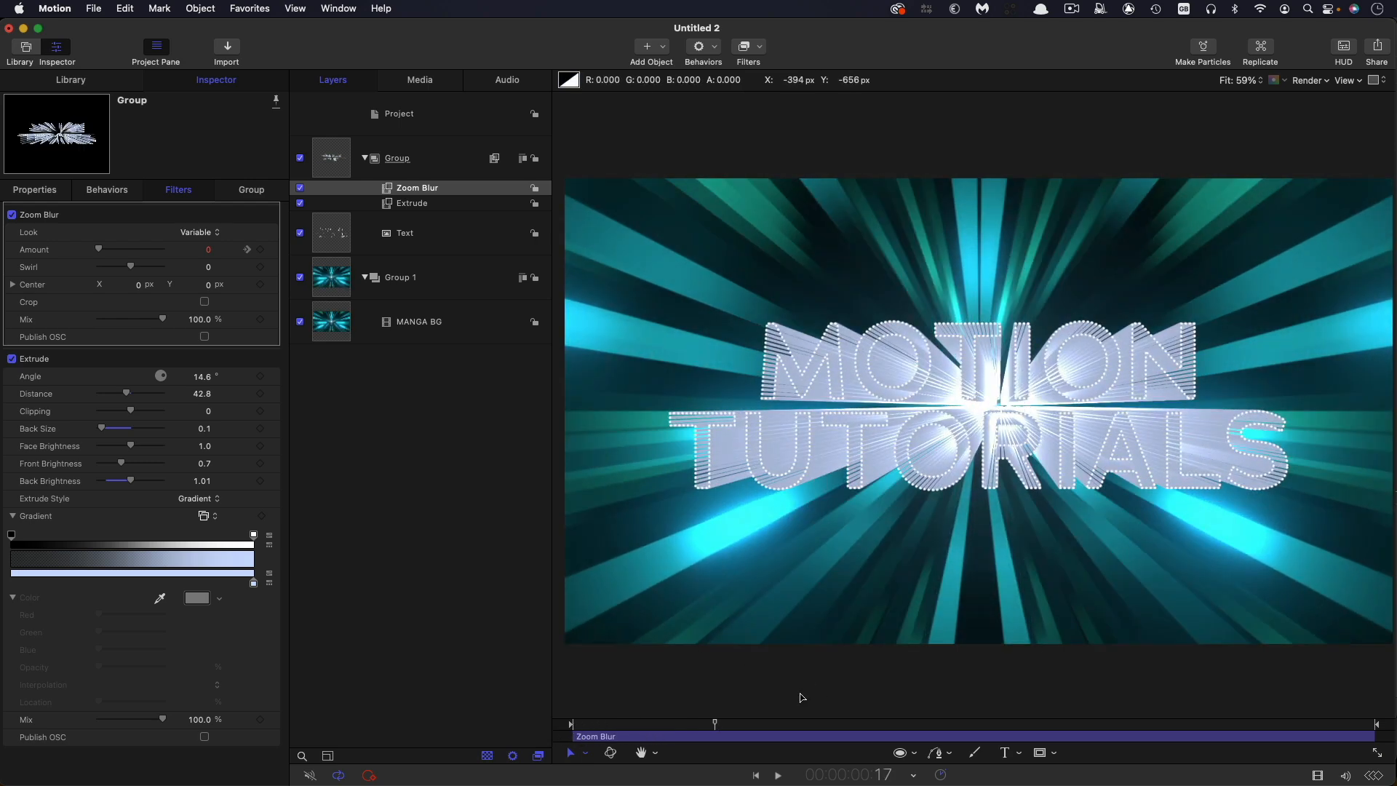
Step: Keyframe the Extrude Back Brightness rising to 6.0 near the end and preview playback
click(410, 203)
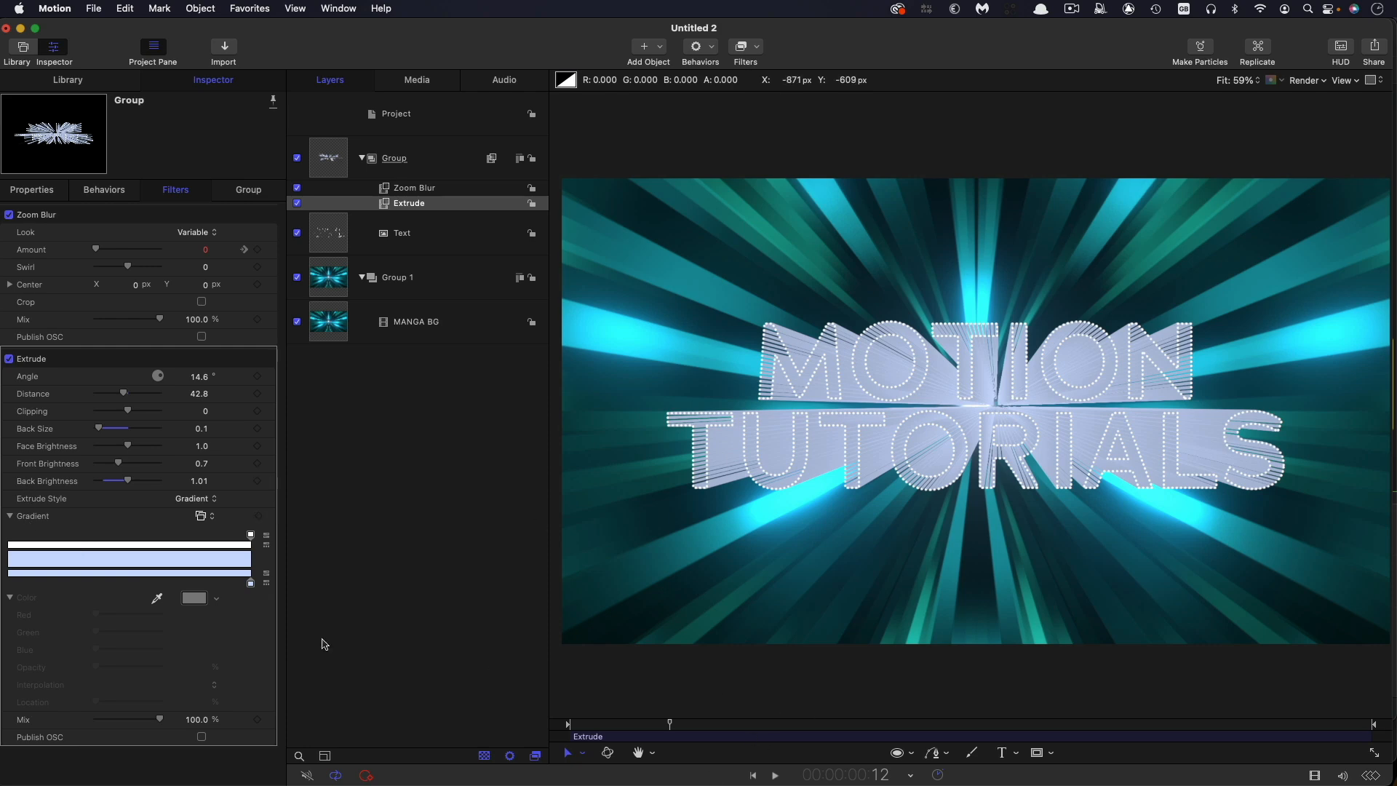
mouse_move(201, 481)
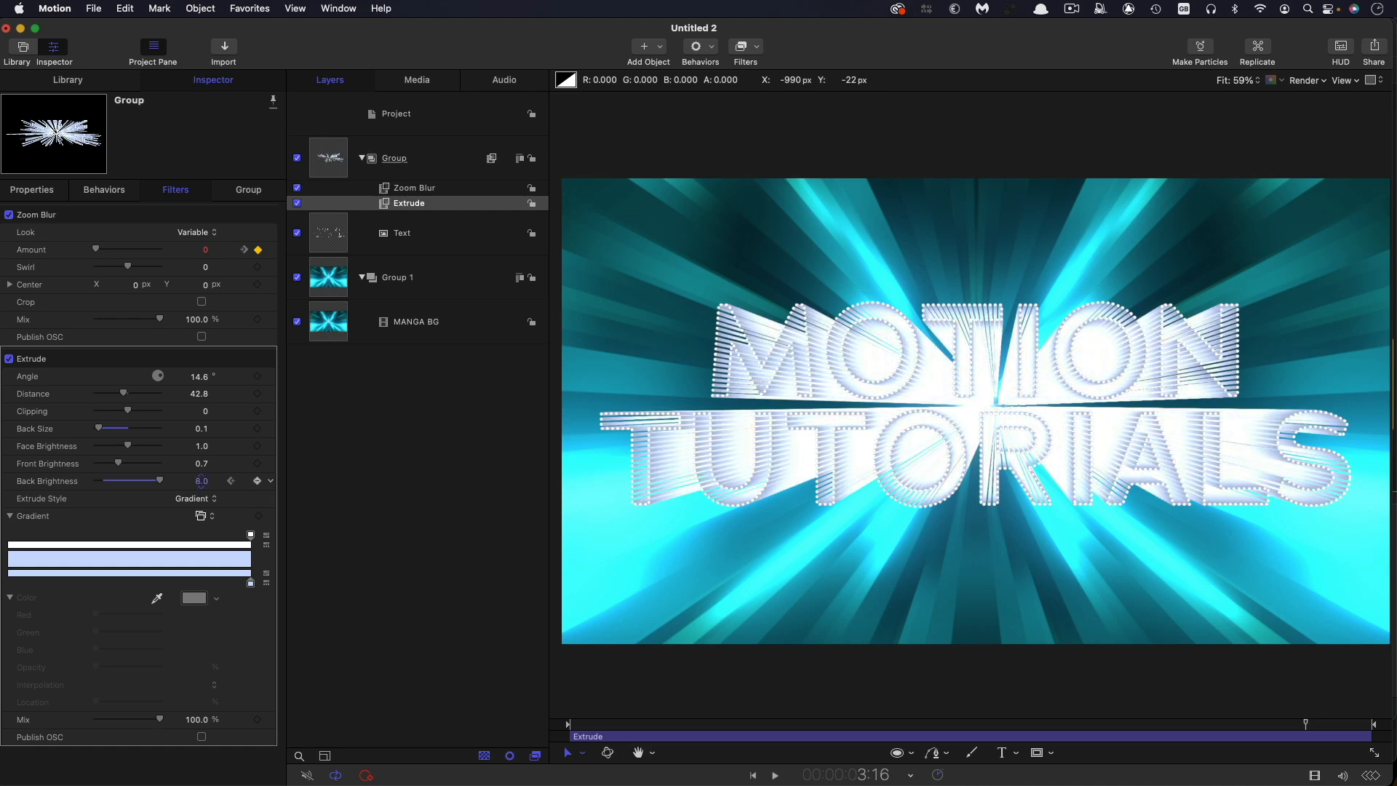
click(773, 774)
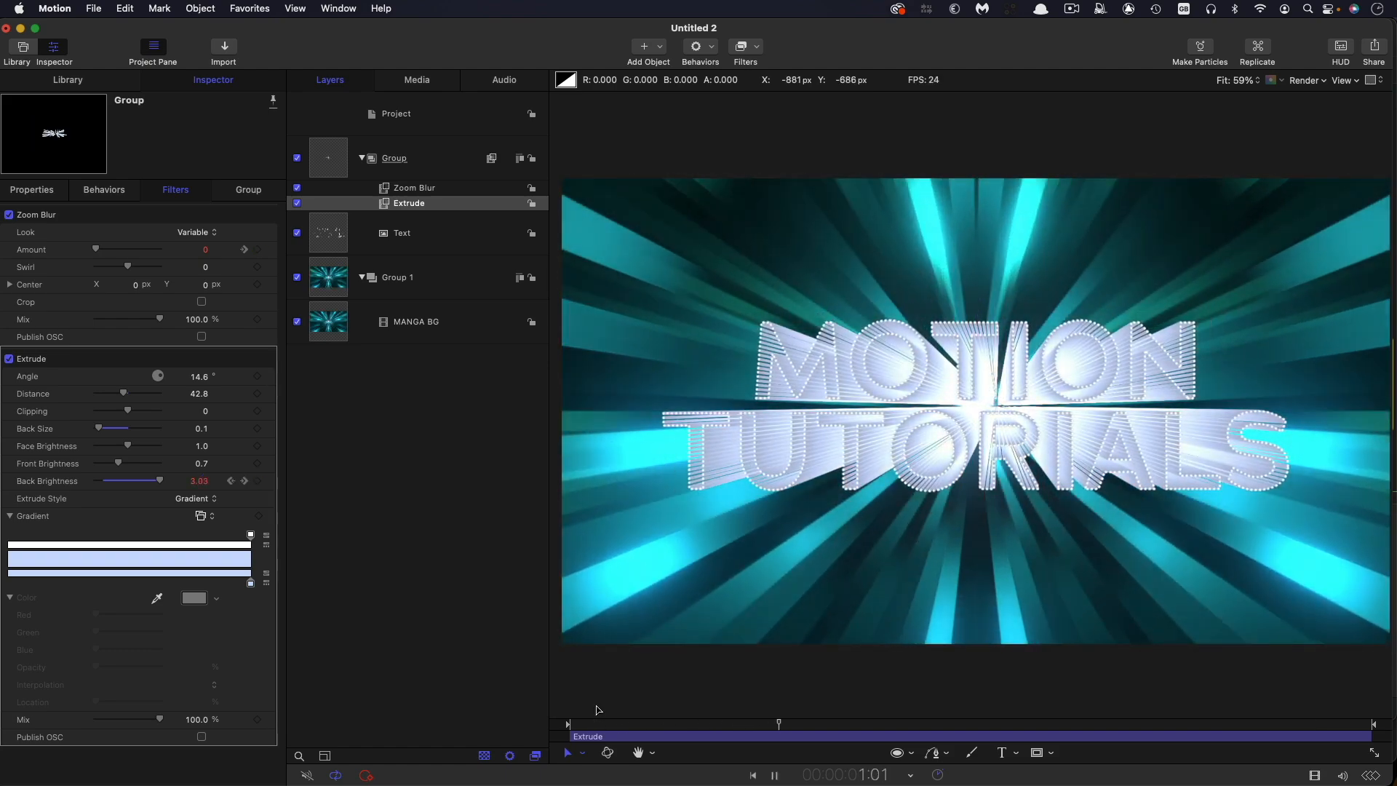